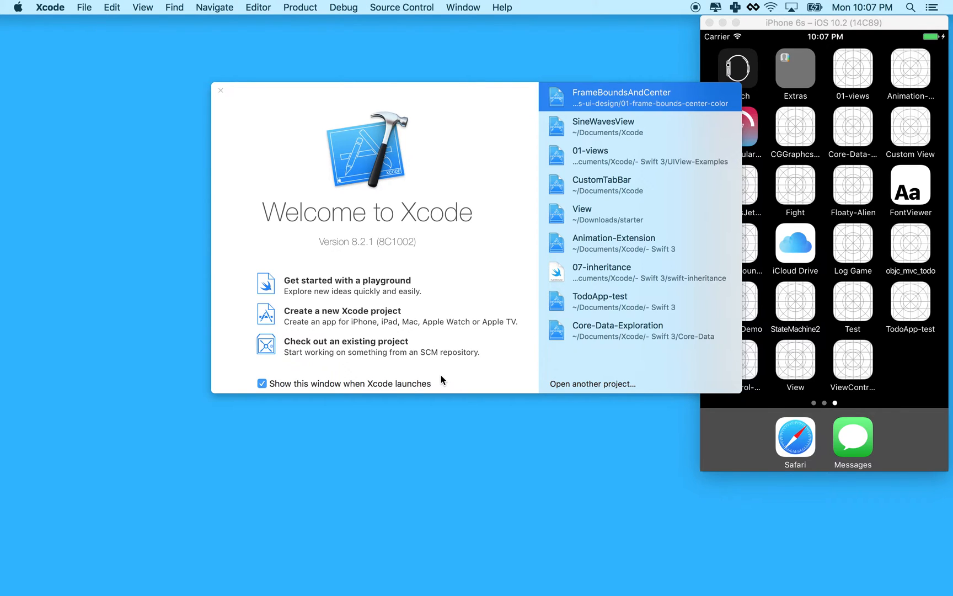
{"action": "mouse_move", "coordinate": [332, 300]}
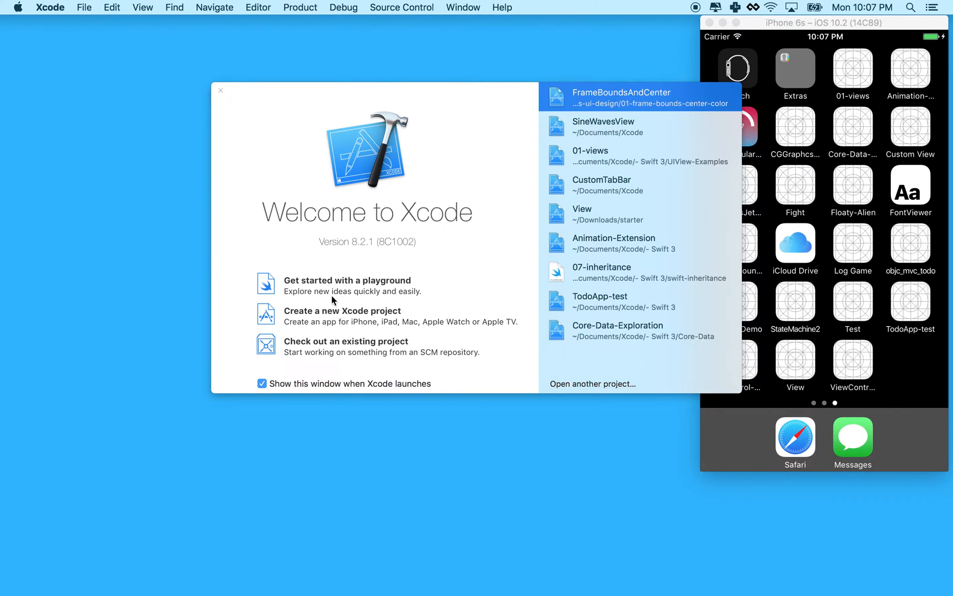
{"action": "mouse_move", "coordinate": [270, 322]}
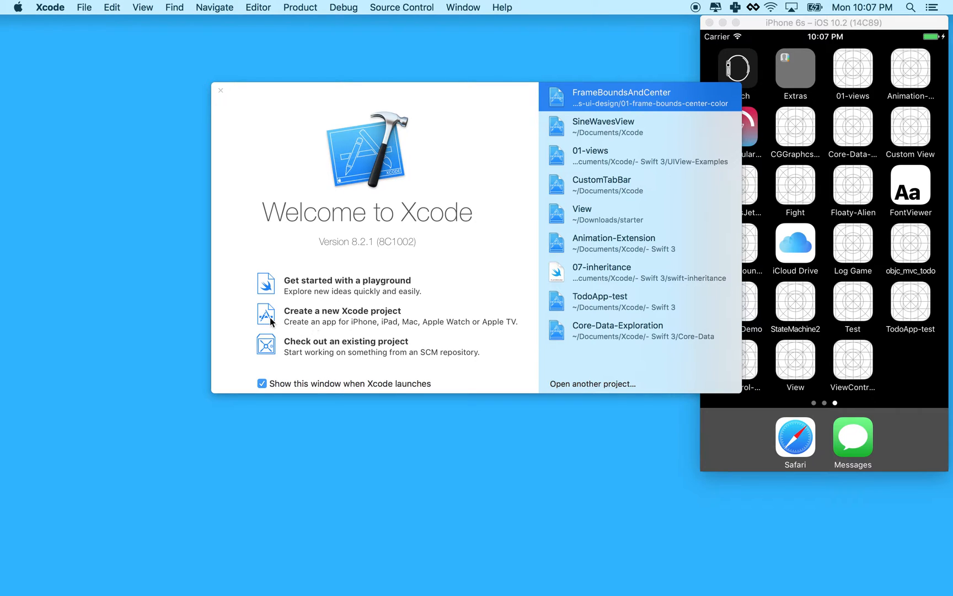
Create a Single View Application named FramBoundsAndCenter in the current folder.
{"action": "left_click", "coordinate": [342, 315]}
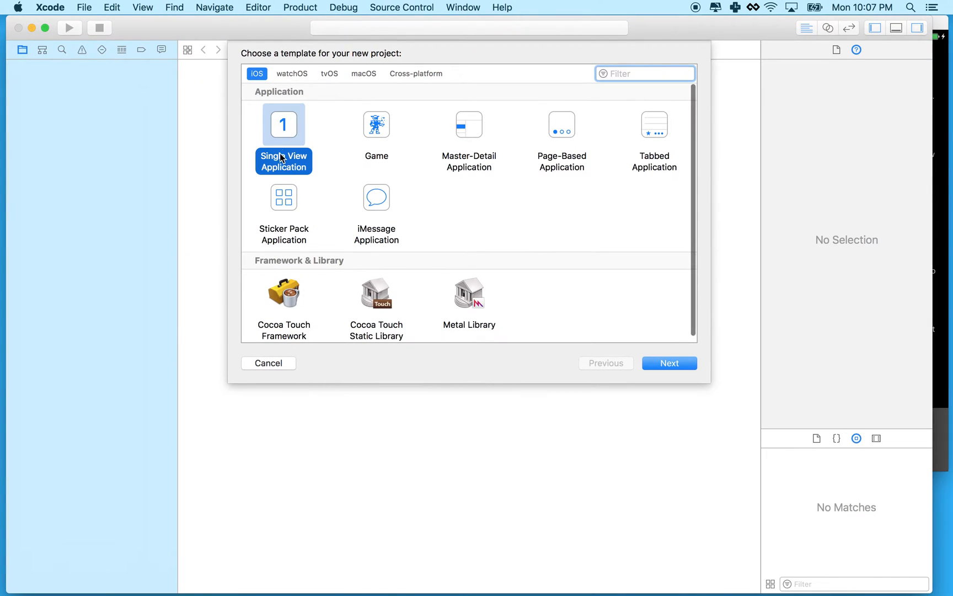
{"action": "mouse_move", "coordinate": [705, 408]}
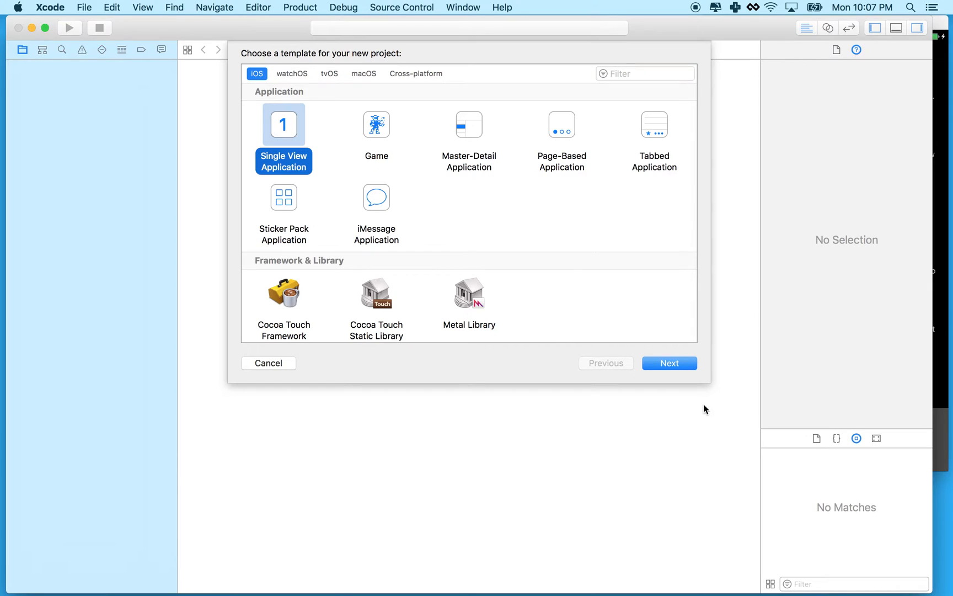
{"action": "left_click", "coordinate": [669, 363]}
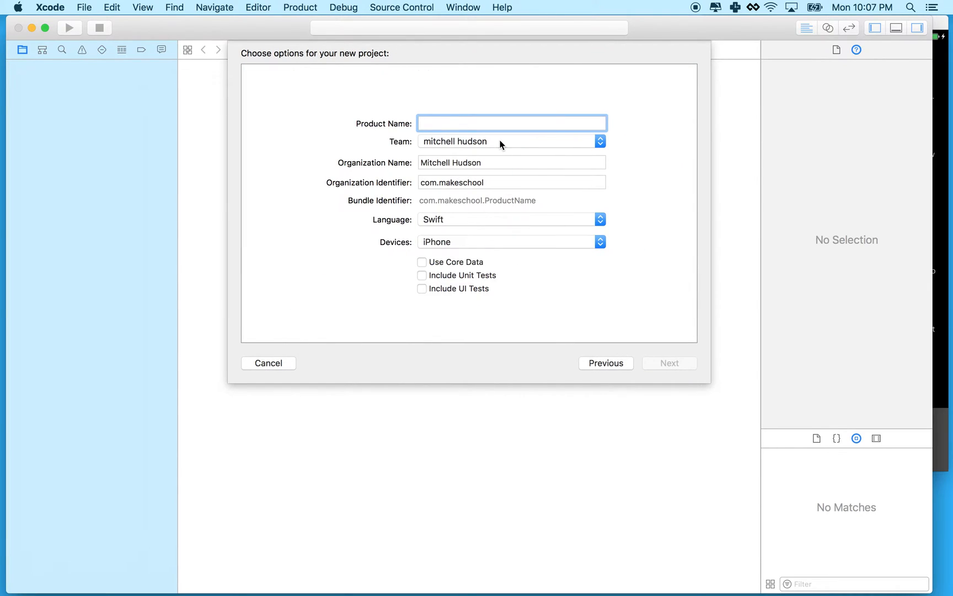
{"action": "type", "text": "FramBounds"}
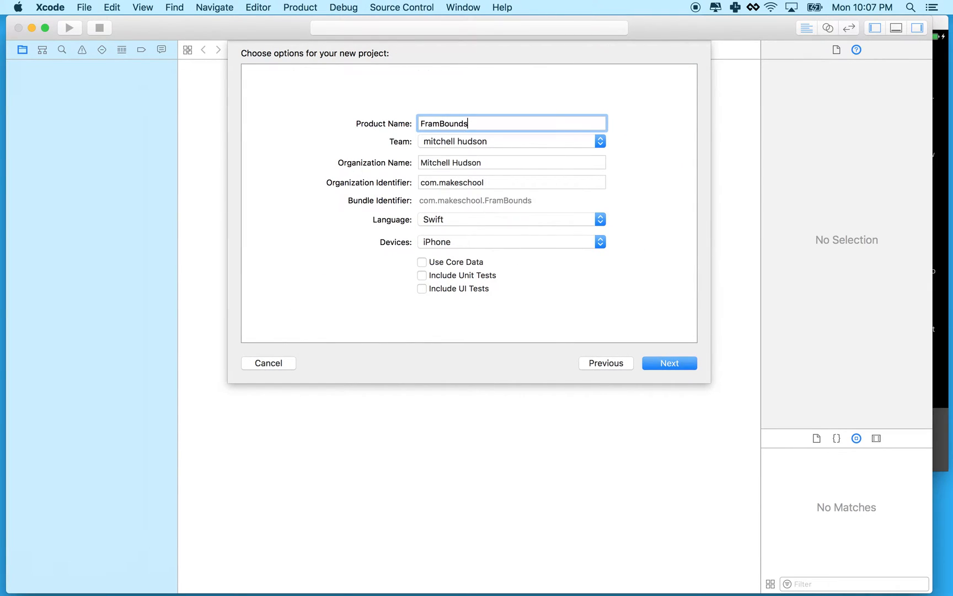
{"action": "type", "text": "And"}
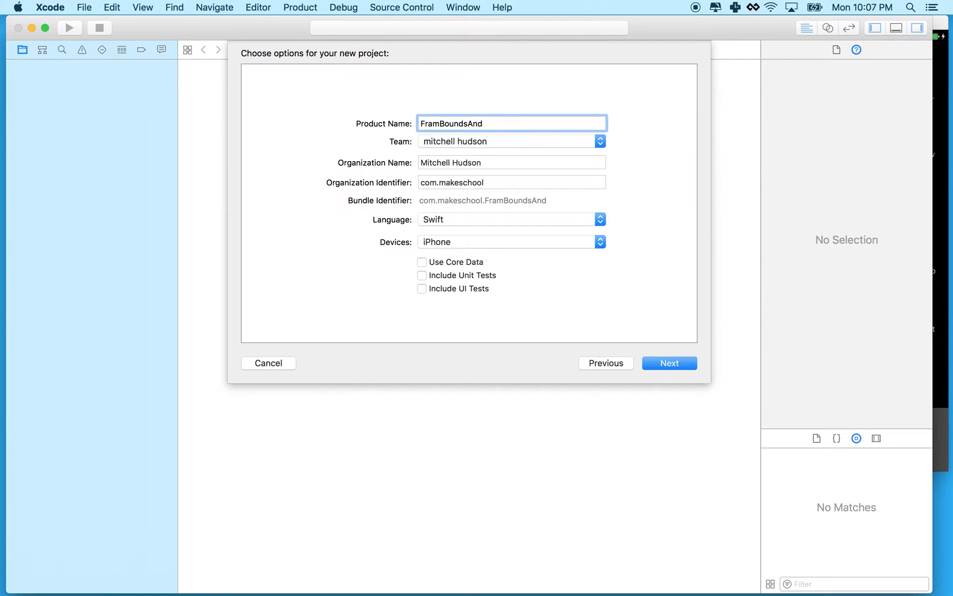
{"action": "left_click", "coordinate": [669, 363]}
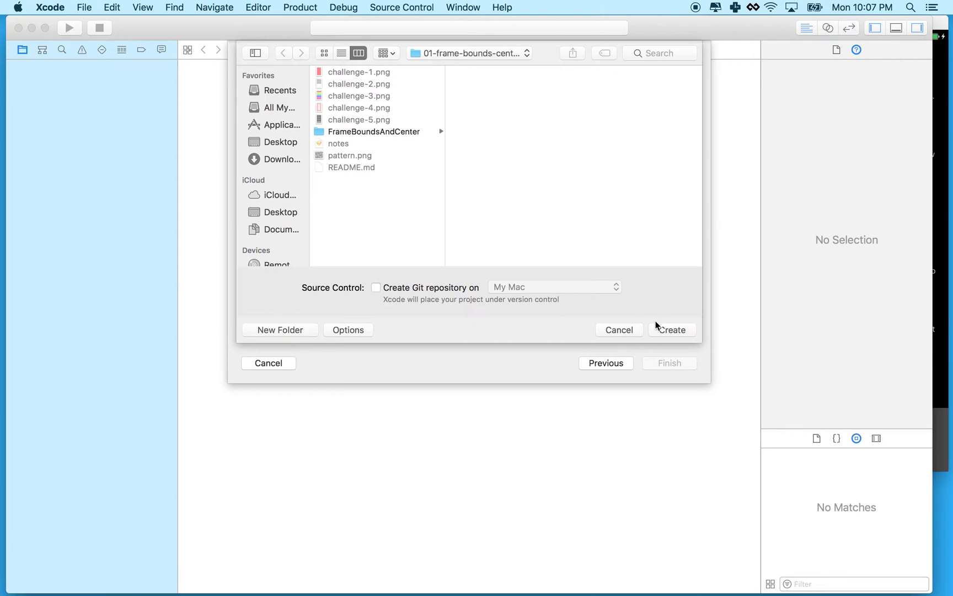
{"action": "left_click", "coordinate": [672, 330]}
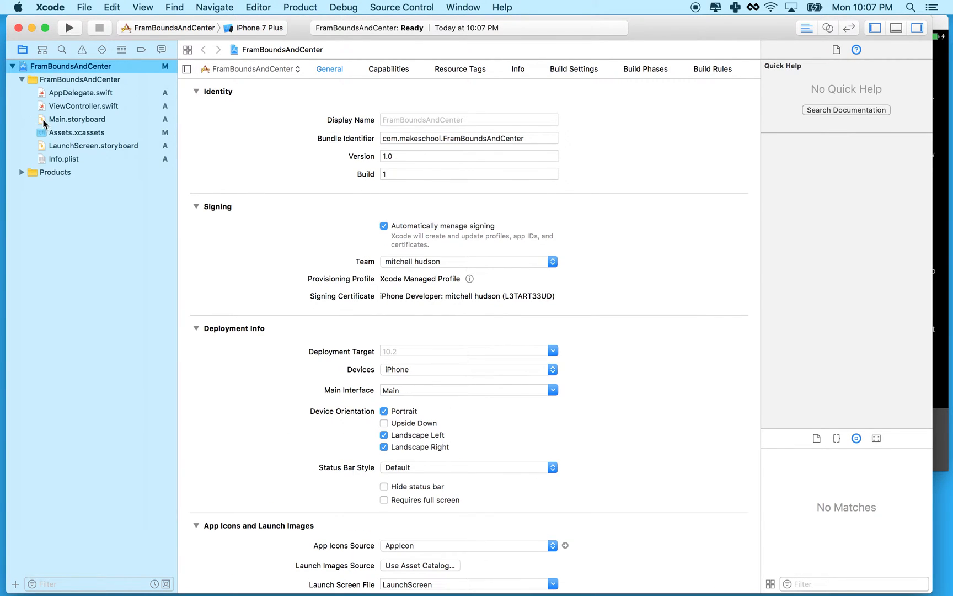
Show Main.storyboard's empty View Controller scene, then select ViewController.swift.
{"action": "left_click", "coordinate": [77, 119]}
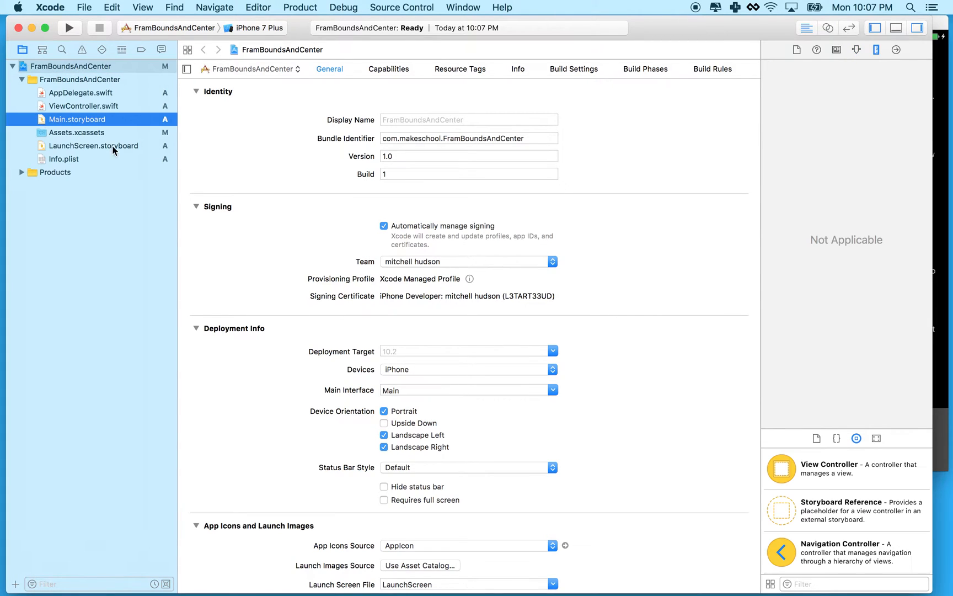
{"action": "left_click", "coordinate": [77, 119]}
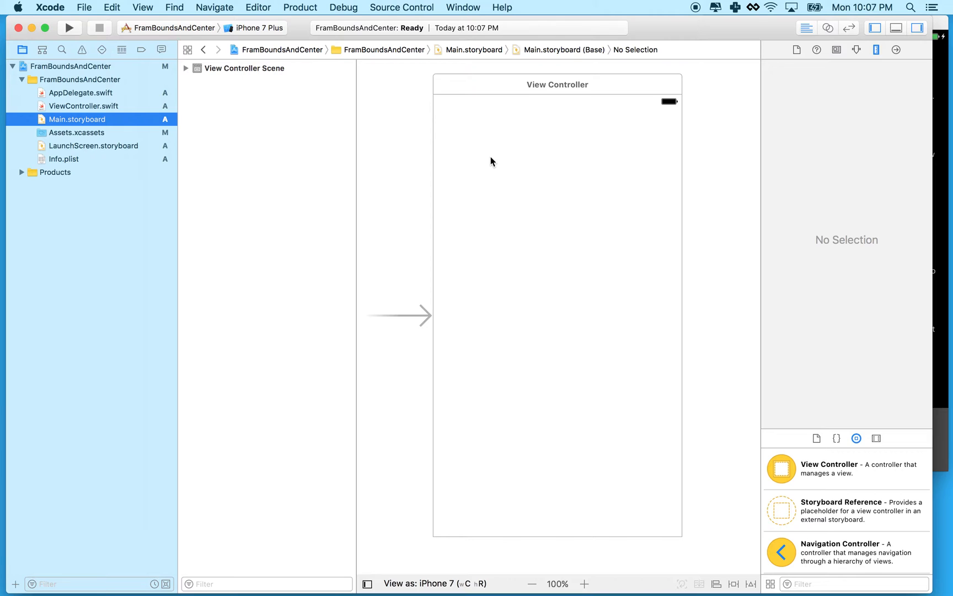
{"action": "left_click", "coordinate": [83, 106]}
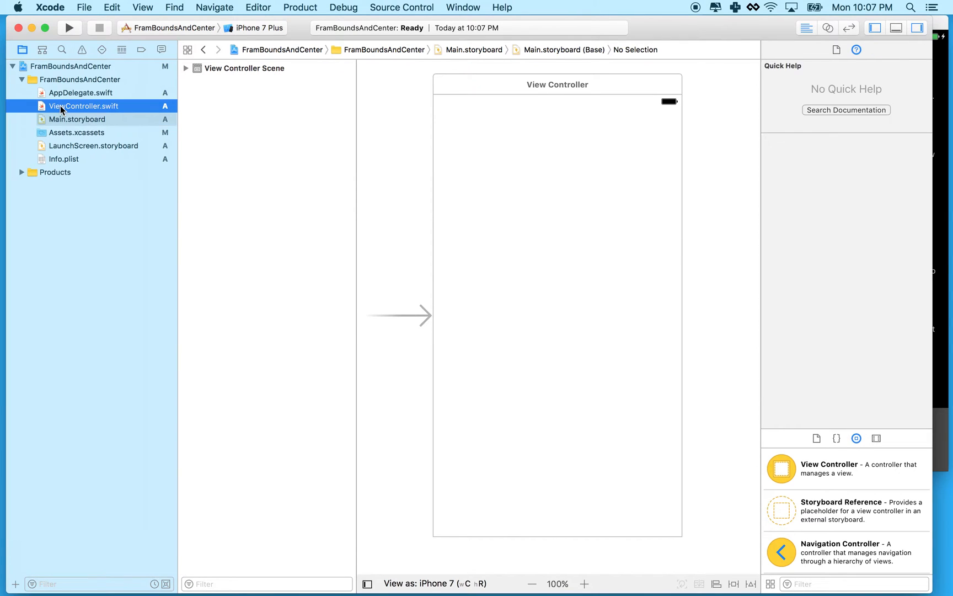
Begin a new line in viewDidLoad reading let box = UIView( with initializer suggestions showing.
{"action": "left_click", "coordinate": [84, 106]}
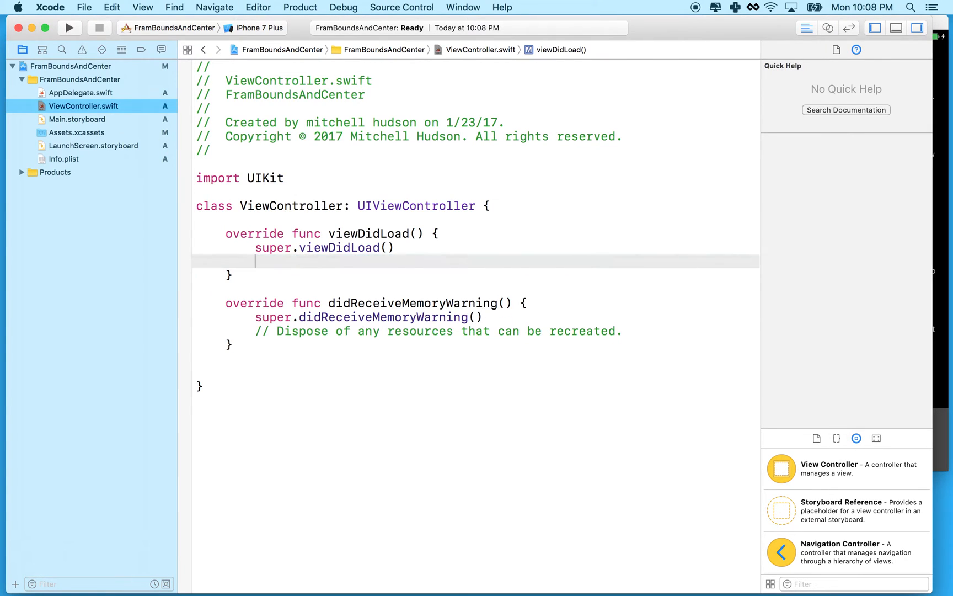
{"action": "mouse_move", "coordinate": [277, 261]}
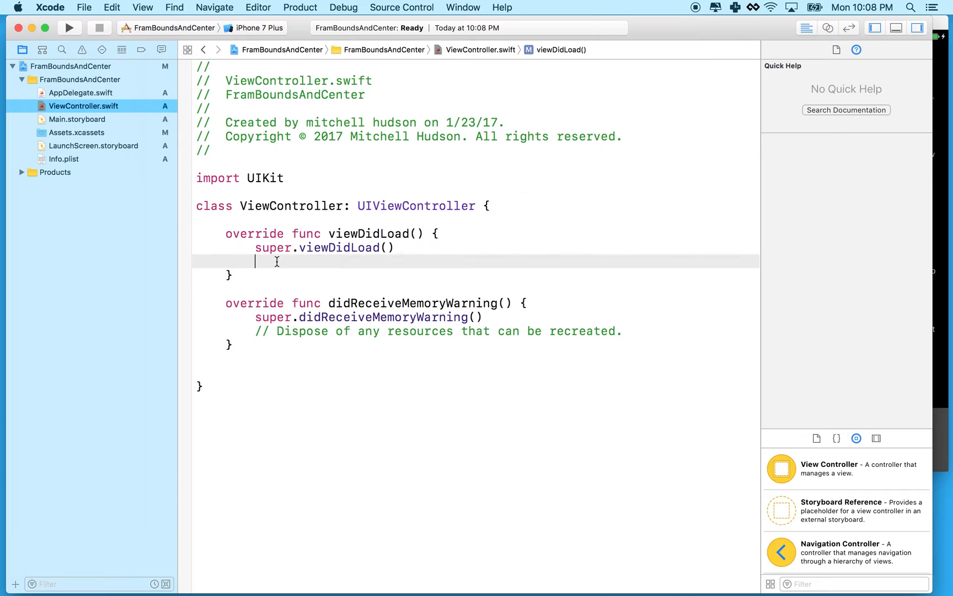
{"action": "key", "text": "return"}
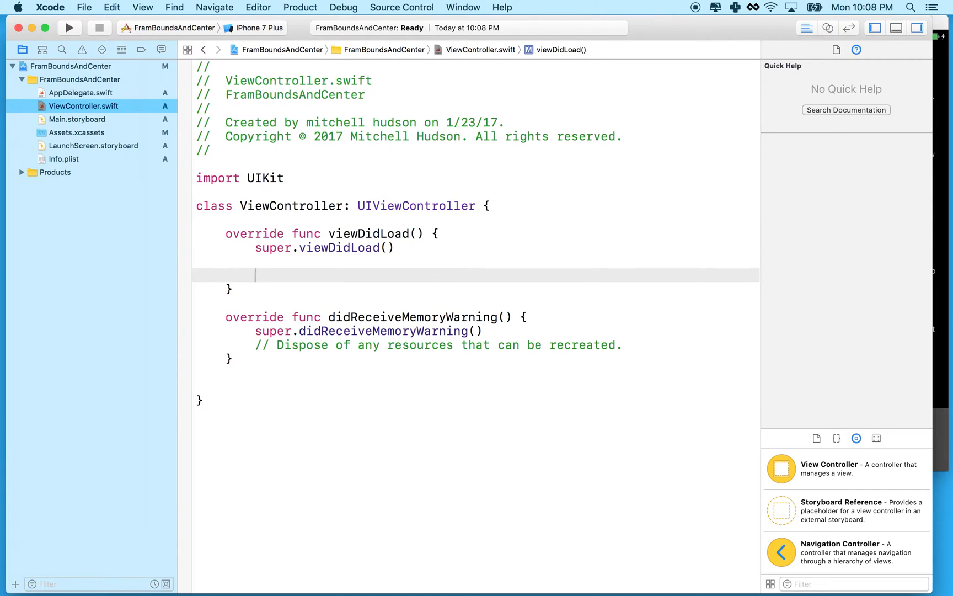
{"action": "type", "text": "let box"}
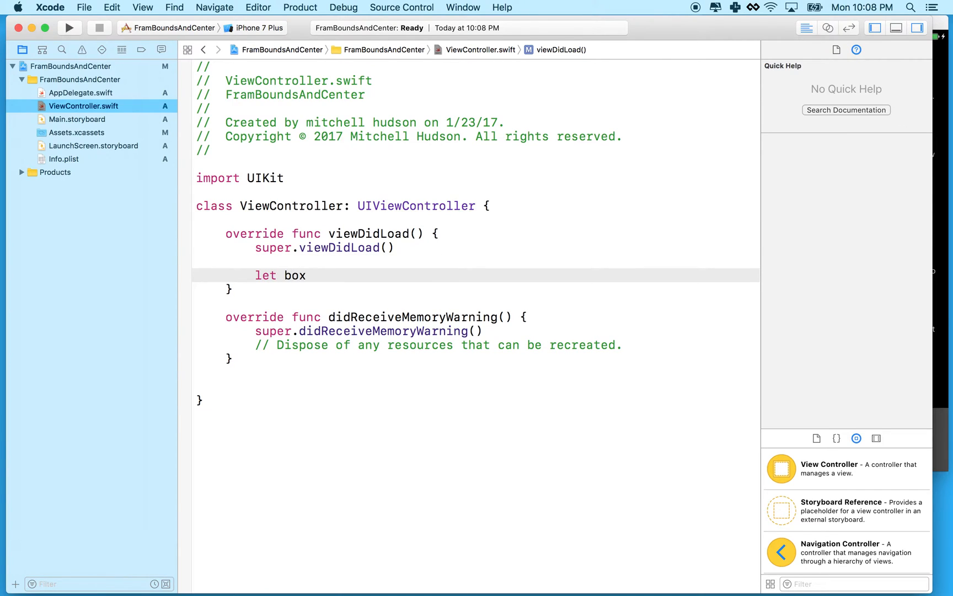
{"action": "type", "text": "="}
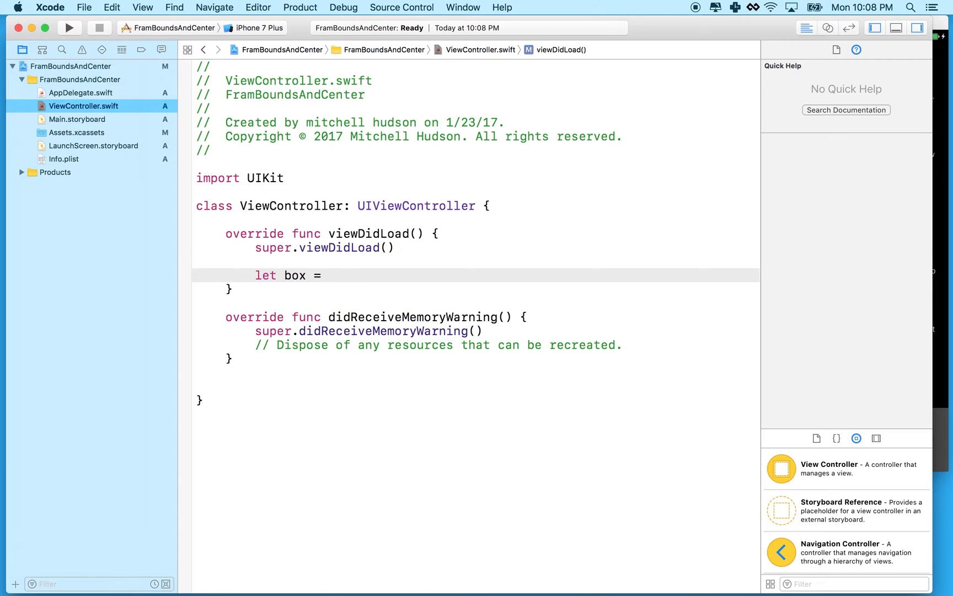
{"action": "type", "text": "UIView"}
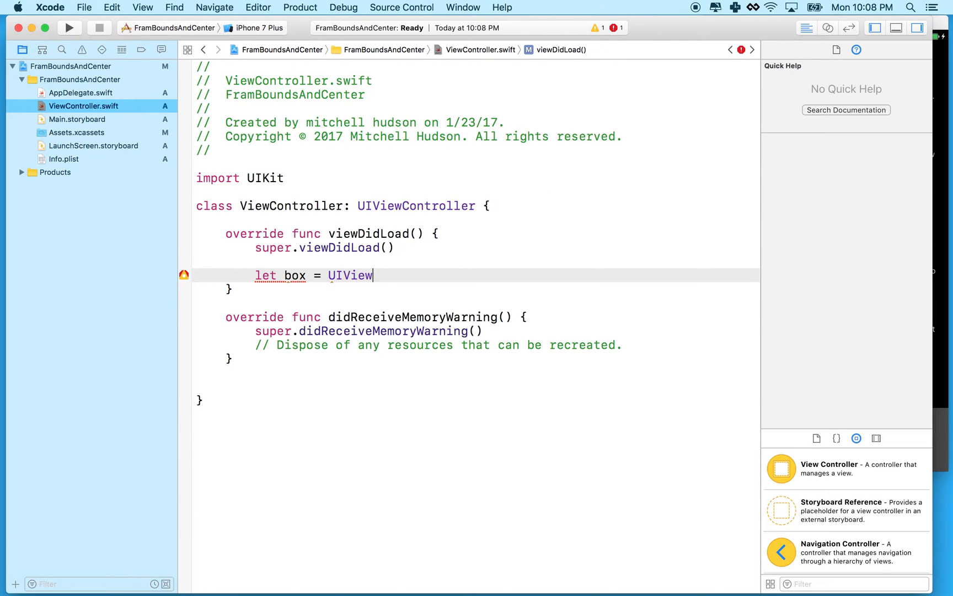
{"action": "type", "text": "("}
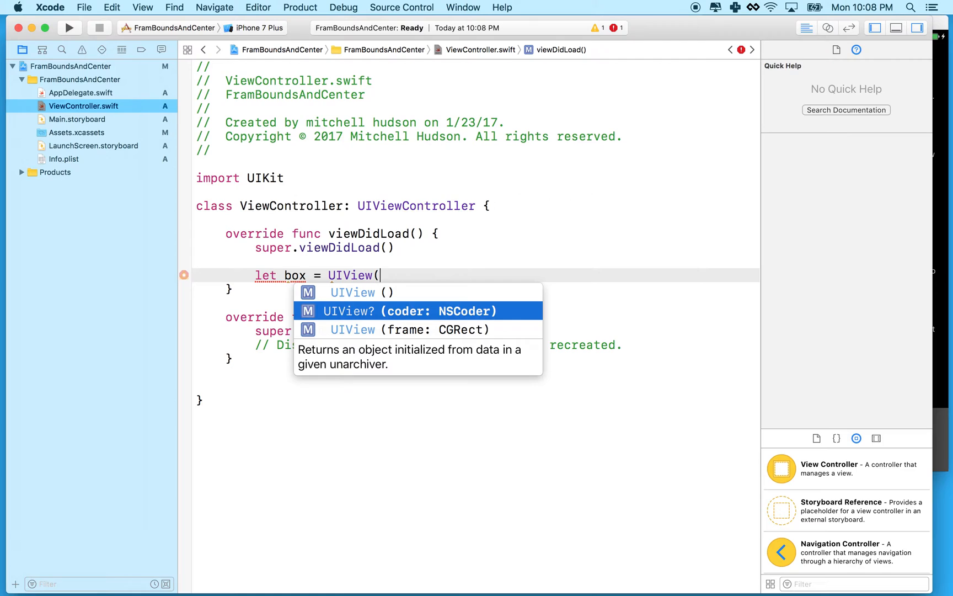
{"action": "mouse_move", "coordinate": [412, 315]}
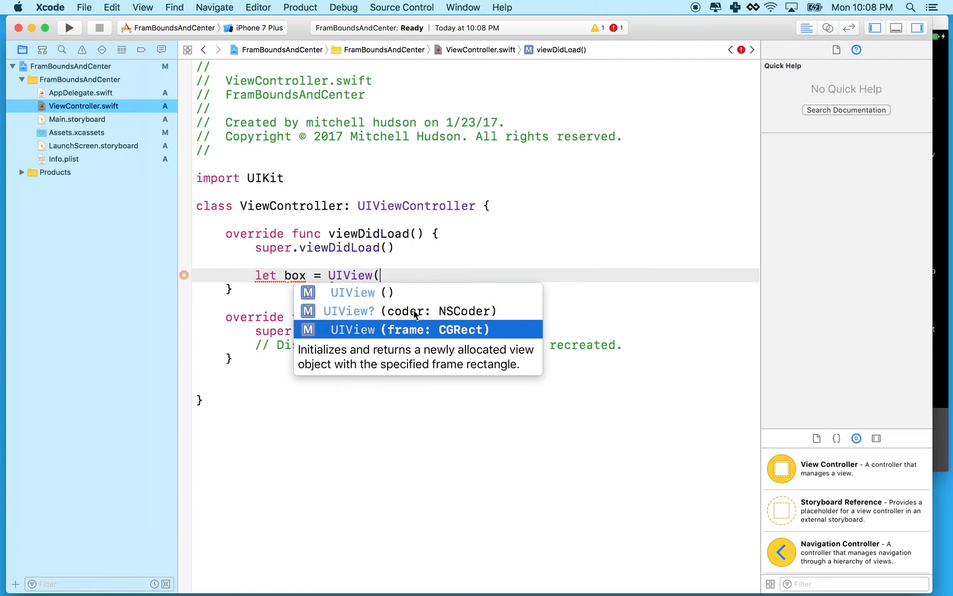
{"action": "mouse_move", "coordinate": [459, 342]}
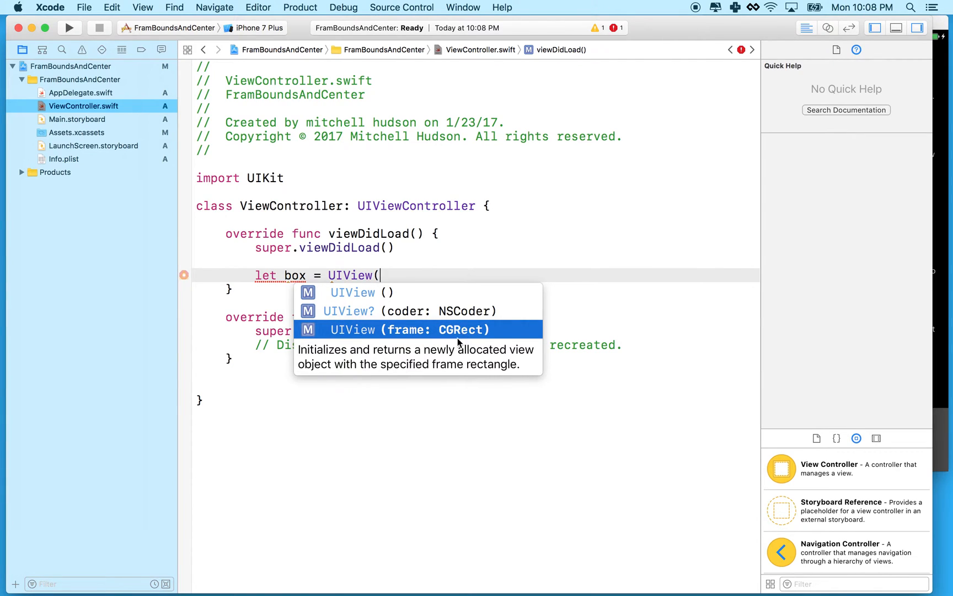
{"action": "mouse_move", "coordinate": [466, 335]}
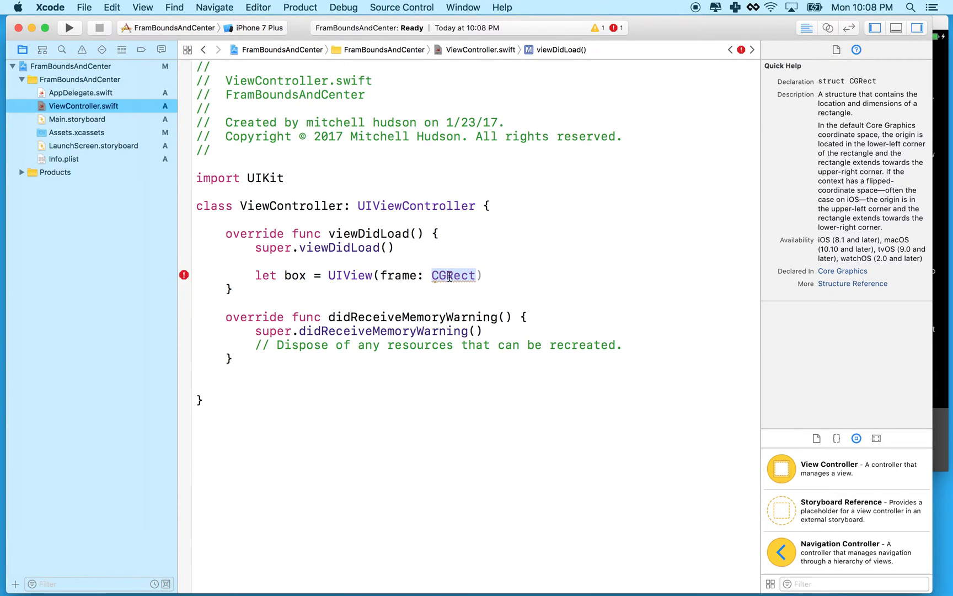
{"action": "mouse_move", "coordinate": [447, 277]}
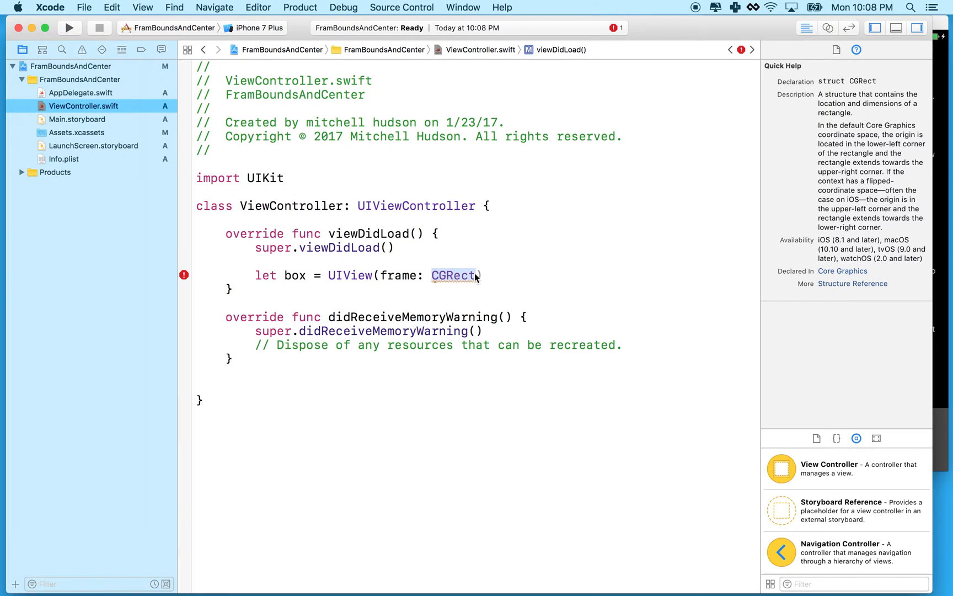
Complete the box line with frame CGRect x 0, y 0, width 100, height 200.
{"action": "type", "text": "("}
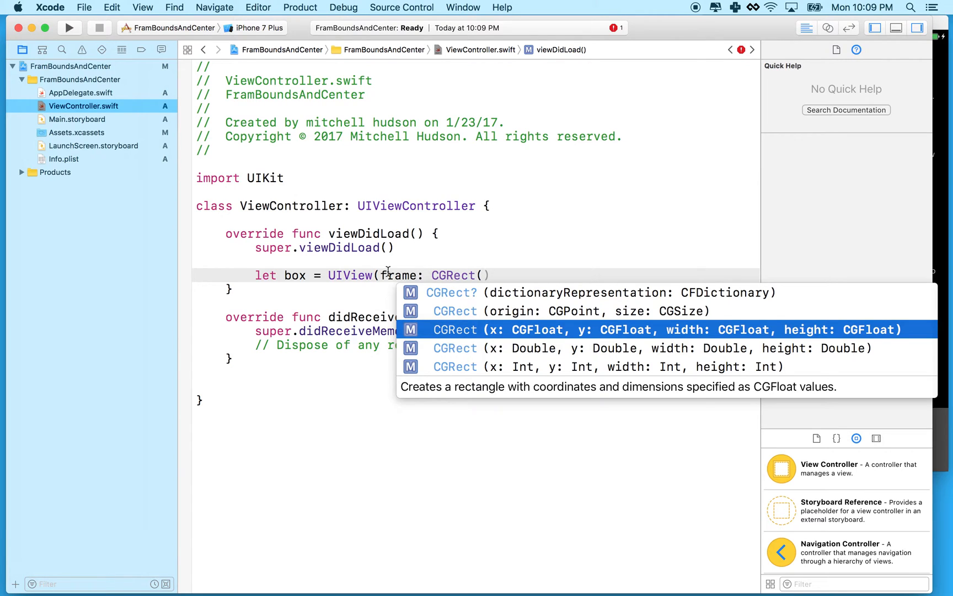
{"action": "mouse_move", "coordinate": [306, 279]}
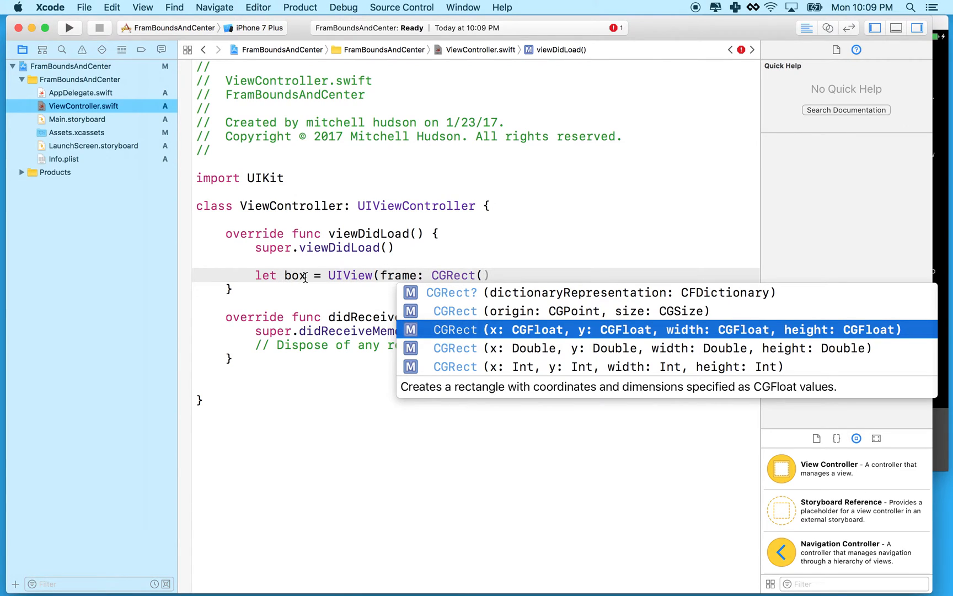
{"action": "mouse_move", "coordinate": [490, 338]}
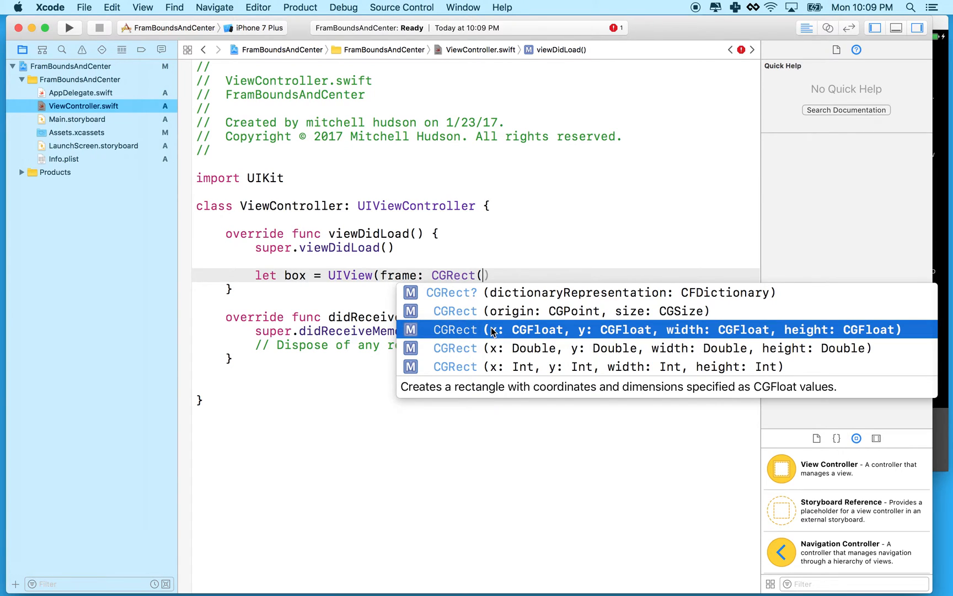
{"action": "mouse_move", "coordinate": [586, 338]}
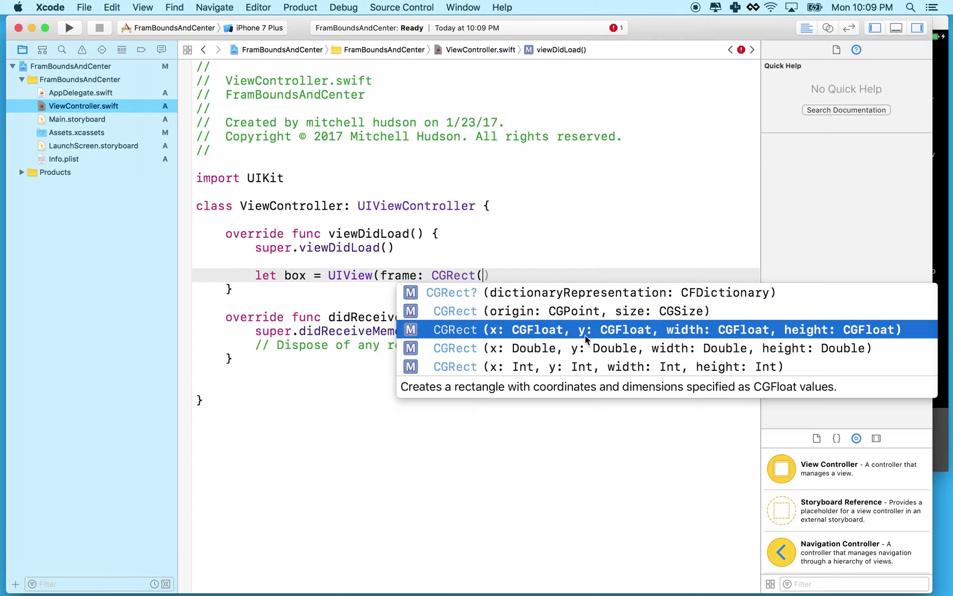
{"action": "mouse_move", "coordinate": [681, 338]}
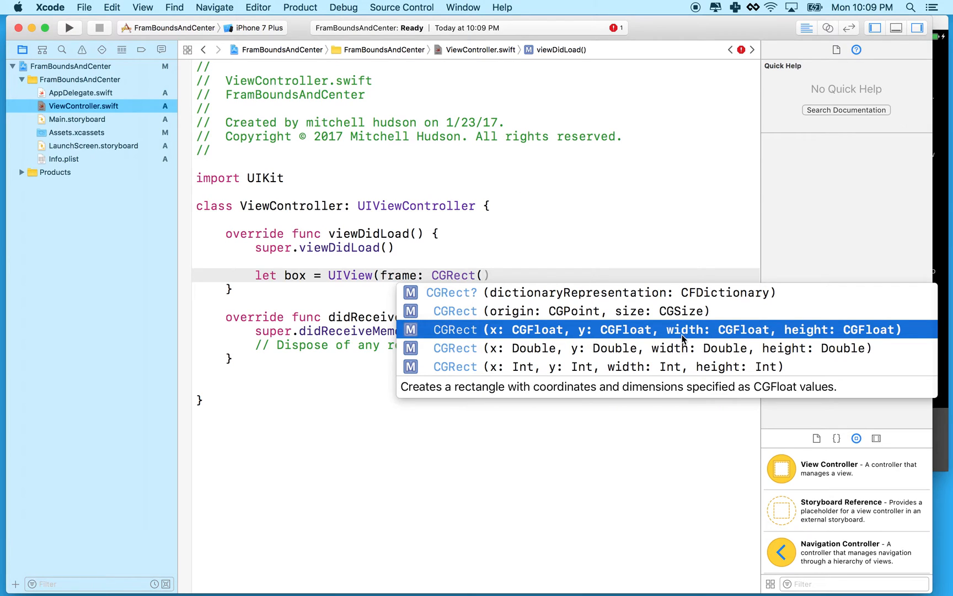
{"action": "mouse_move", "coordinate": [795, 347]}
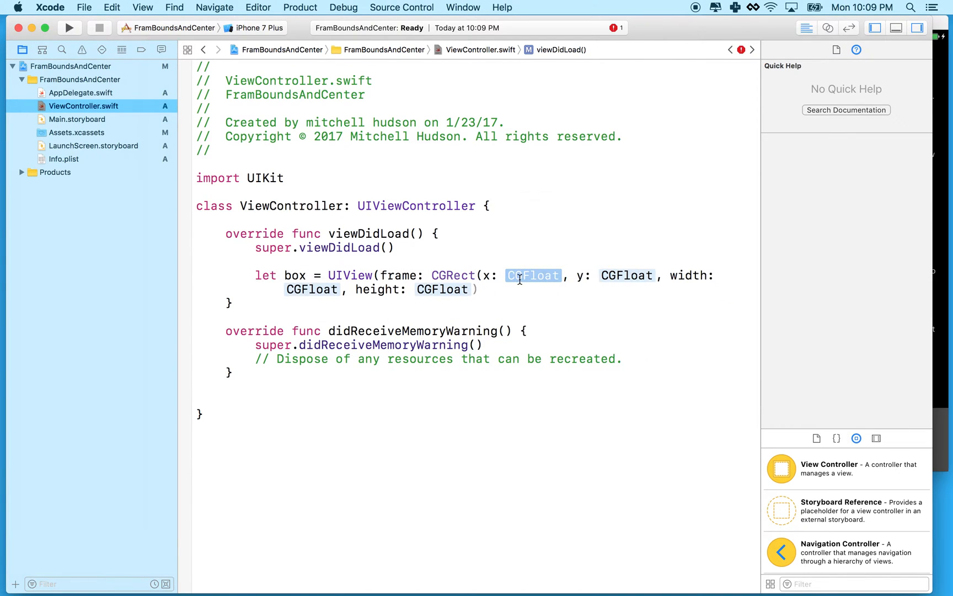
{"action": "type", "text": "0"}
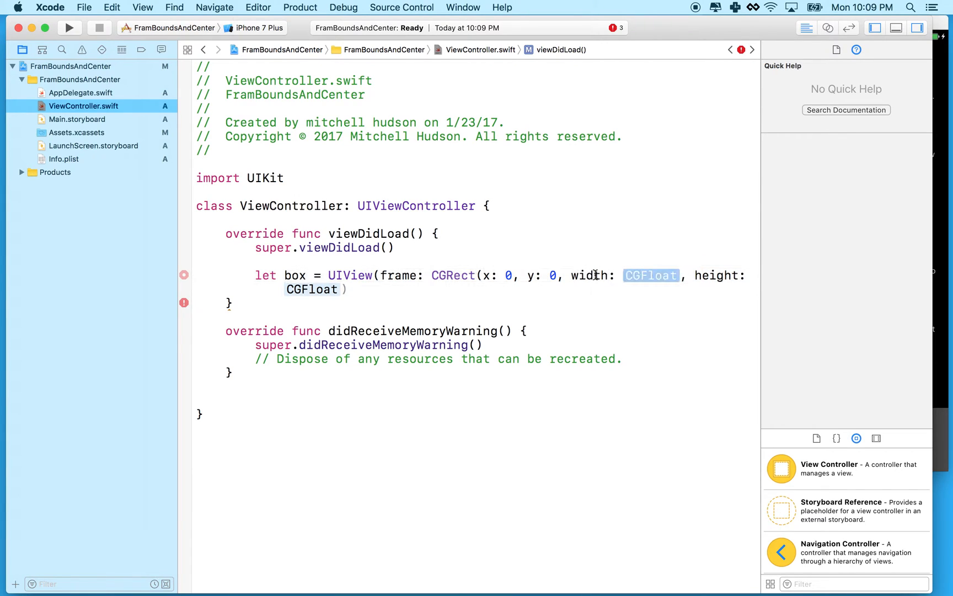
{"action": "type", "text": "100"}
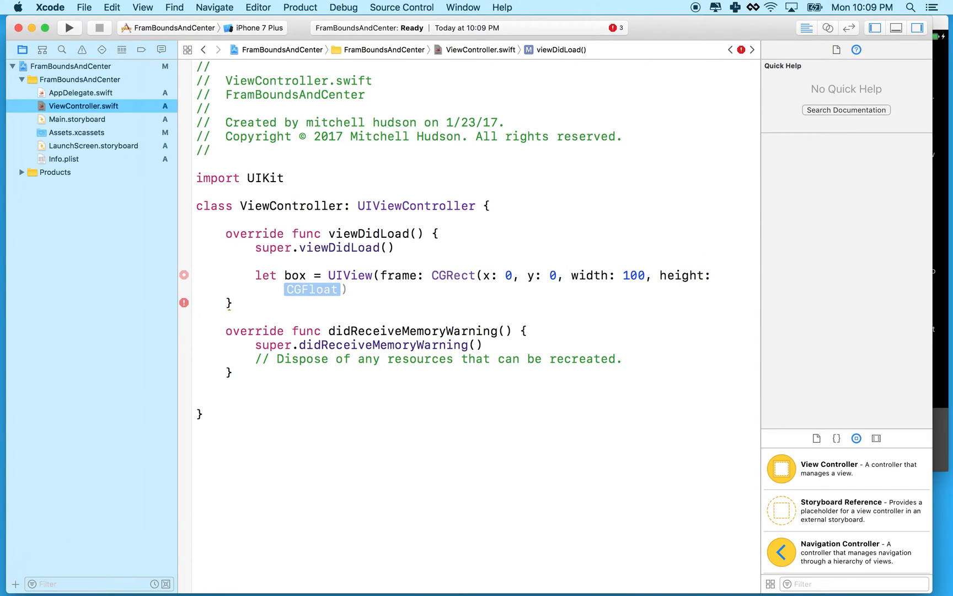
{"action": "type", "text": "200"}
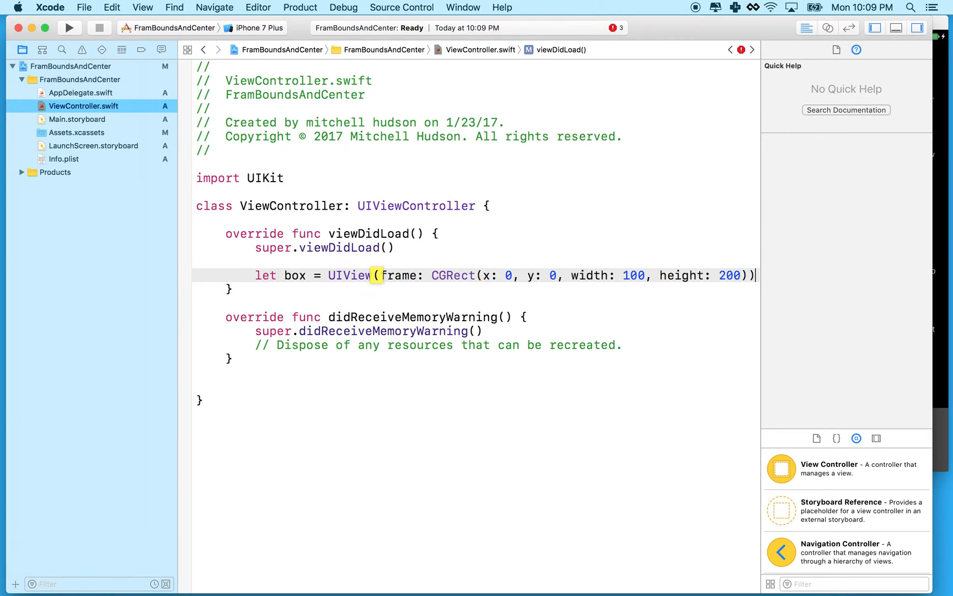
{"action": "key", "text": "return"}
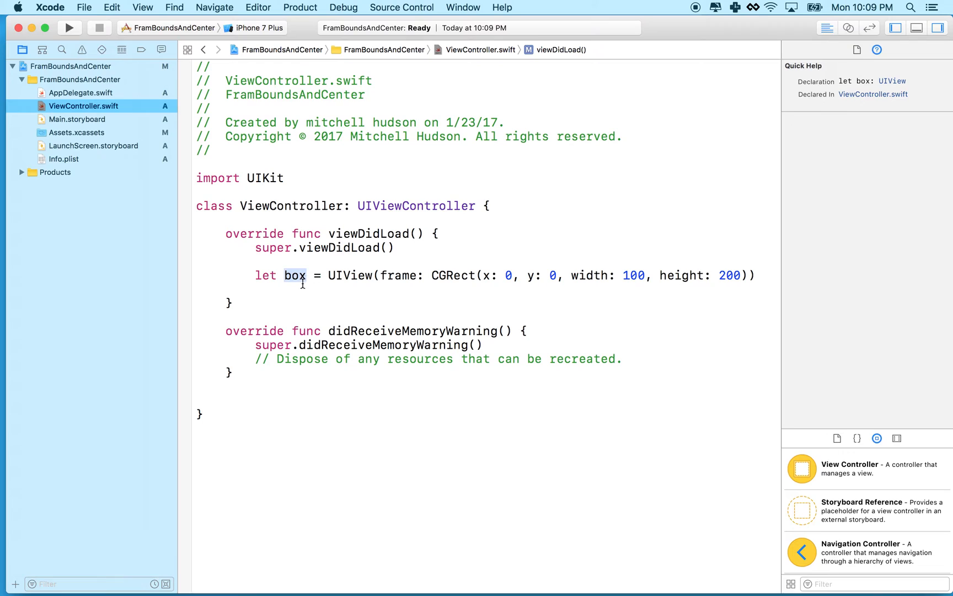
Set box.backgroundColor = UIColor.red below the box declaration.
{"action": "left_click", "coordinate": [289, 288]}
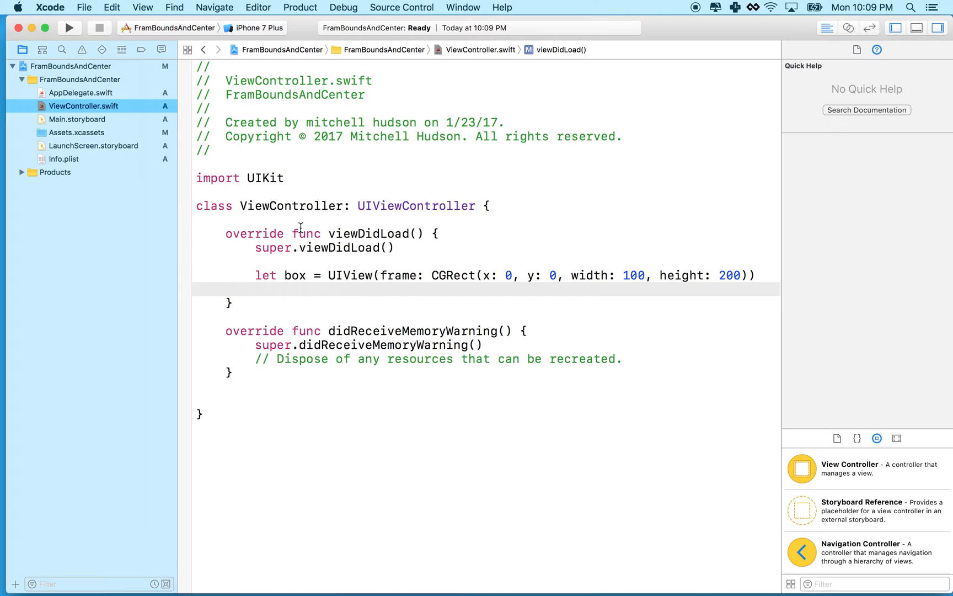
{"action": "mouse_move", "coordinate": [286, 255]}
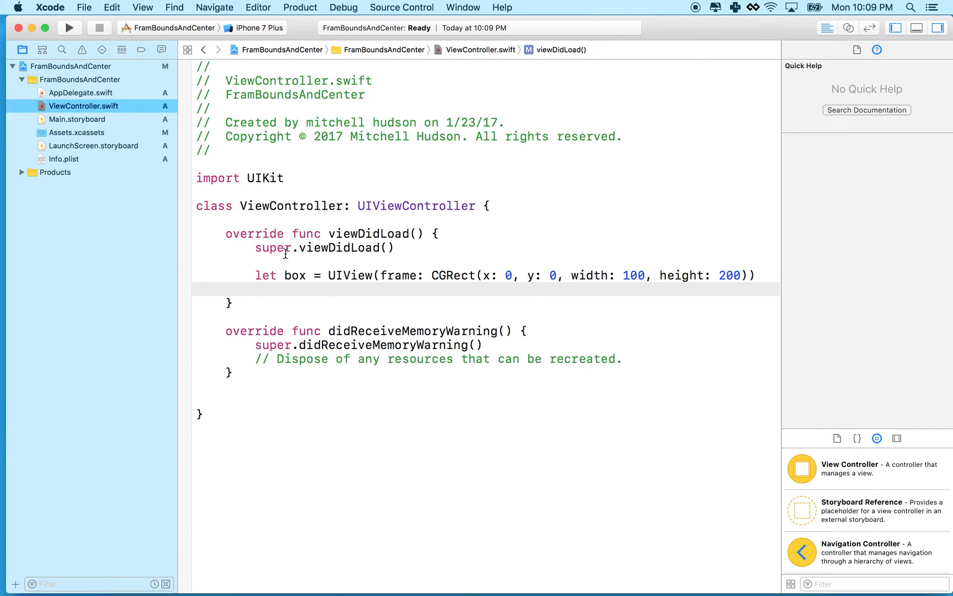
{"action": "type", "text": "box."}
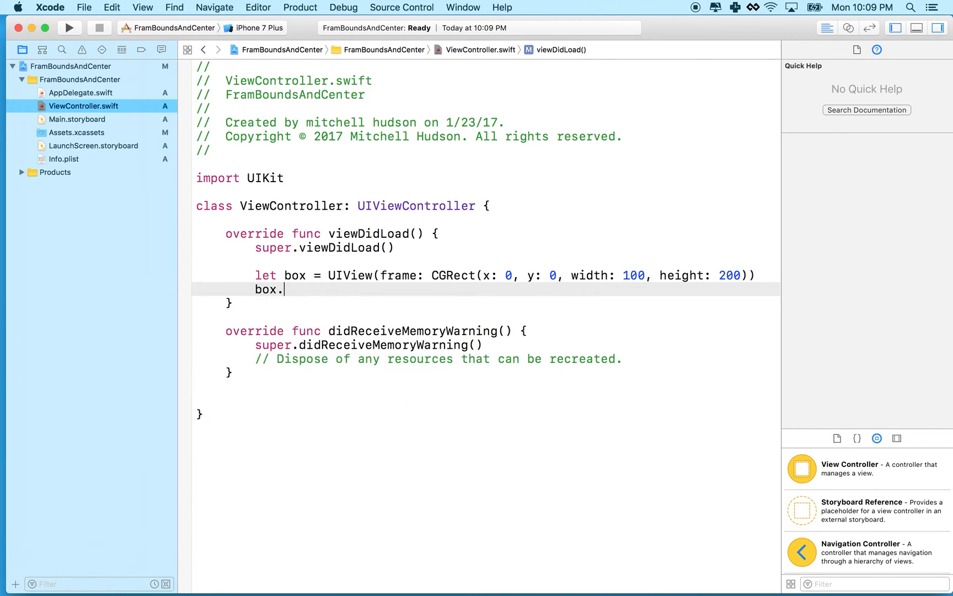
{"action": "type", "text": "backgroundColor ="}
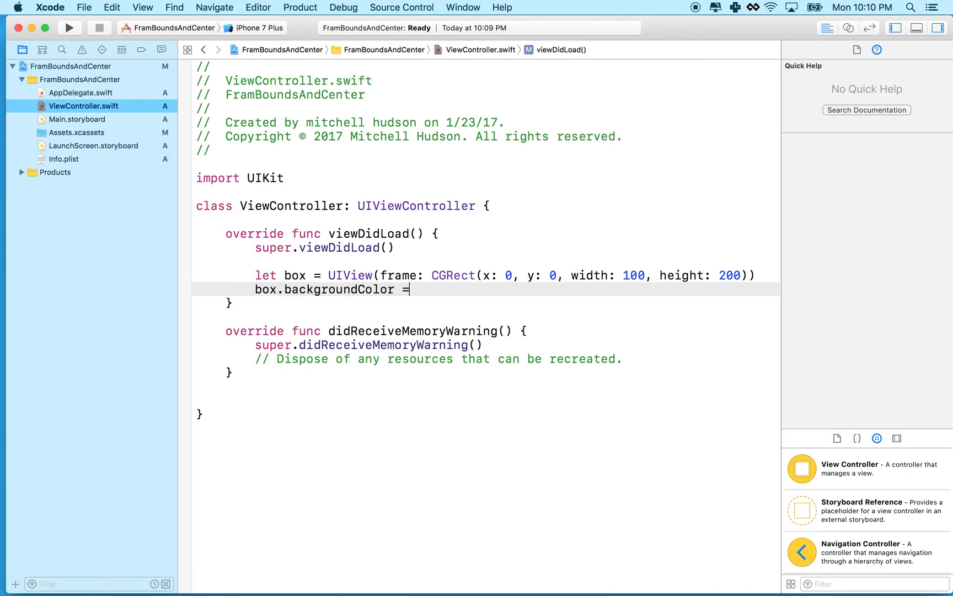
{"action": "type", "text": "UIColor"}
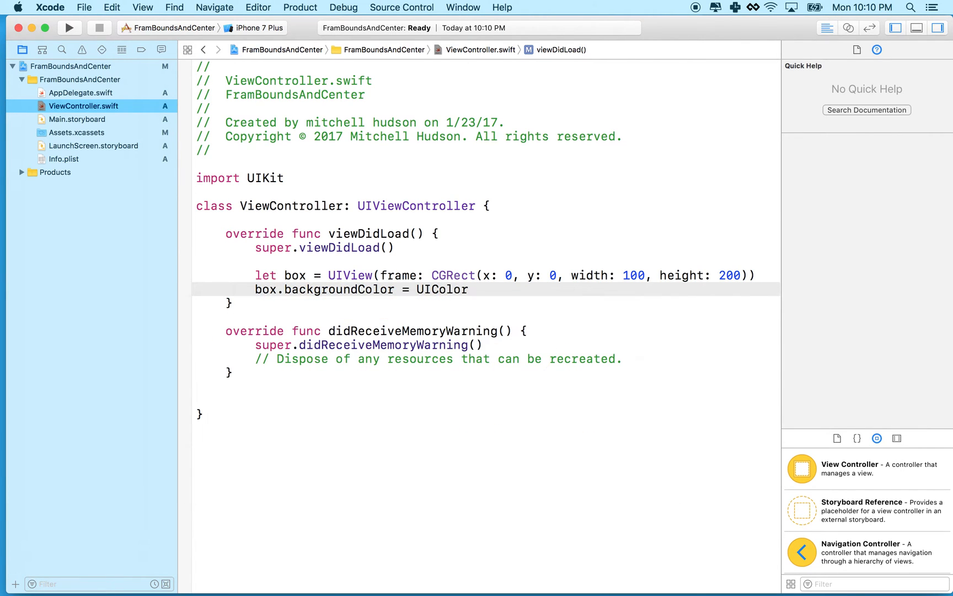
{"action": "type", "text": ".red"}
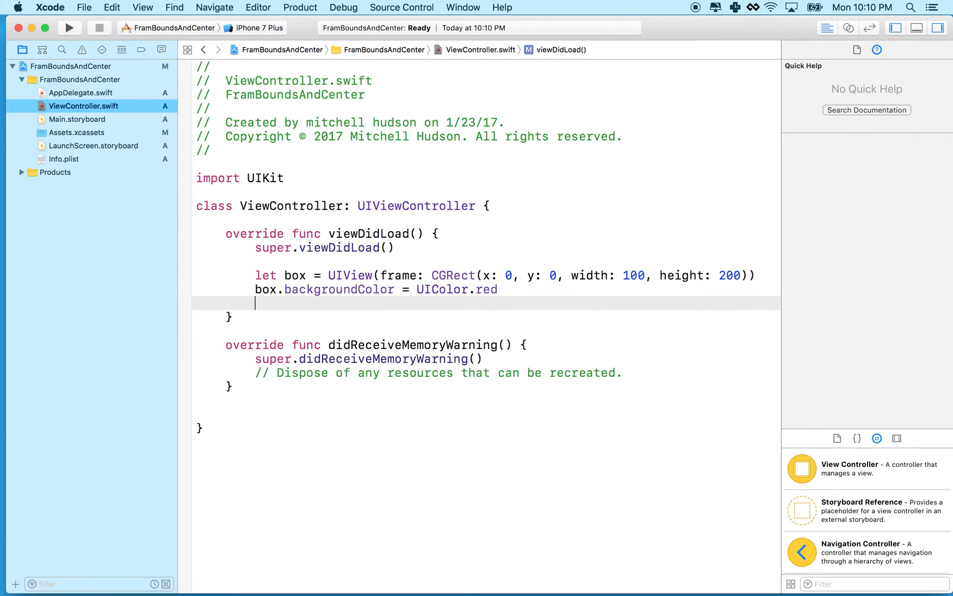
Add box to the controller's view with view.addSubview(box), checking UIColor's documentation.
{"action": "type", "text": "view"}
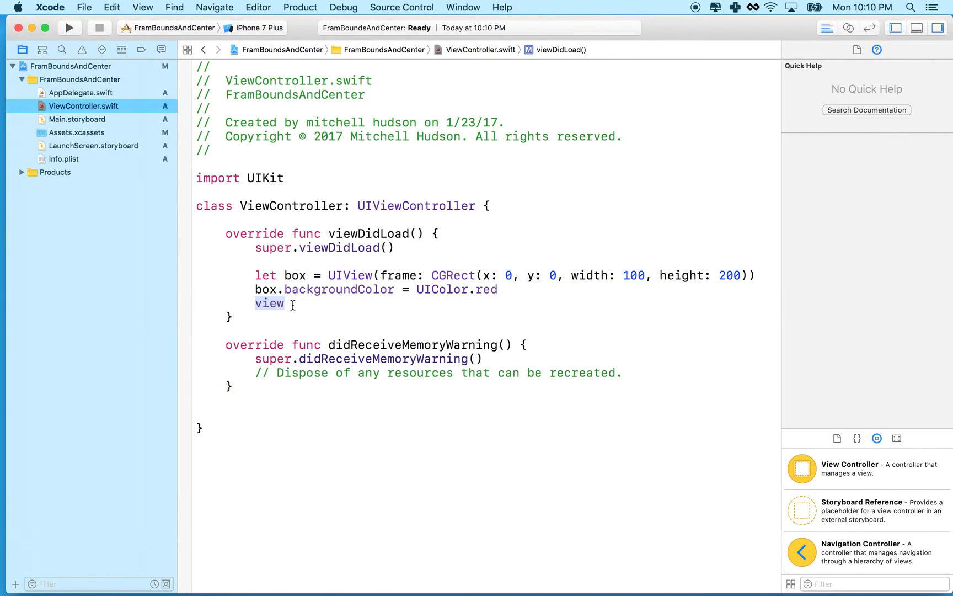
{"action": "left_click", "coordinate": [269, 302]}
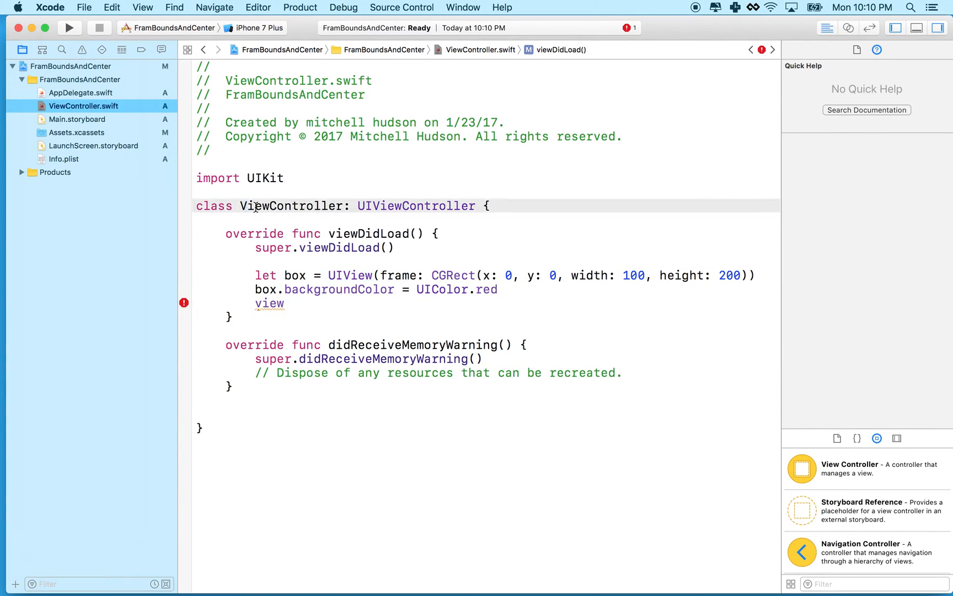
{"action": "left_click", "coordinate": [292, 205]}
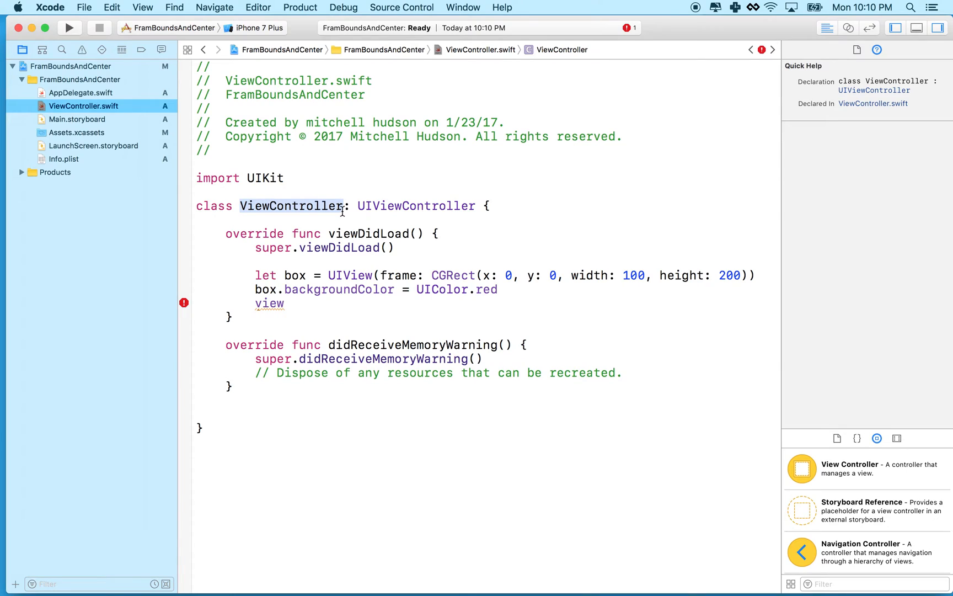
{"action": "left_click", "coordinate": [283, 303]}
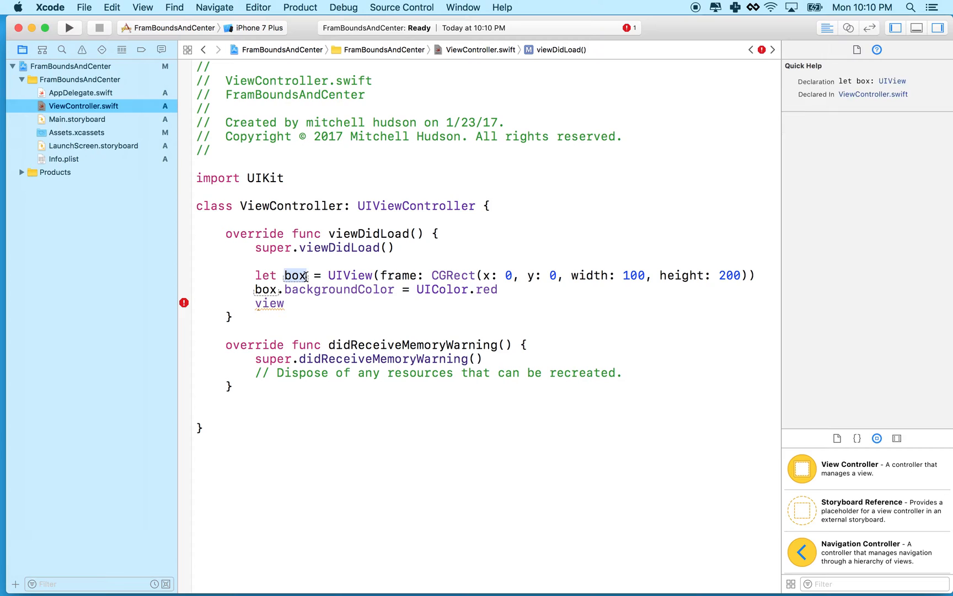
{"action": "left_click", "coordinate": [285, 303]}
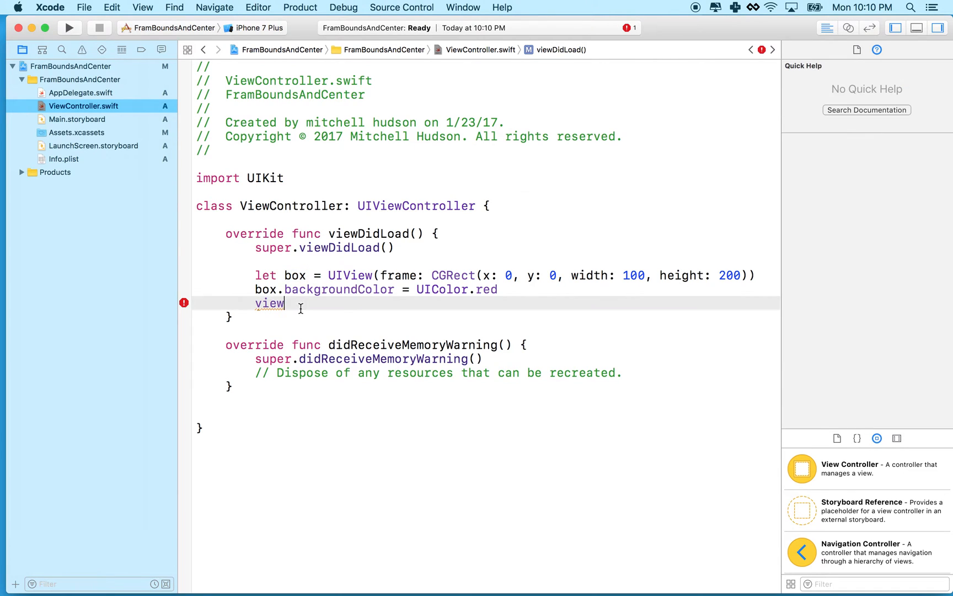
{"action": "type", "text": ".addSubview(view: UIView"}
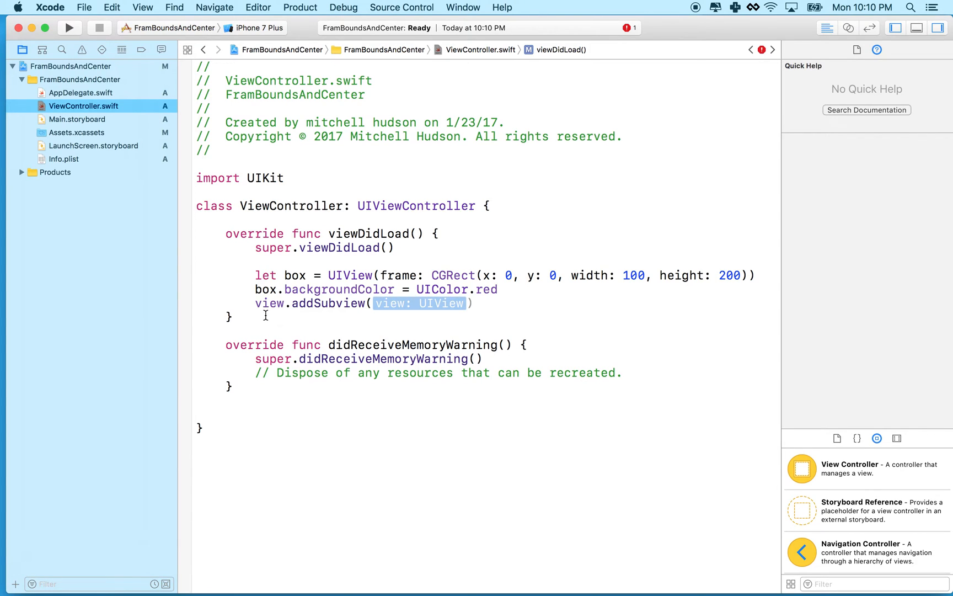
{"action": "mouse_move", "coordinate": [339, 312]}
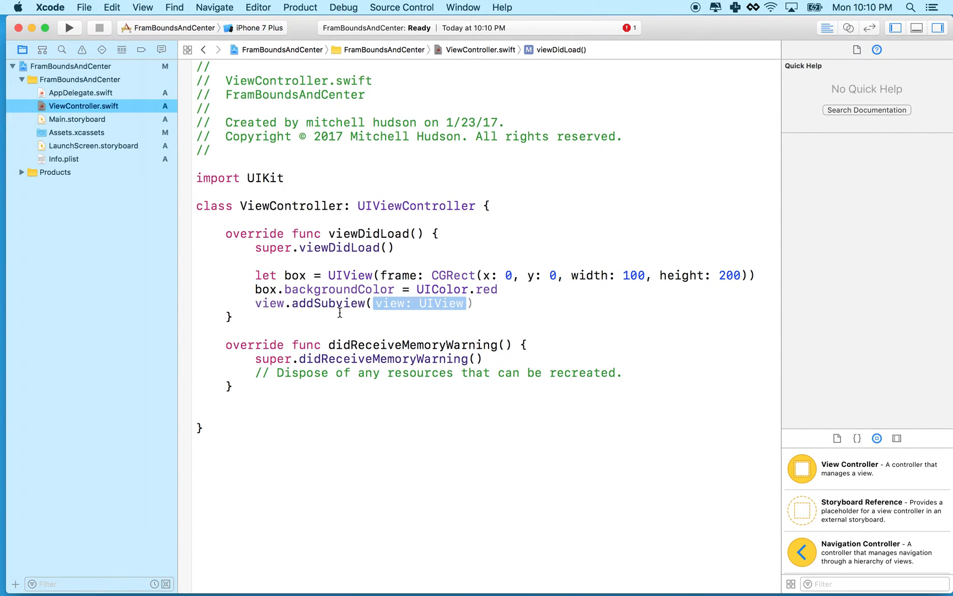
{"action": "type", "text": "box"}
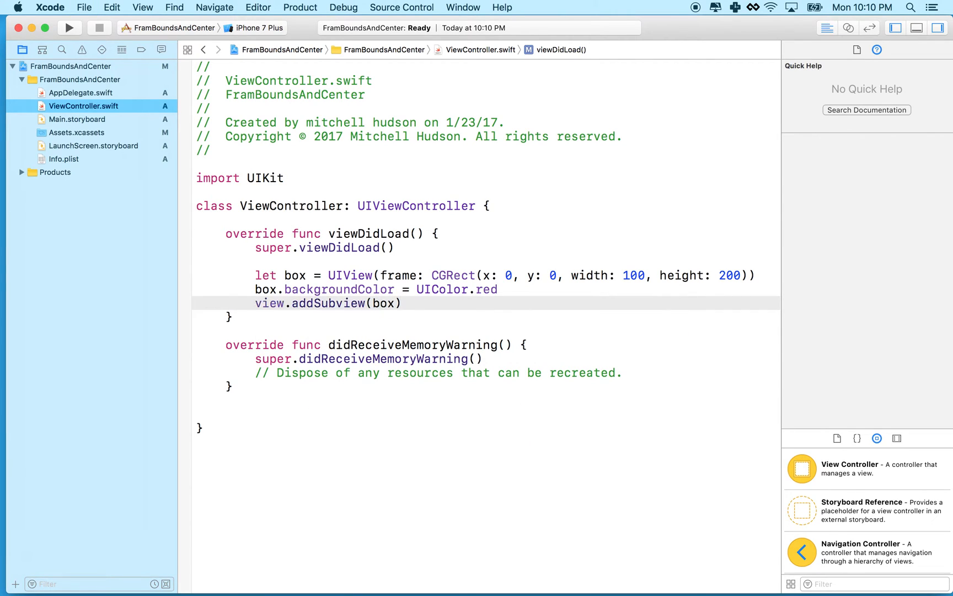
{"action": "left_click", "coordinate": [401, 303]}
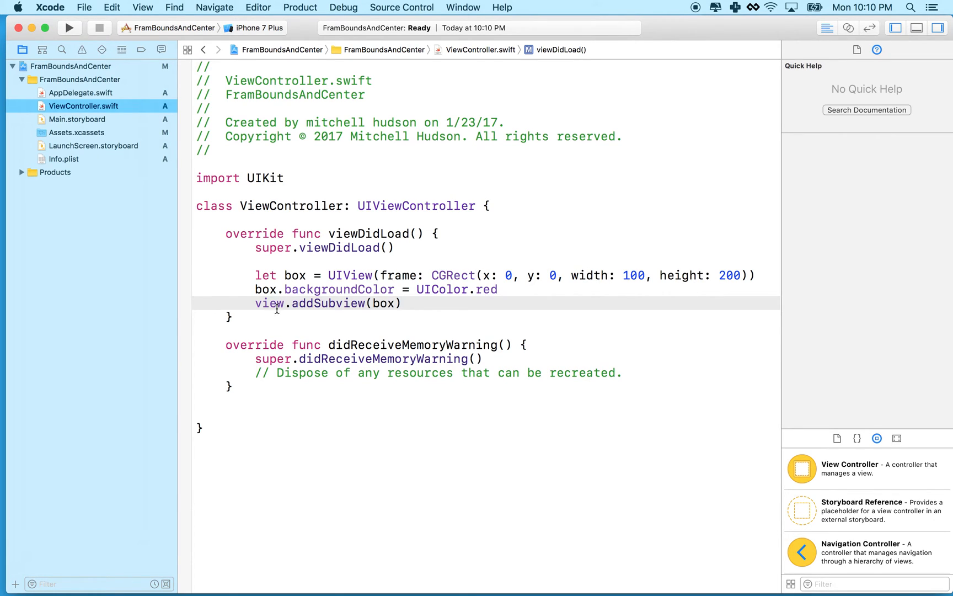
{"action": "left_click", "coordinate": [440, 289]}
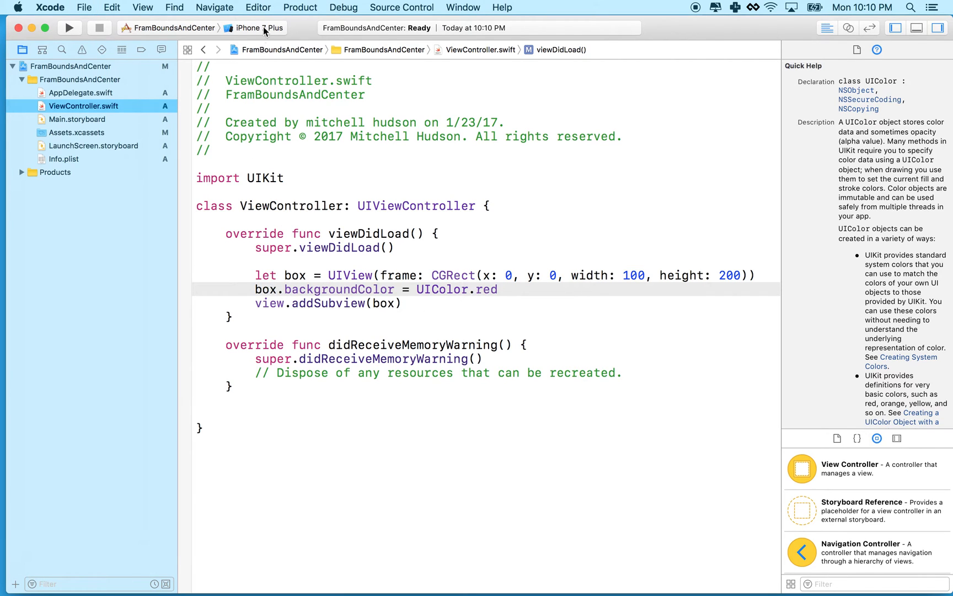
Run the app on the iPhone 6s simulator destination.
{"action": "left_click", "coordinate": [251, 27]}
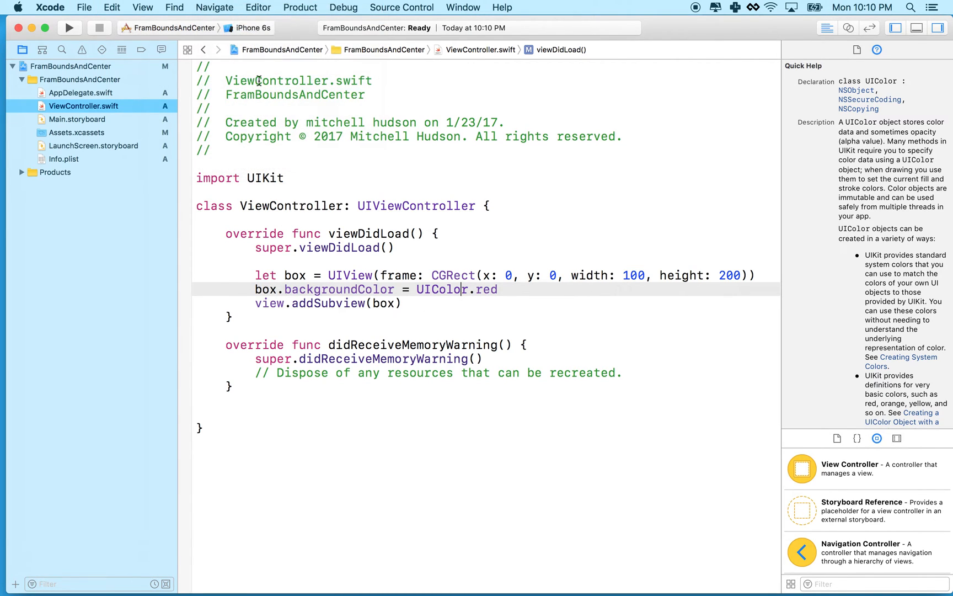
{"action": "left_click", "coordinate": [69, 28]}
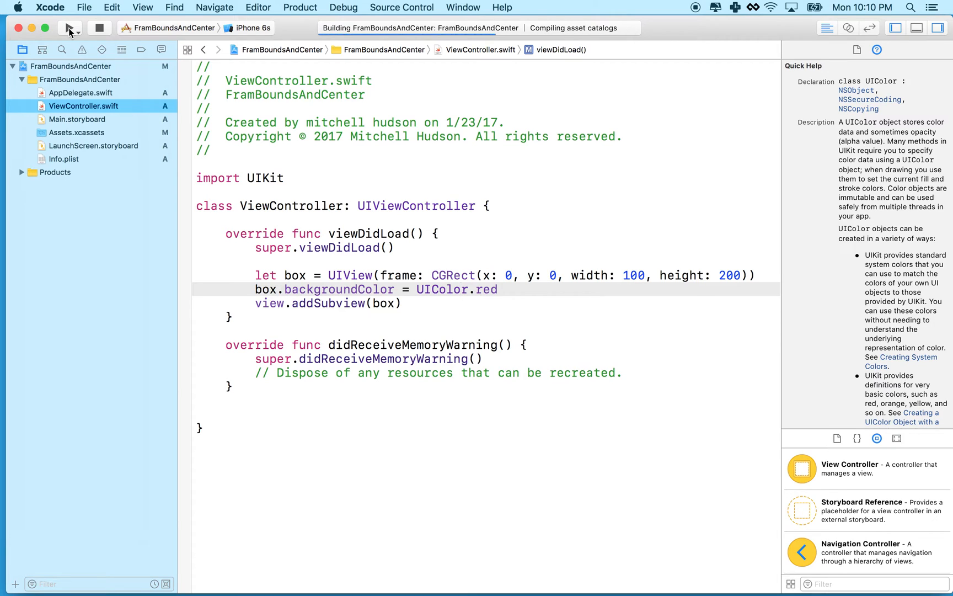
{"action": "left_click", "coordinate": [68, 27]}
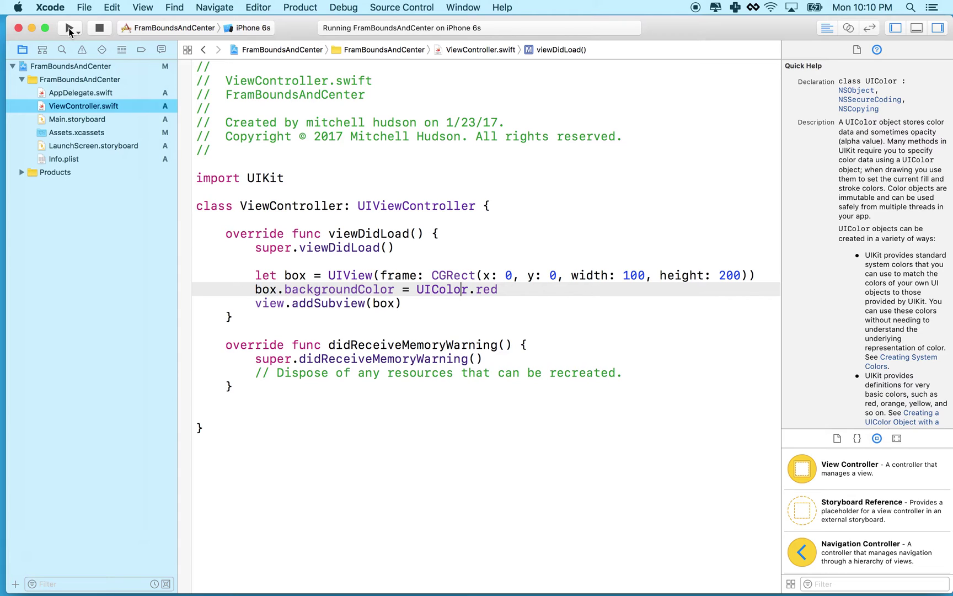
View the red 100-by-200 box in the simulator's top-left corner, then stop the run.
{"action": "left_click", "coordinate": [69, 28]}
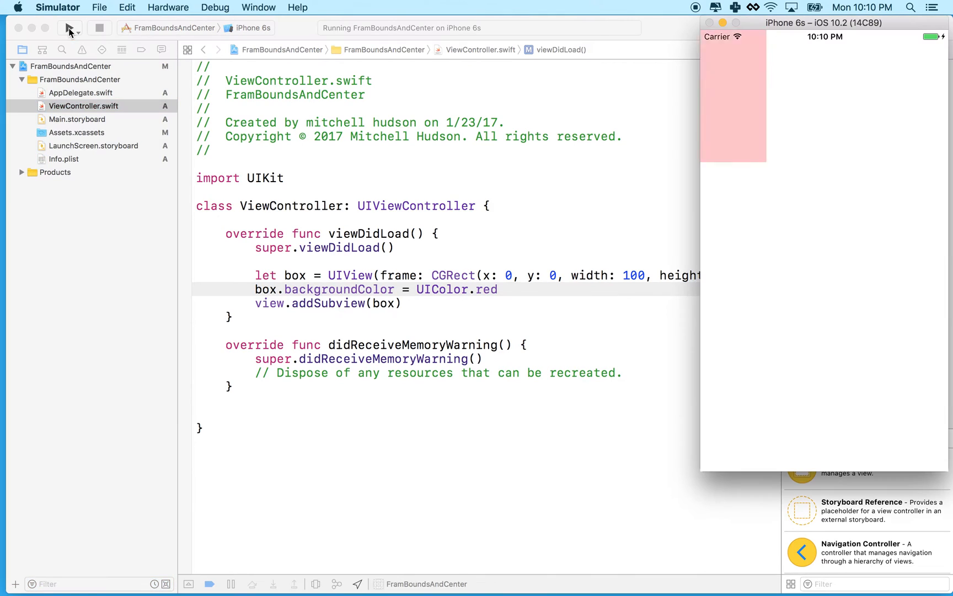
{"action": "left_click", "coordinate": [68, 27]}
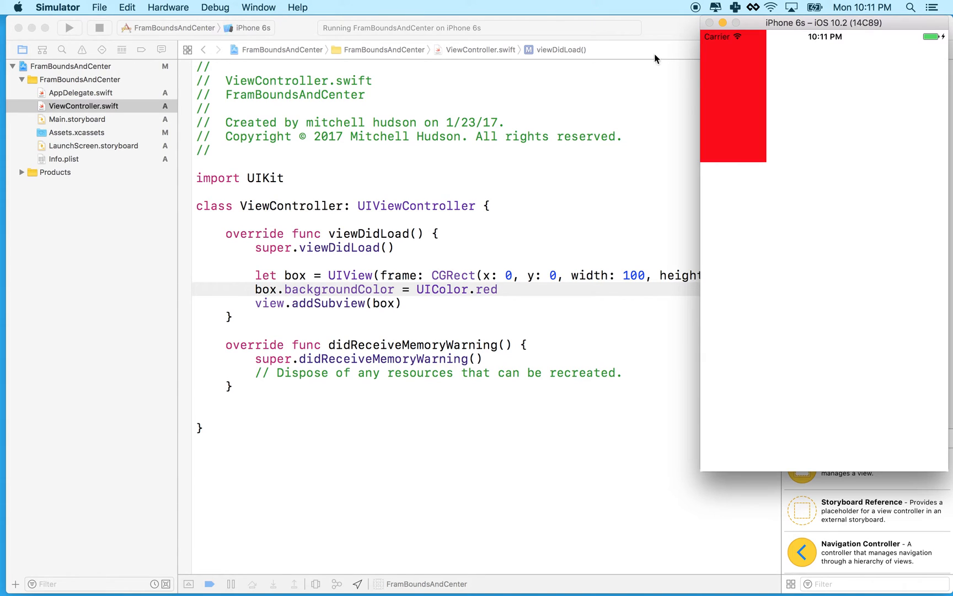
{"action": "mouse_move", "coordinate": [556, 282]}
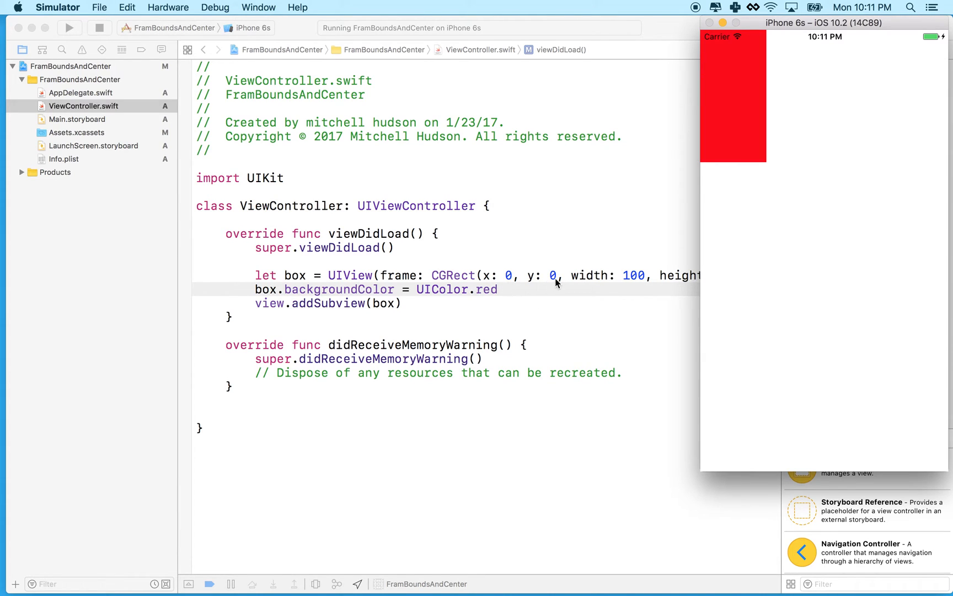
{"action": "mouse_move", "coordinate": [702, 36]}
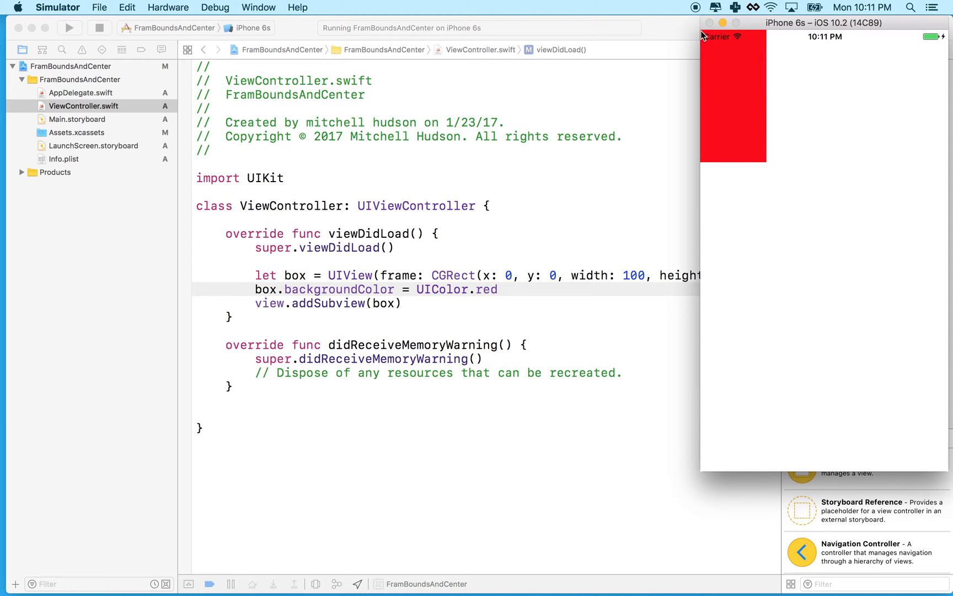
{"action": "mouse_move", "coordinate": [739, 178]}
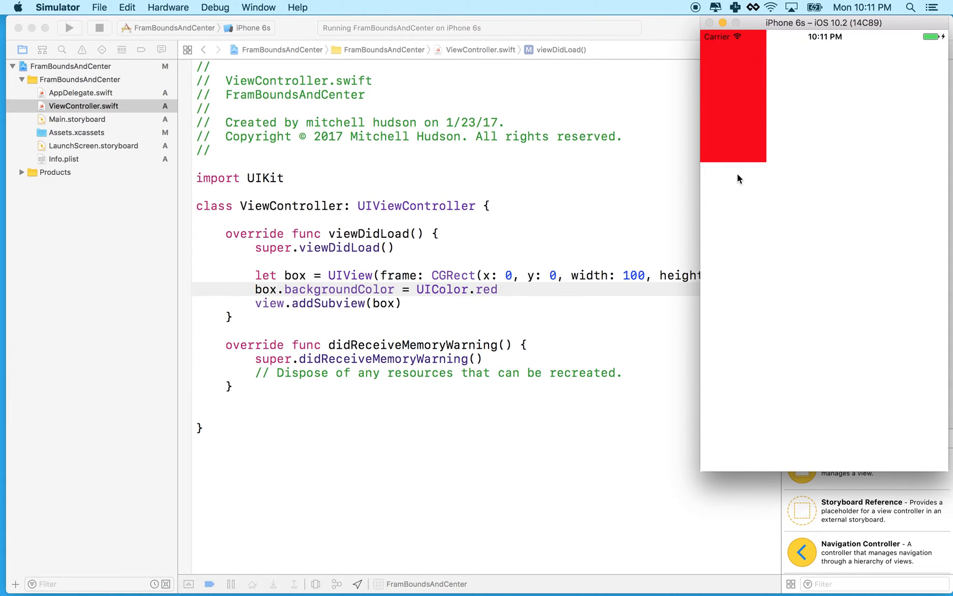
{"action": "mouse_move", "coordinate": [770, 40]}
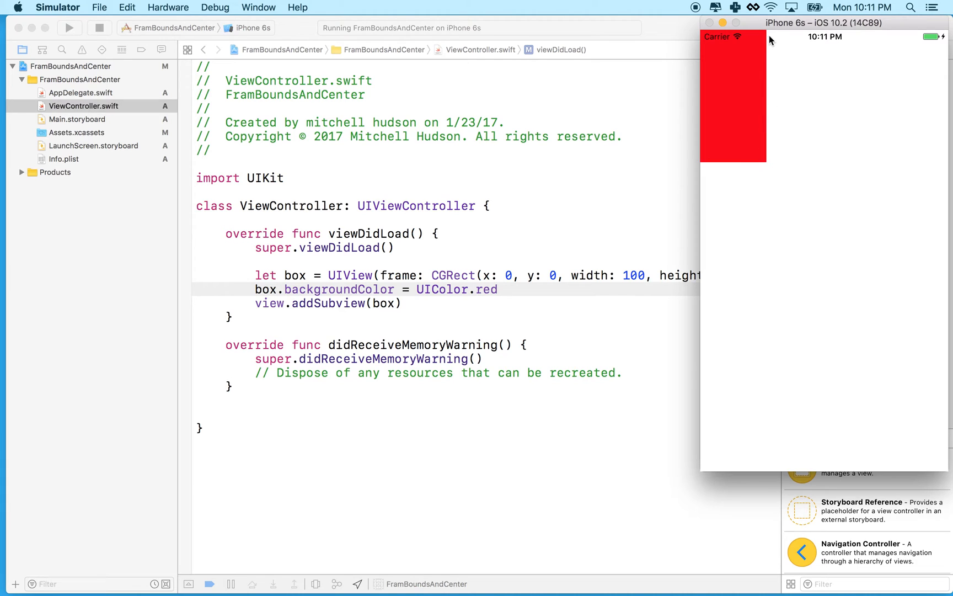
{"action": "mouse_move", "coordinate": [857, 40]}
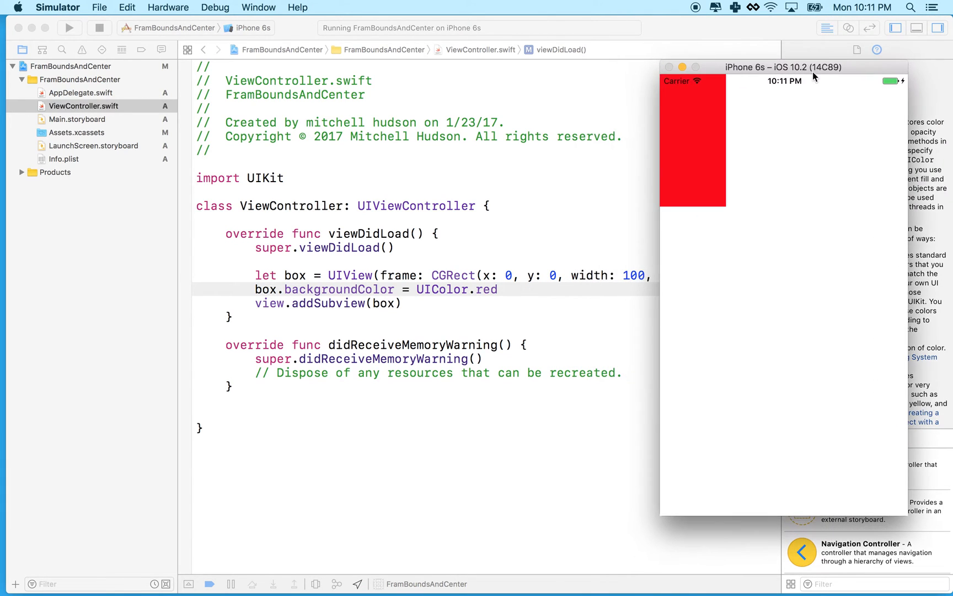
{"action": "mouse_move", "coordinate": [842, 304]}
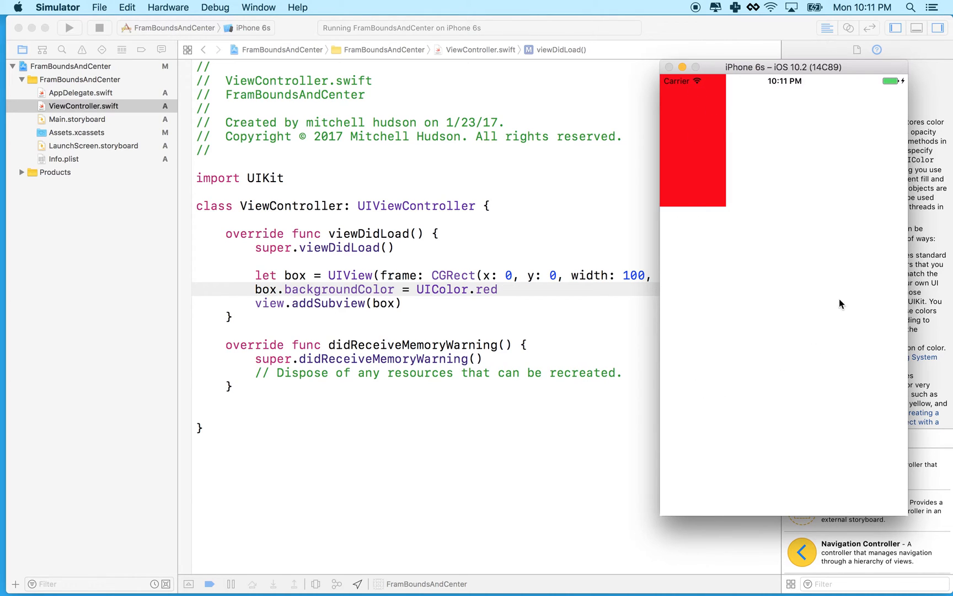
{"action": "mouse_move", "coordinate": [812, 187]}
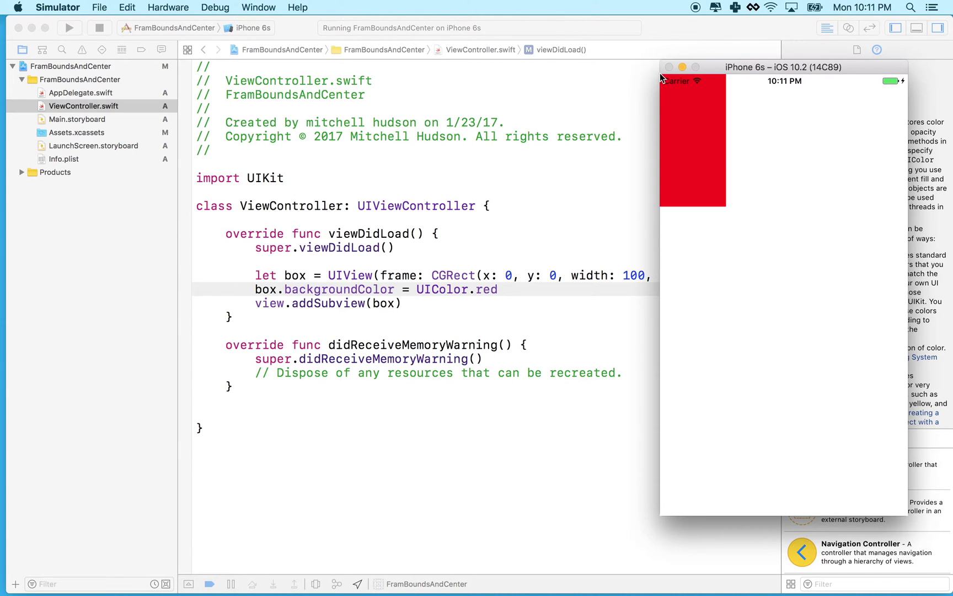
{"action": "mouse_move", "coordinate": [661, 204]}
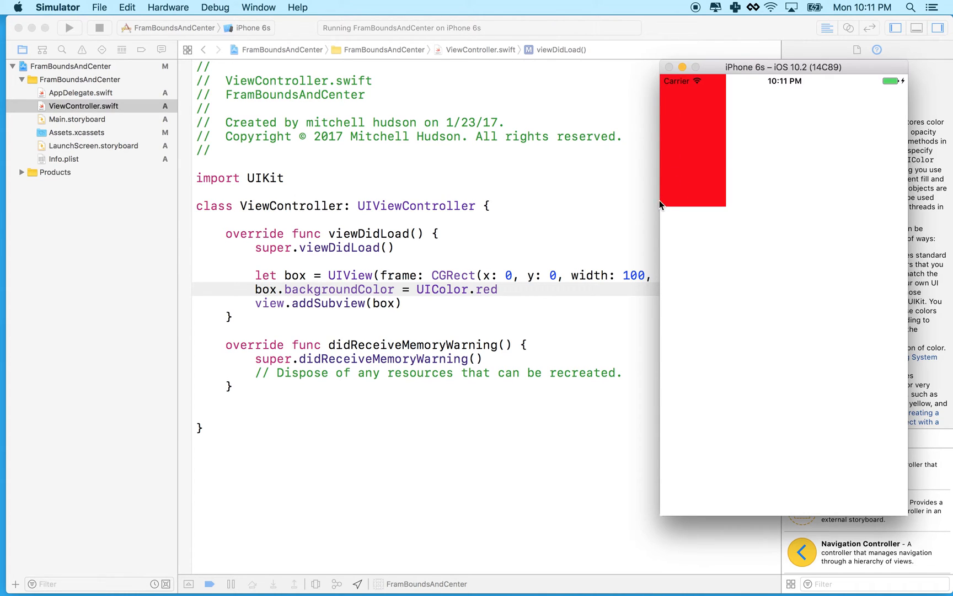
{"action": "mouse_move", "coordinate": [692, 218]}
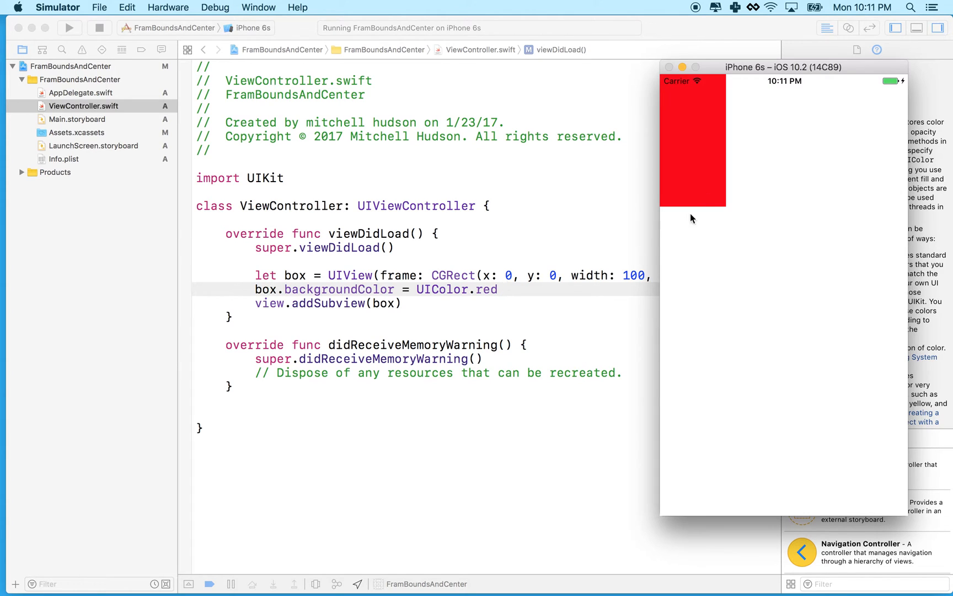
{"action": "mouse_move", "coordinate": [603, 264]}
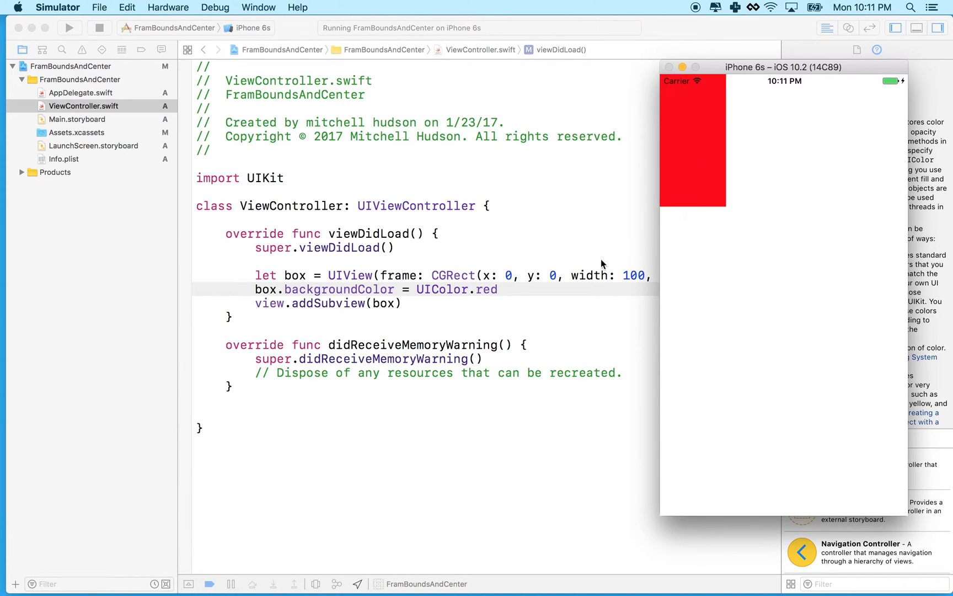
{"action": "mouse_move", "coordinate": [342, 128]}
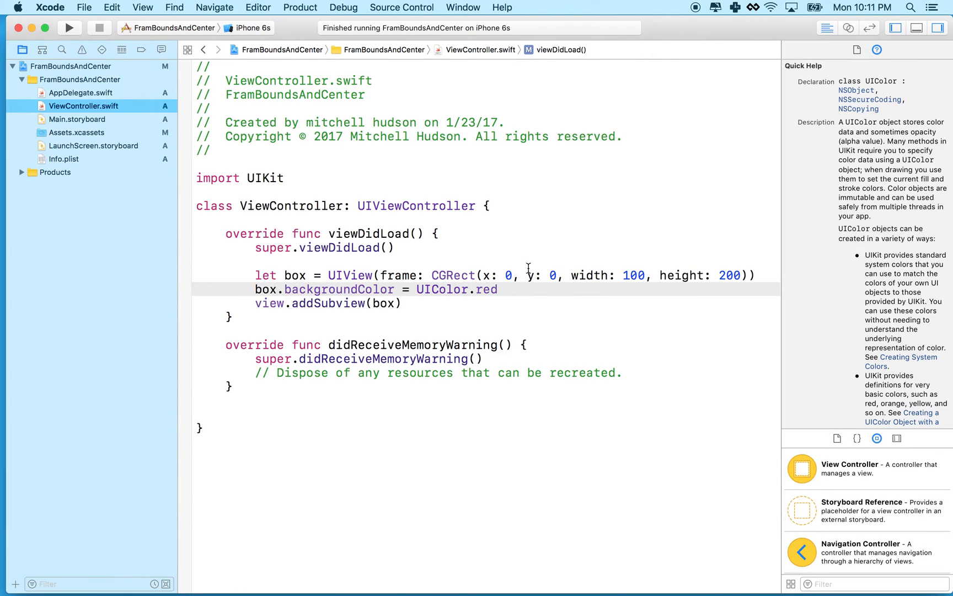
{"action": "mouse_move", "coordinate": [666, 281]}
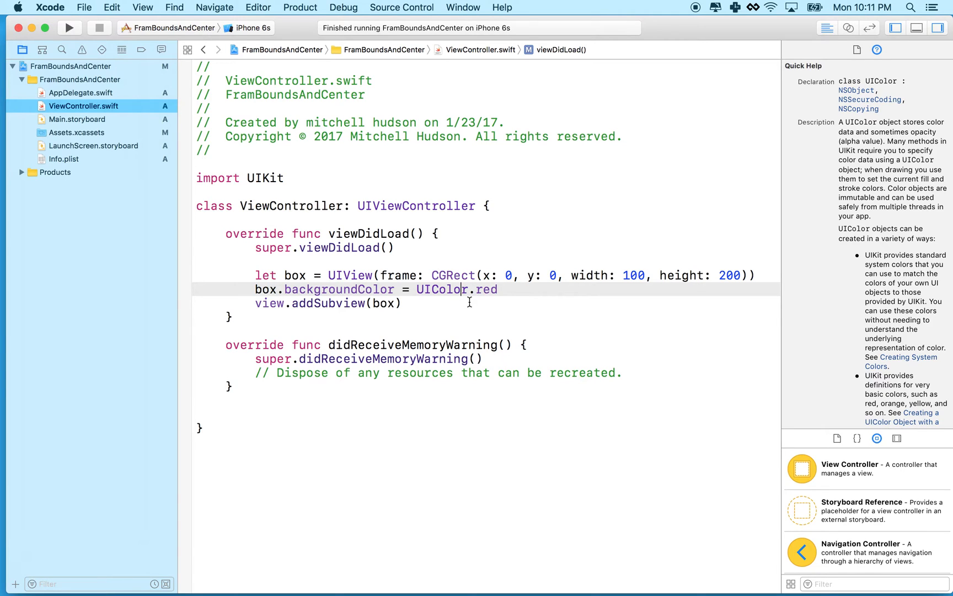
Change the box frame's origin to x 20, y 20 and rerun the app.
{"action": "left_click", "coordinate": [403, 303]}
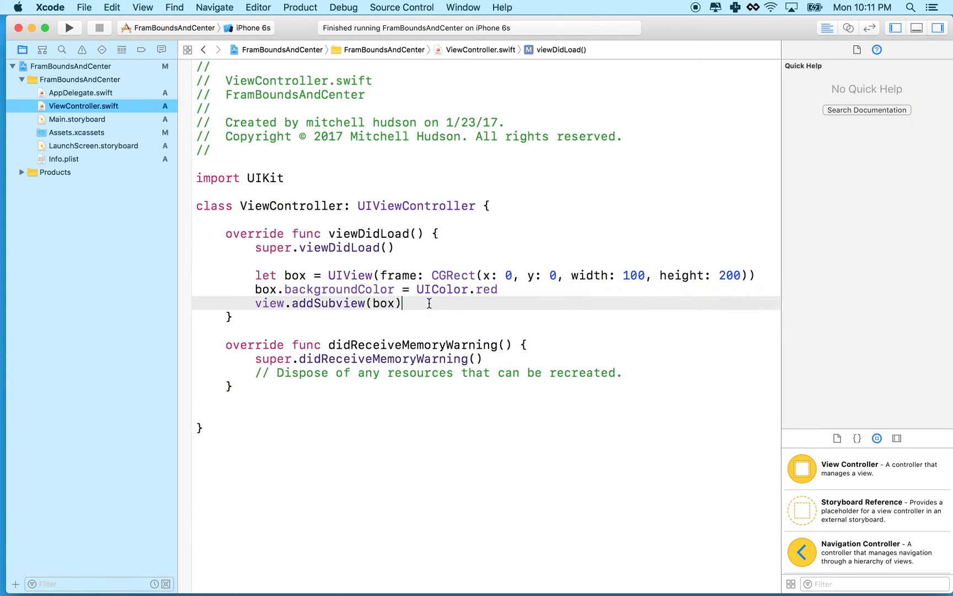
{"action": "left_click", "coordinate": [506, 275]}
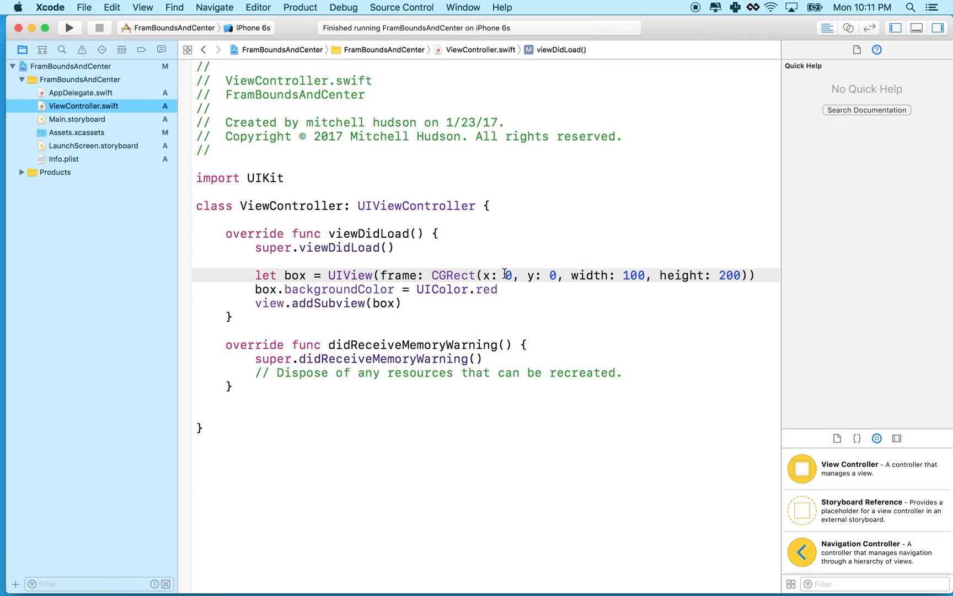
{"action": "type", "text": "2"}
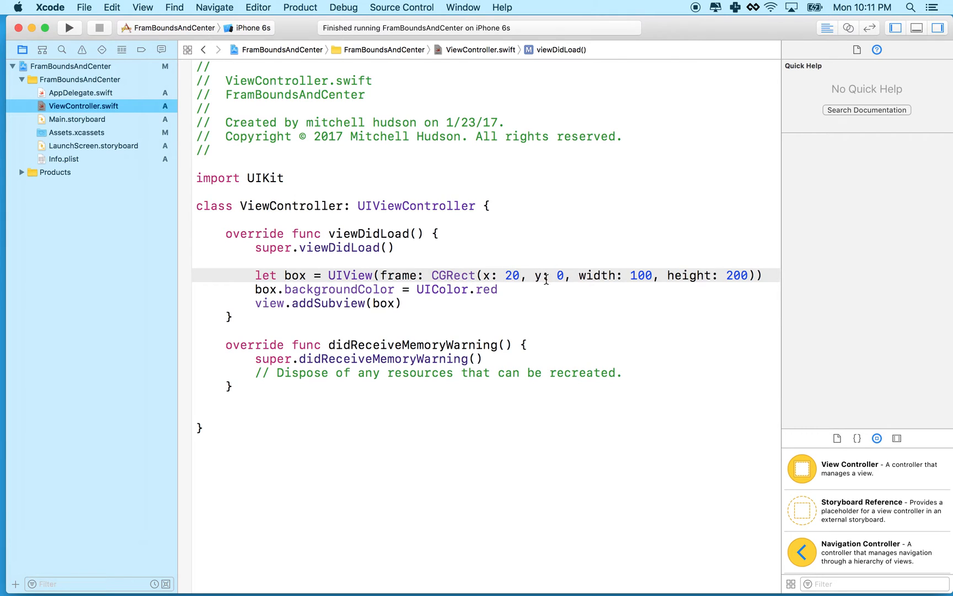
{"action": "type", "text": "2"}
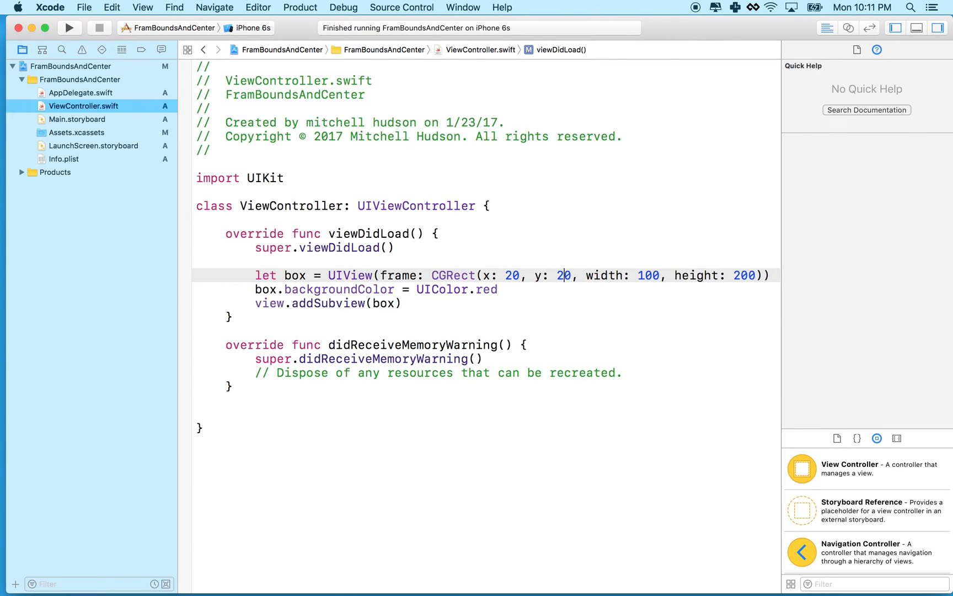
{"action": "left_click", "coordinate": [70, 27]}
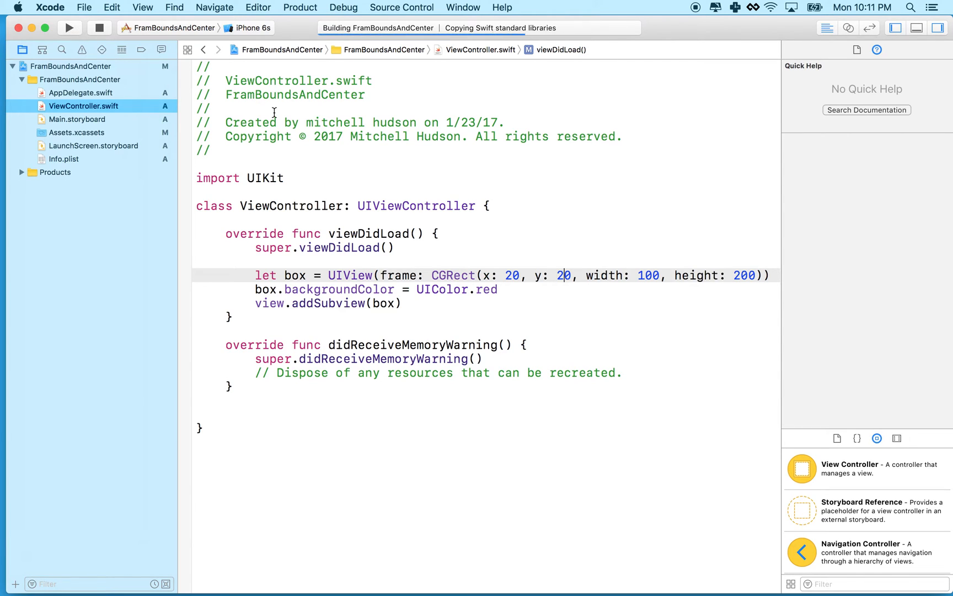
Let the rebuilt app with the box at 20, 20 run on the iPhone 6s, then stop it.
{"action": "left_click", "coordinate": [68, 28]}
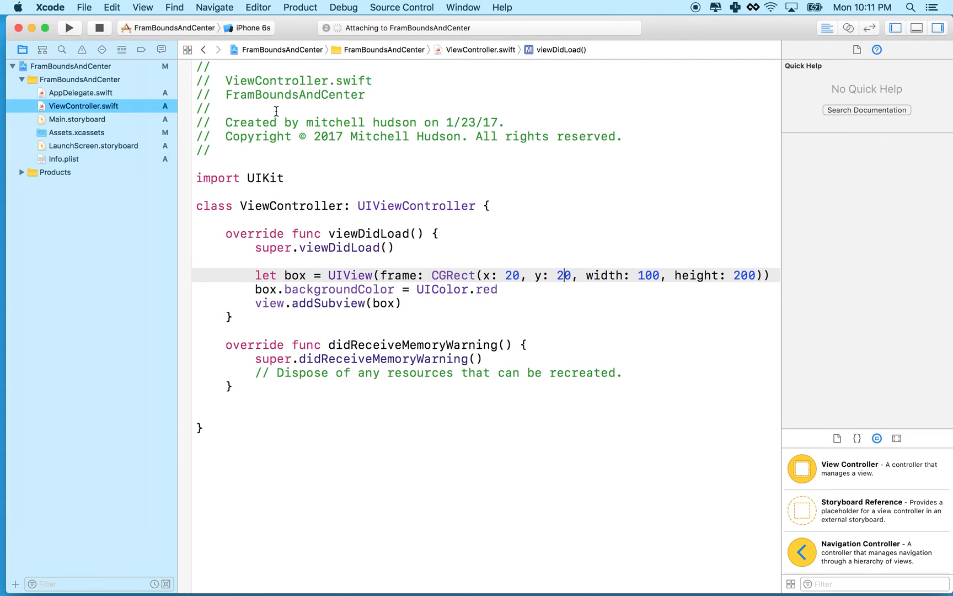
{"action": "left_click", "coordinate": [69, 28]}
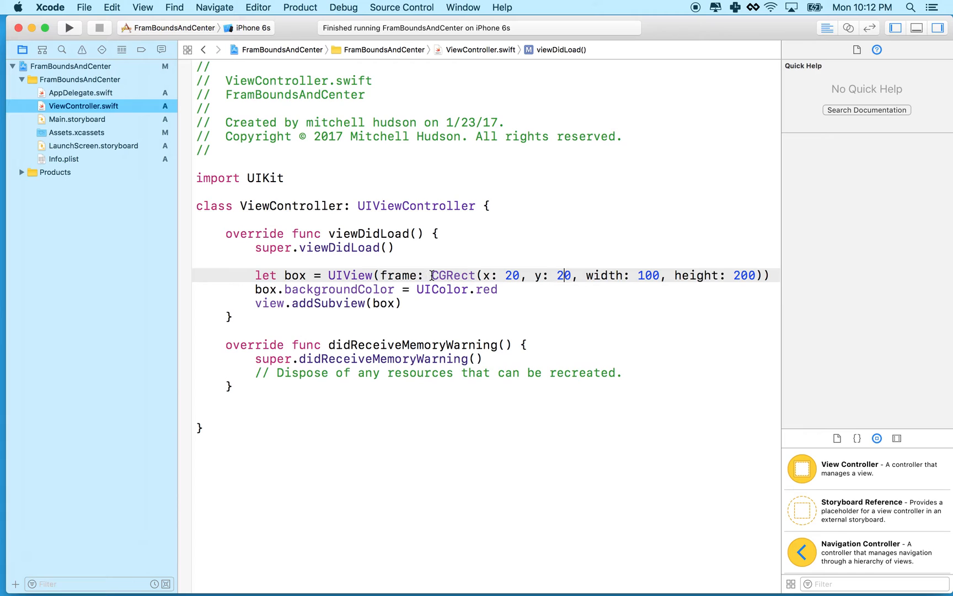
View Quick Help documentation for CGRect and UIView, then run the app again.
{"action": "left_click", "coordinate": [453, 276]}
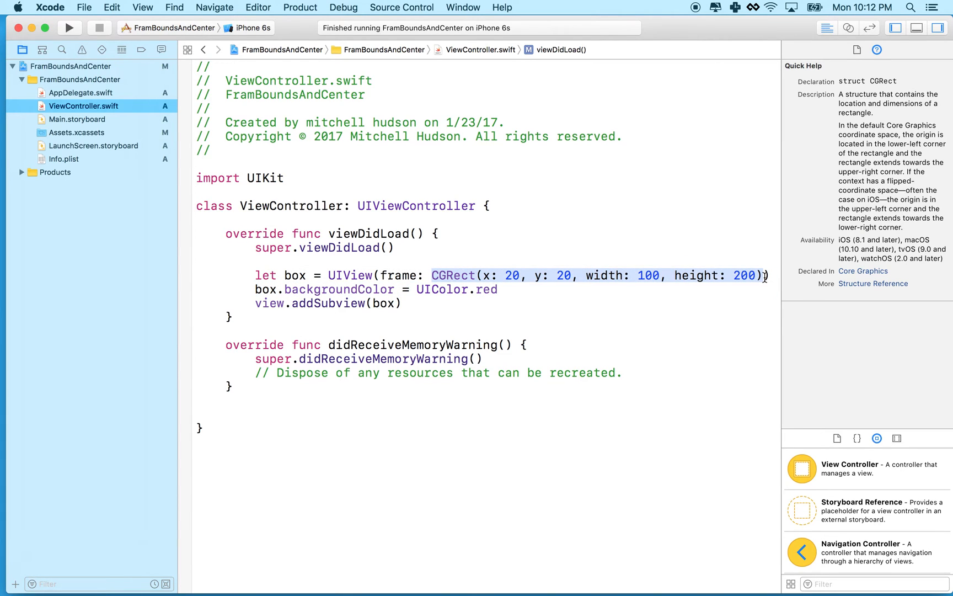
{"action": "mouse_move", "coordinate": [595, 275]}
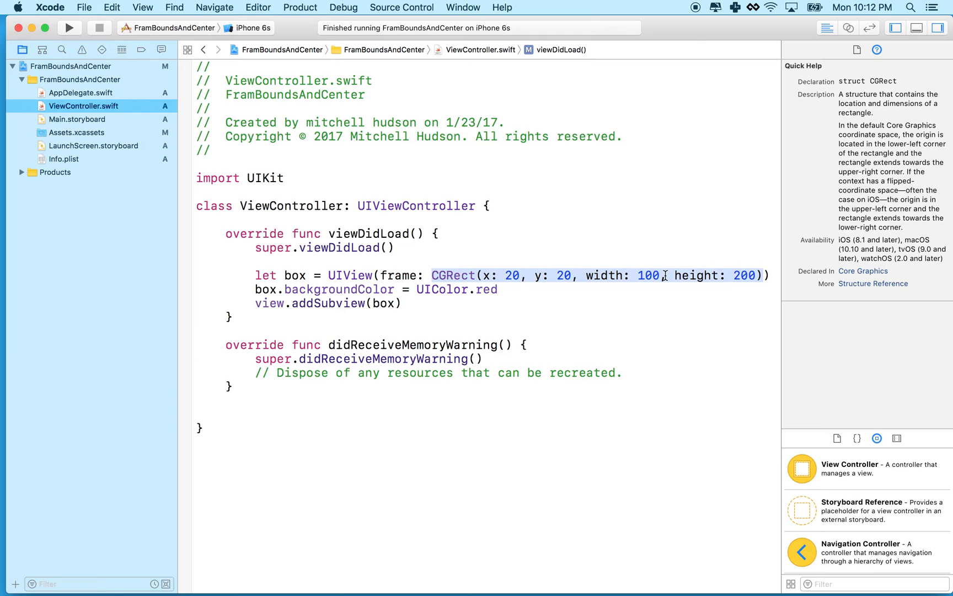
{"action": "mouse_move", "coordinate": [329, 276]}
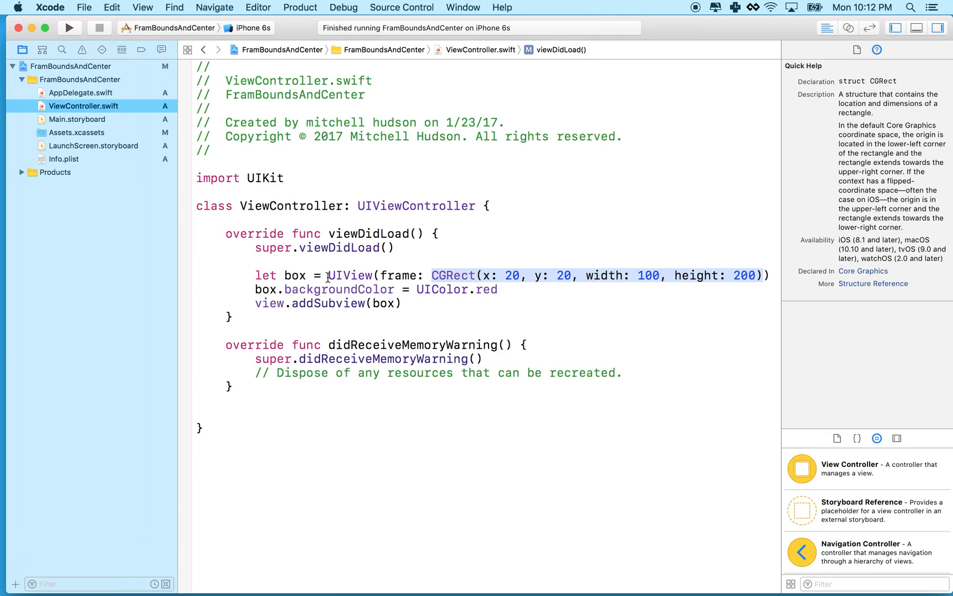
{"action": "left_click", "coordinate": [349, 275]}
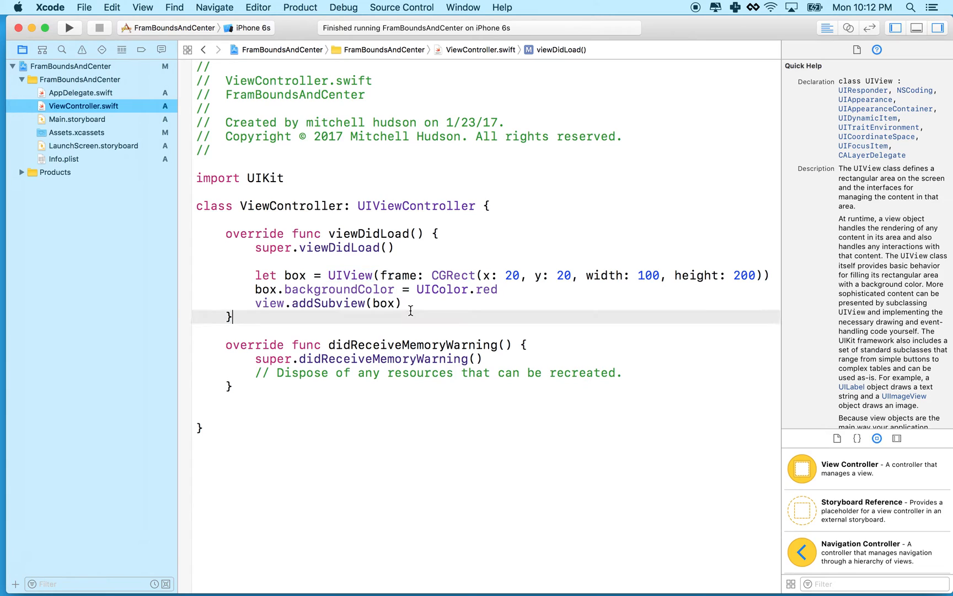
{"action": "left_click", "coordinate": [401, 303]}
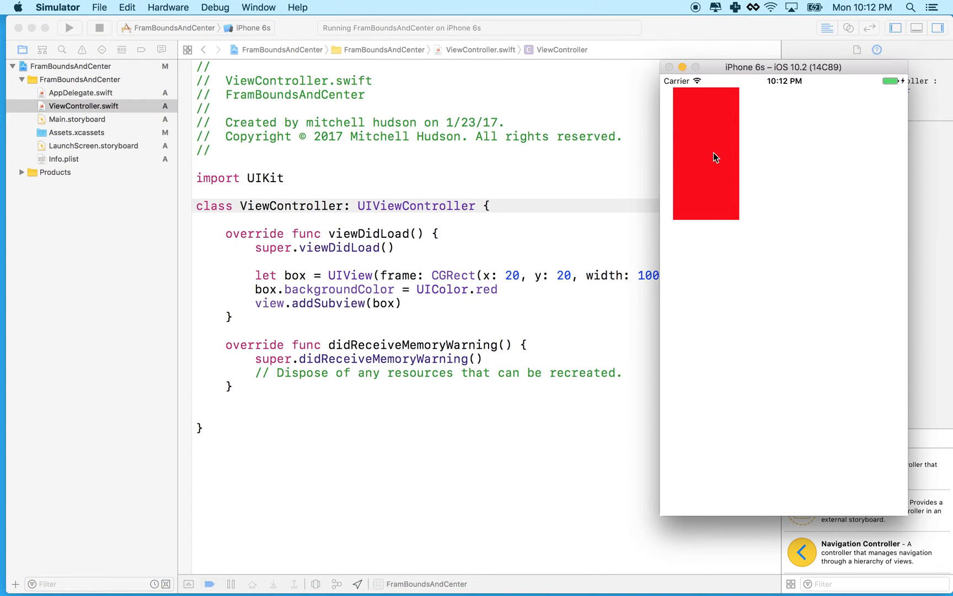
{"action": "mouse_move", "coordinate": [389, 142]}
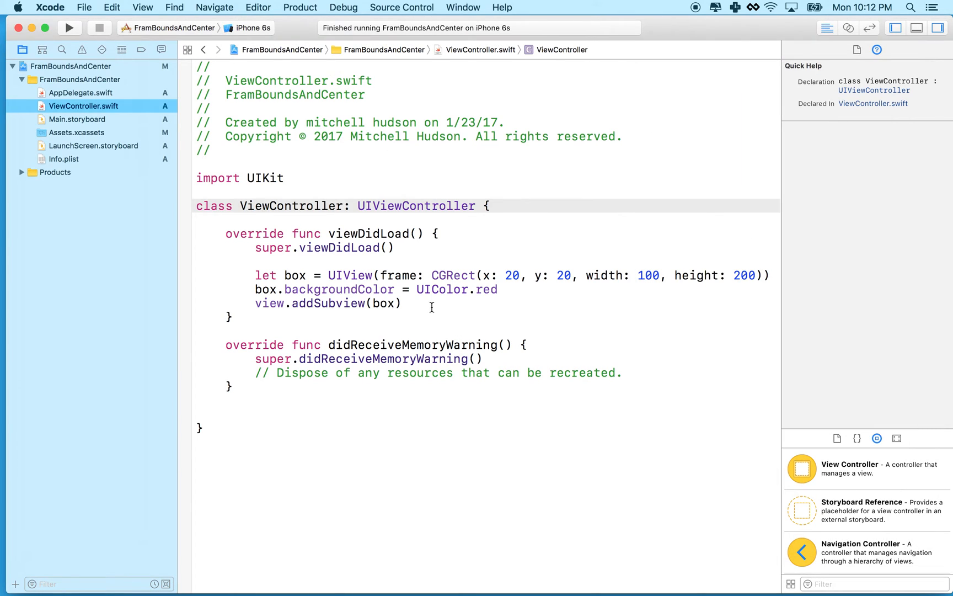
Return to editing ViewController.swift after the addSubview line once the run ends.
{"action": "left_click", "coordinate": [403, 303]}
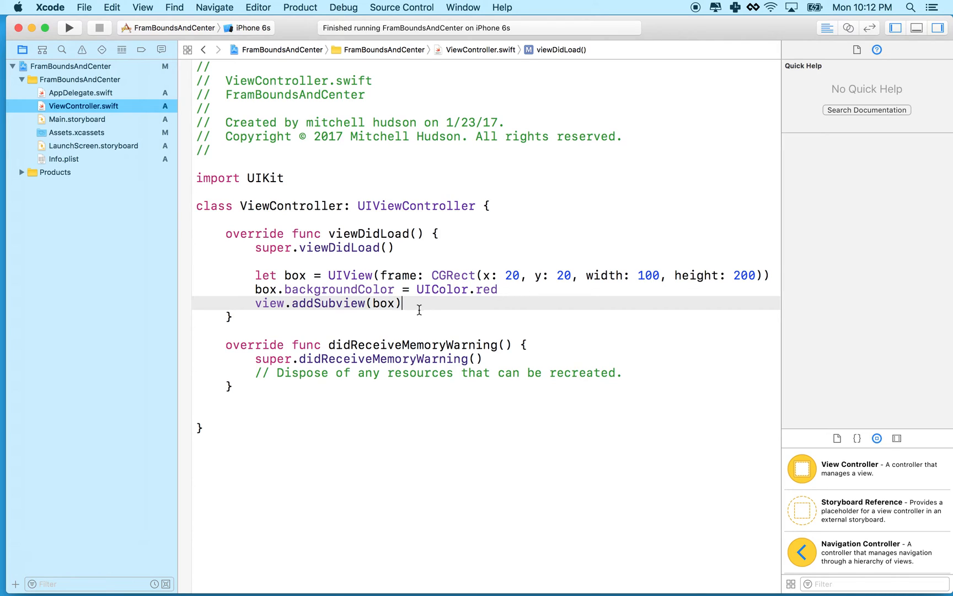
Add box.center = CGPoint(x: 160, y: 276) below the addSubview call.
{"action": "key", "text": "return"}
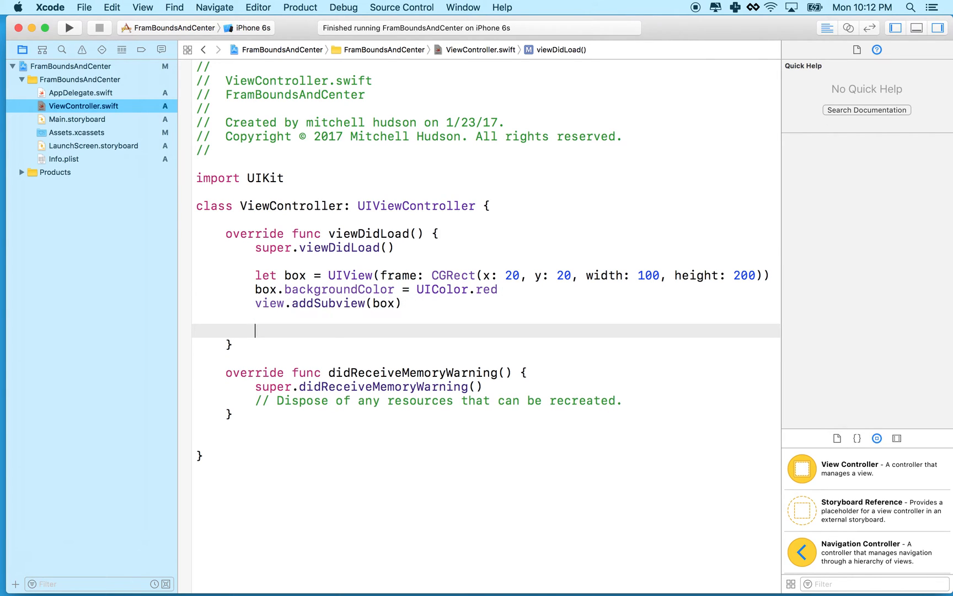
{"action": "type", "text": "box.center"}
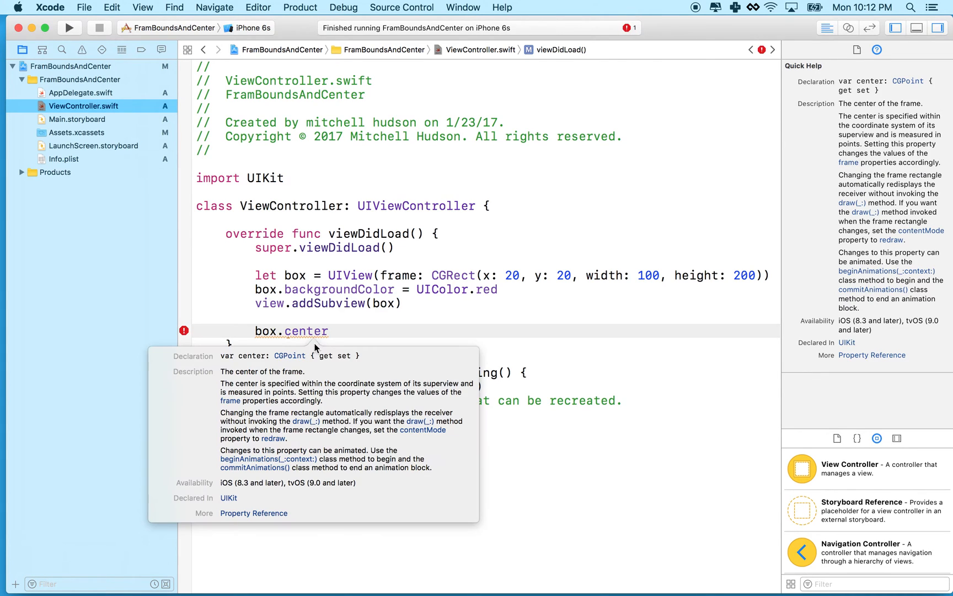
{"action": "mouse_move", "coordinate": [282, 367]}
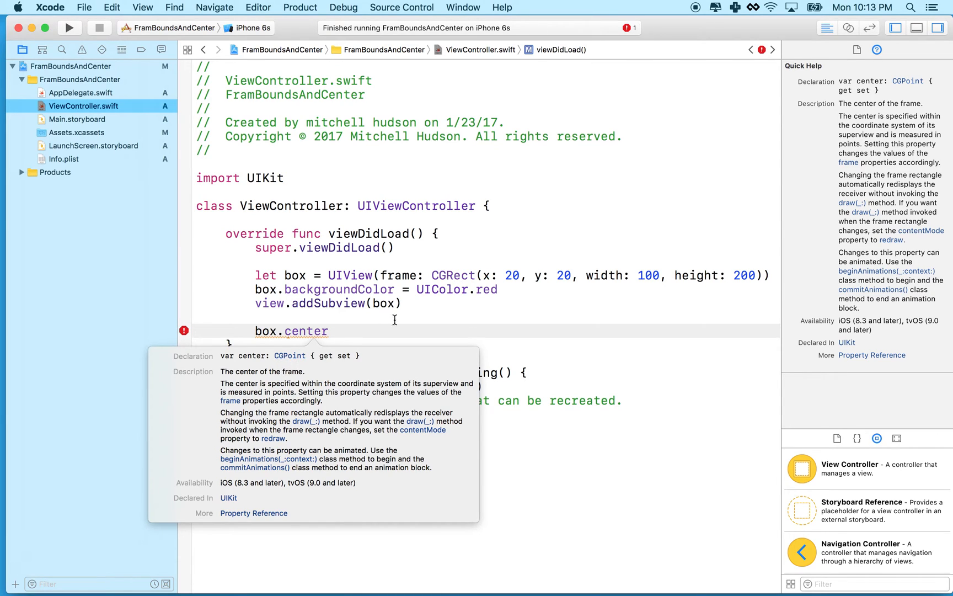
{"action": "mouse_move", "coordinate": [281, 364]}
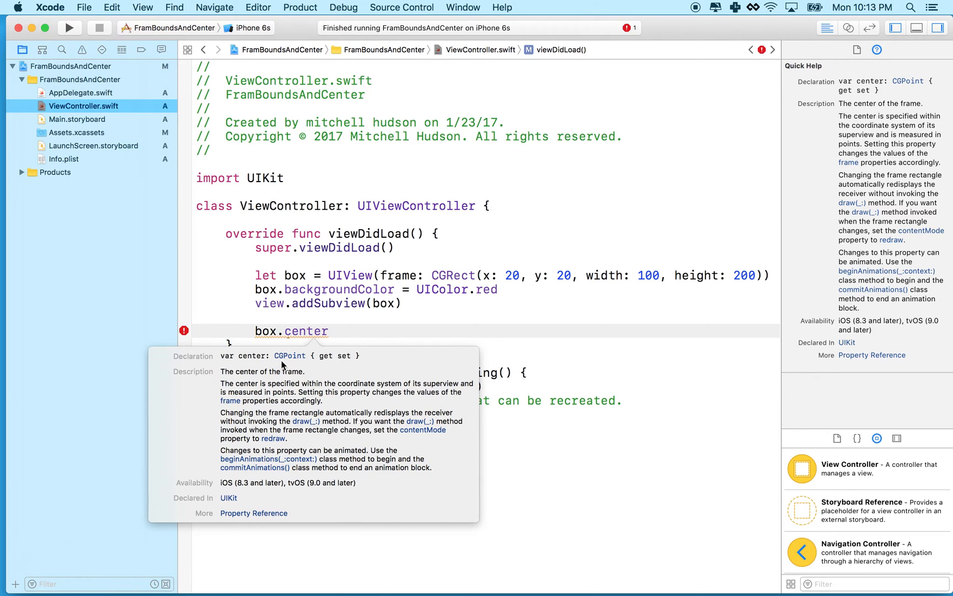
{"action": "mouse_move", "coordinate": [553, 277]}
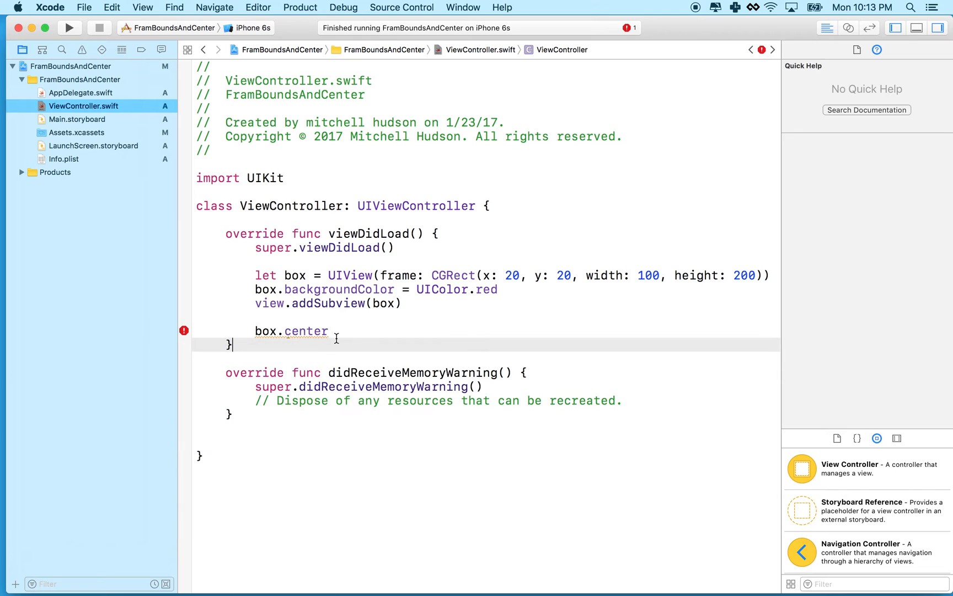
{"action": "left_click", "coordinate": [334, 331]}
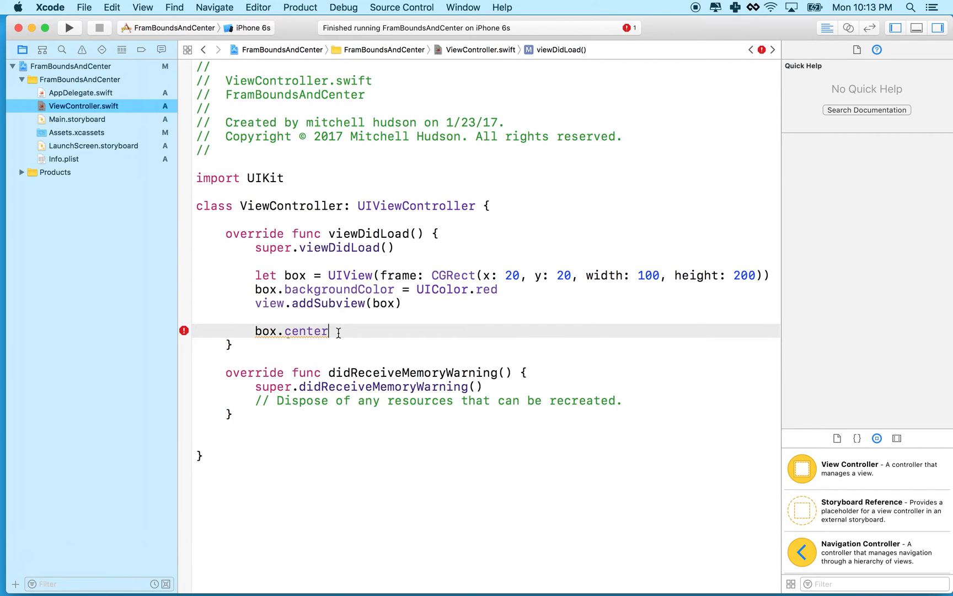
{"action": "type", "text": ".x"}
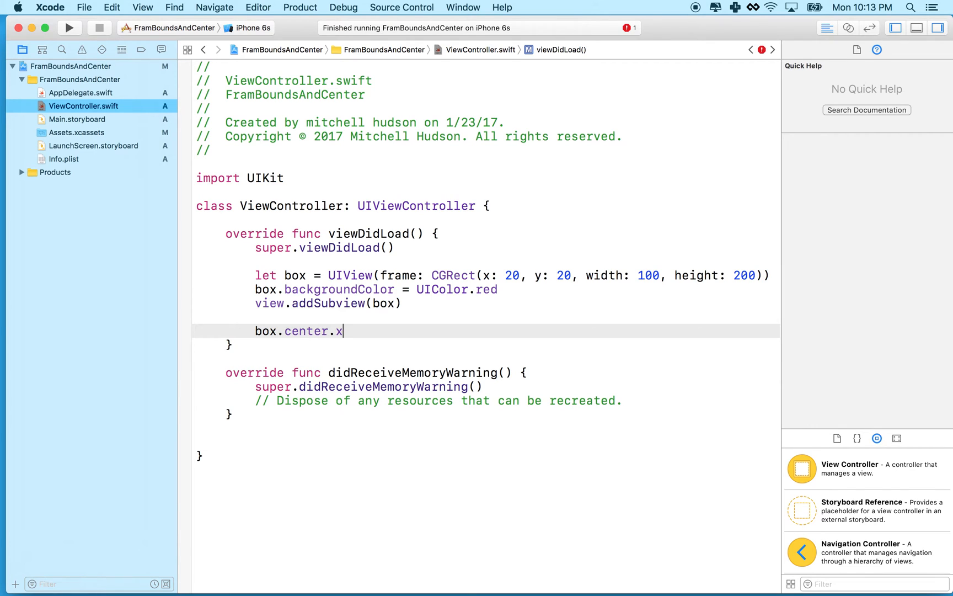
{"action": "type", "text": "y"}
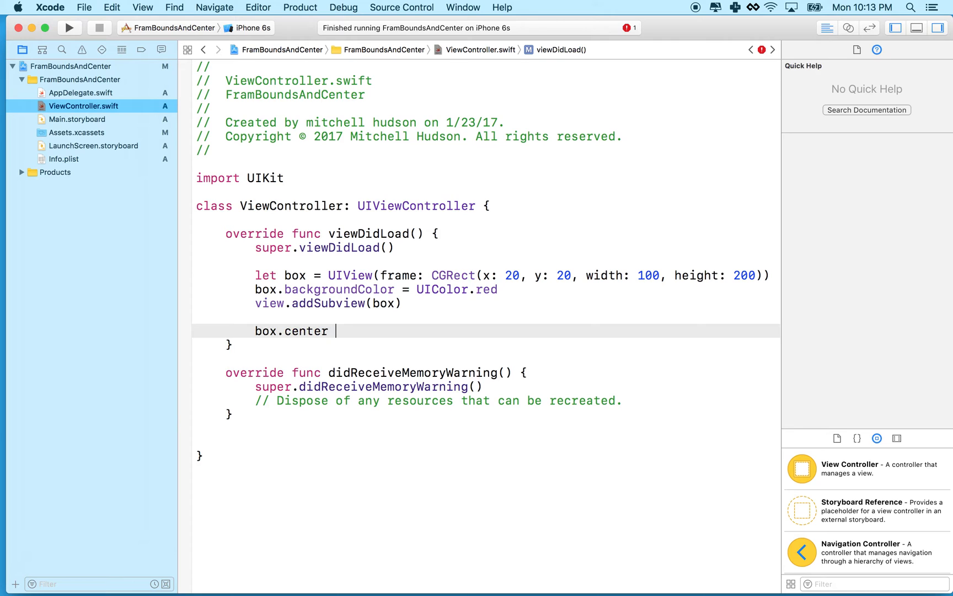
{"action": "type", "text": "= CGPoint("}
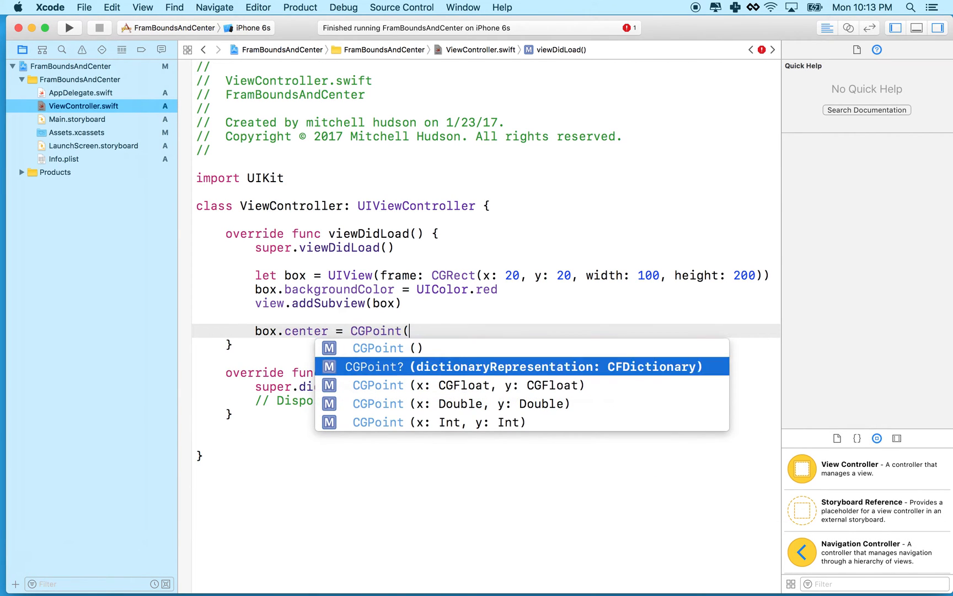
{"action": "left_click", "coordinate": [468, 385]}
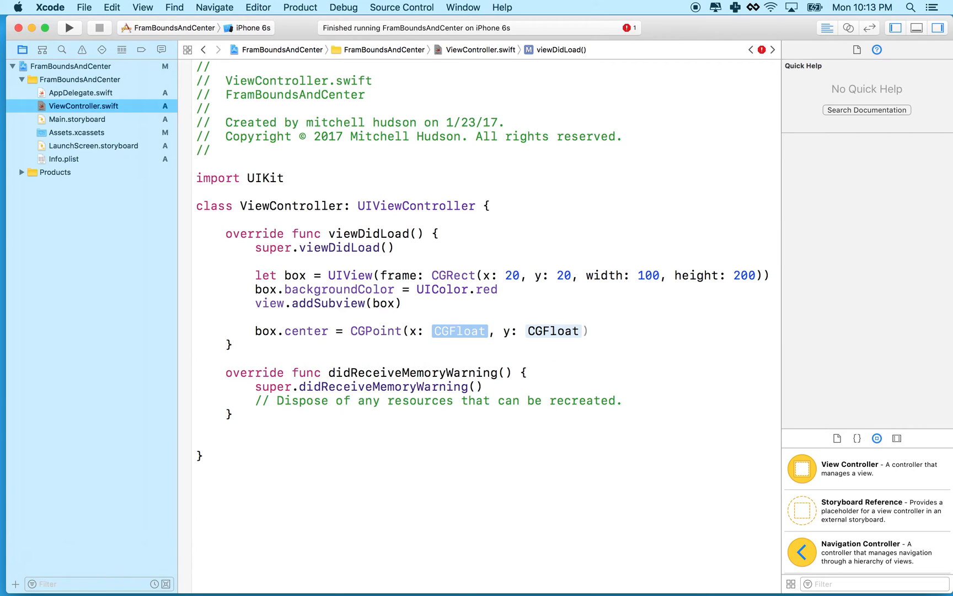
{"action": "mouse_move", "coordinate": [438, 339]}
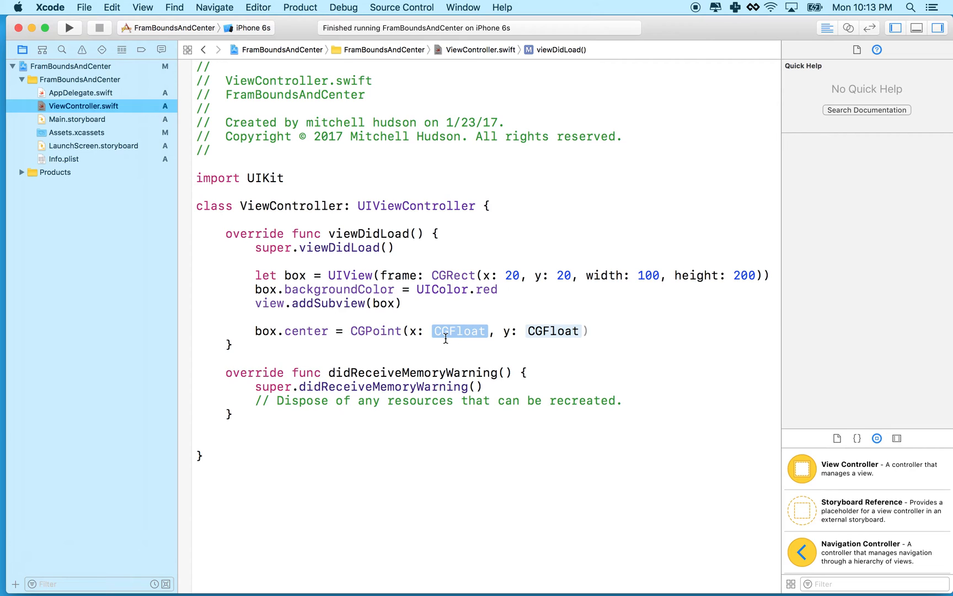
{"action": "type", "text": "160"}
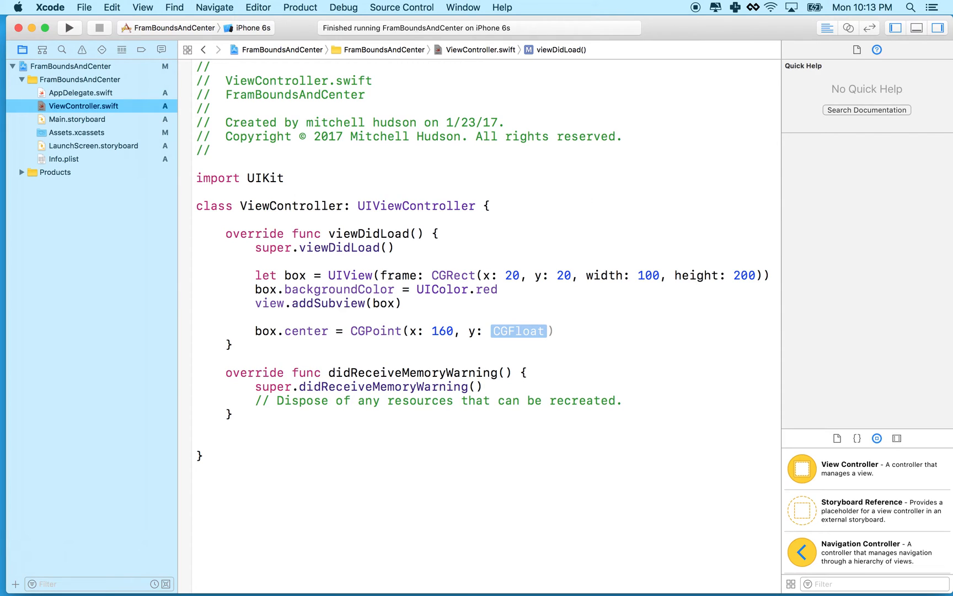
{"action": "type", "text": "27"}
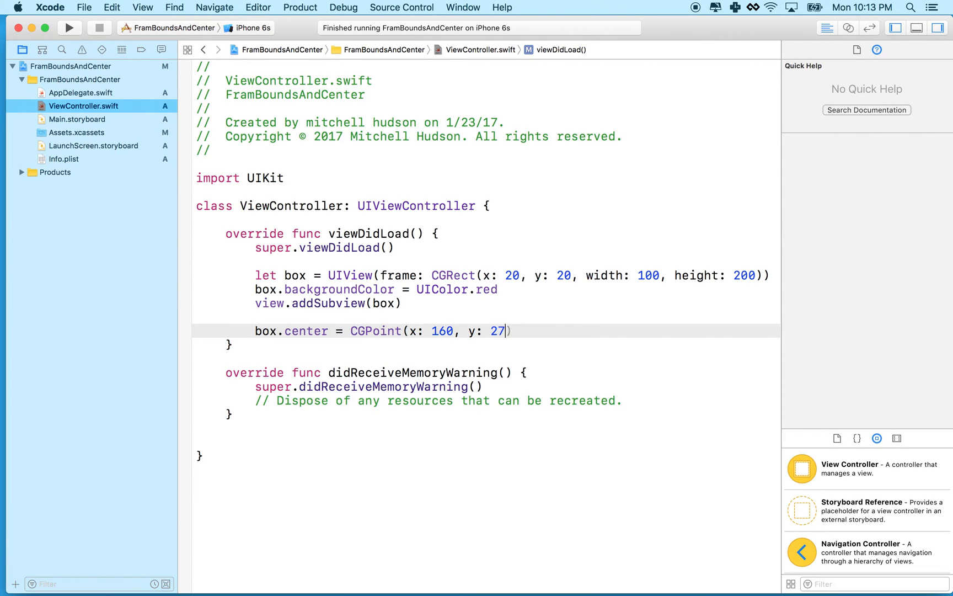
{"action": "type", "text": "6"}
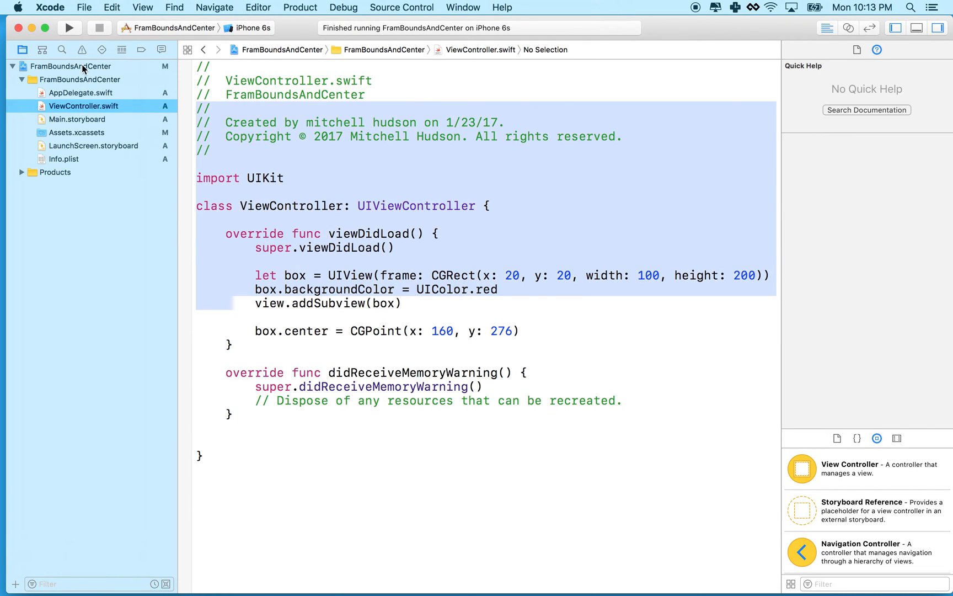
Build and run the app on the iPhone 6s simulator to see the centered red box.
{"action": "left_click", "coordinate": [69, 27]}
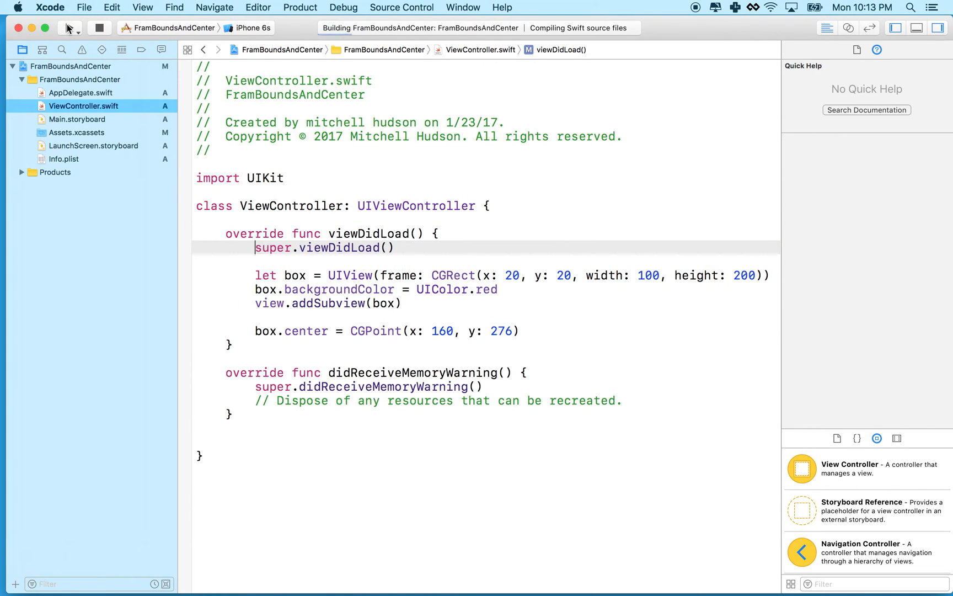
{"action": "left_click", "coordinate": [69, 28]}
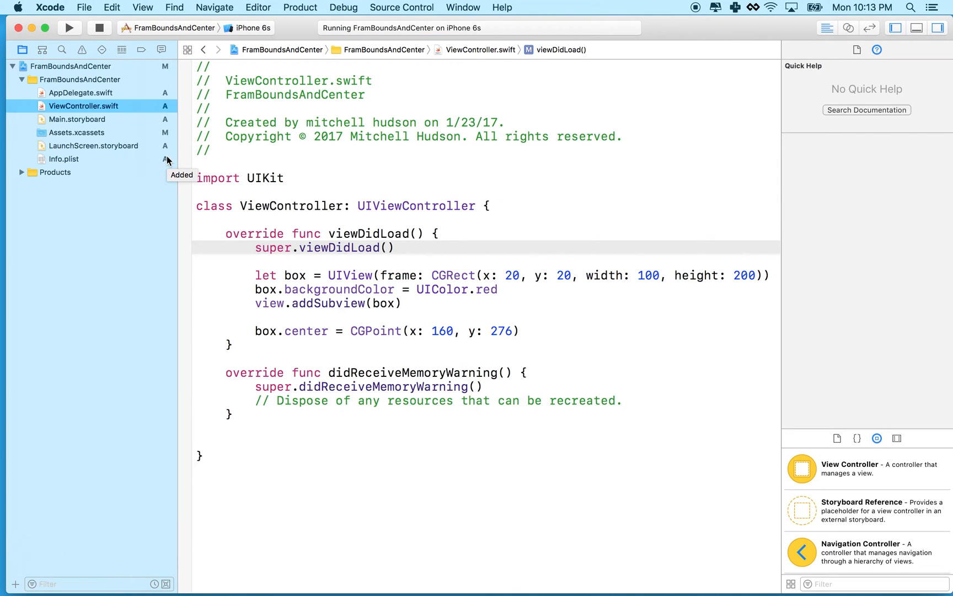
{"action": "left_click", "coordinate": [69, 27]}
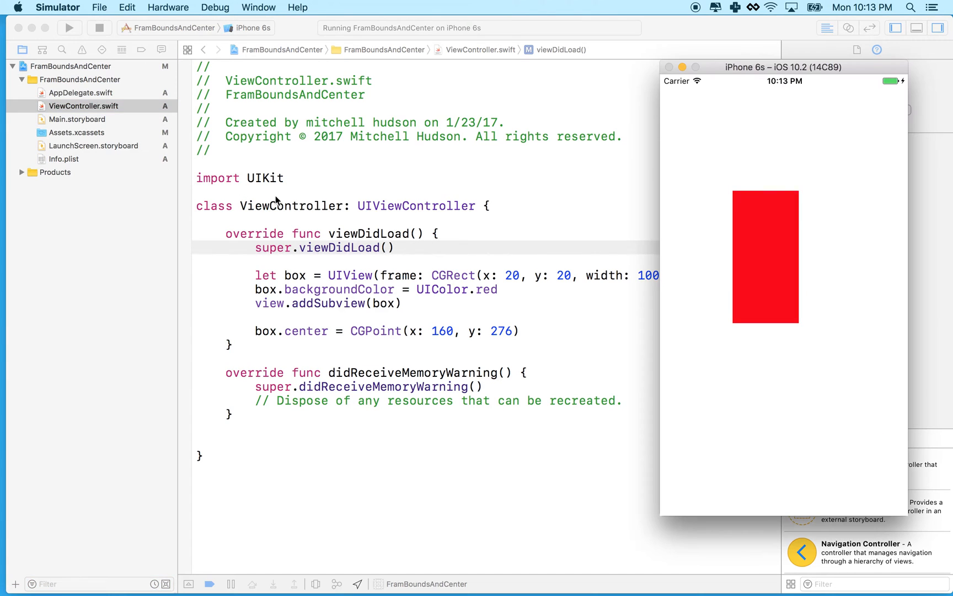
{"action": "mouse_move", "coordinate": [764, 259]}
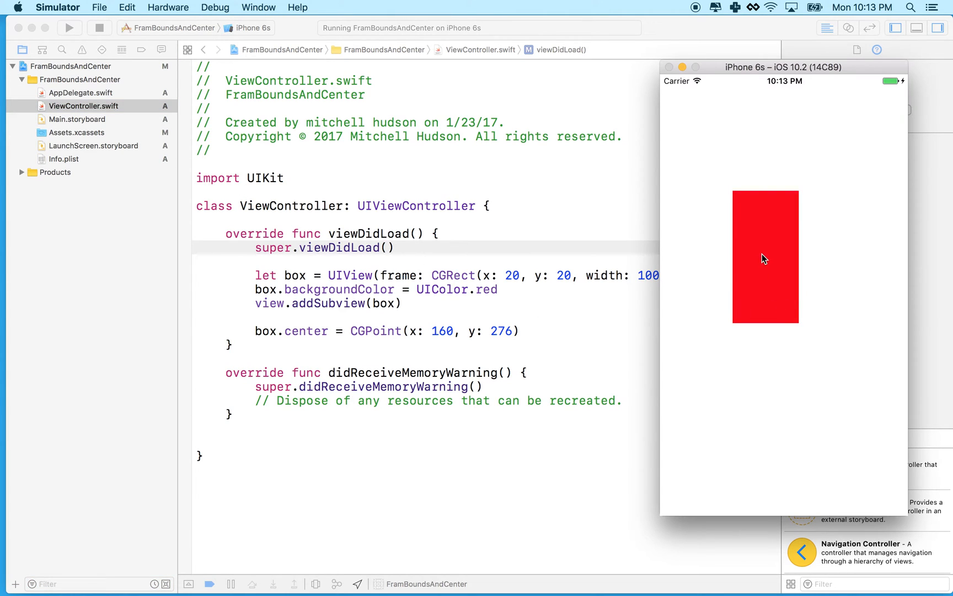
{"action": "mouse_move", "coordinate": [771, 261]}
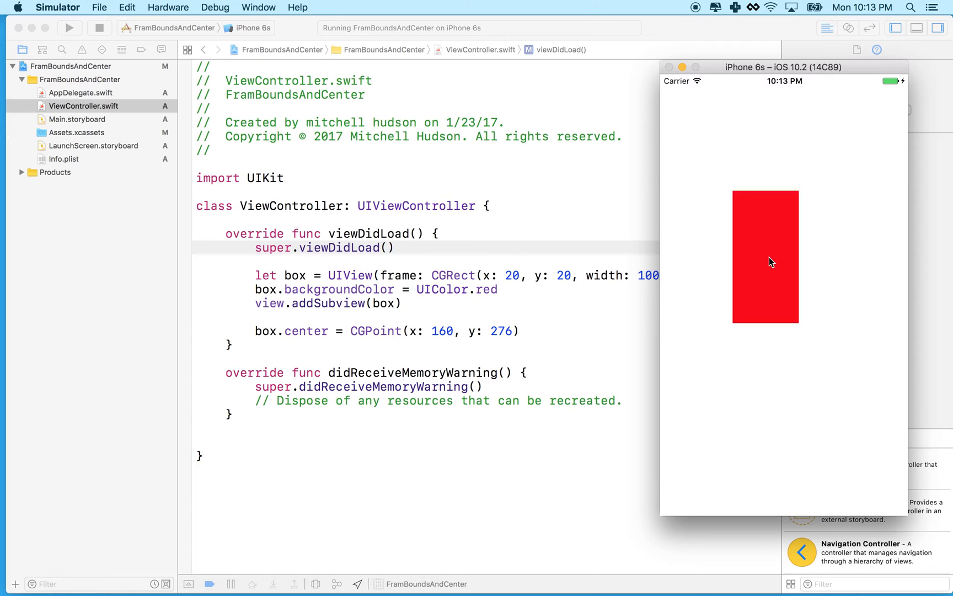
{"action": "mouse_move", "coordinate": [770, 263]}
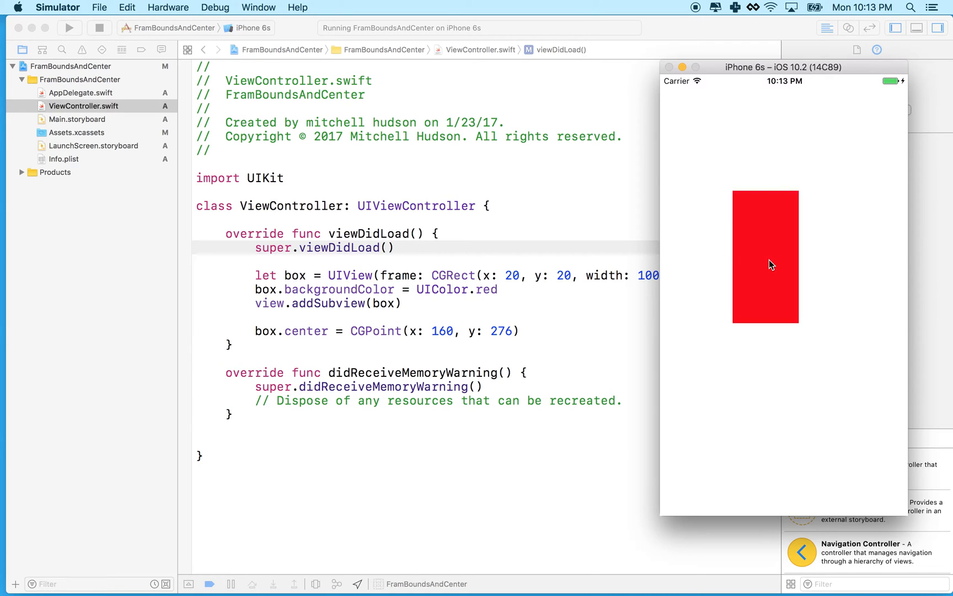
{"action": "mouse_move", "coordinate": [773, 67]}
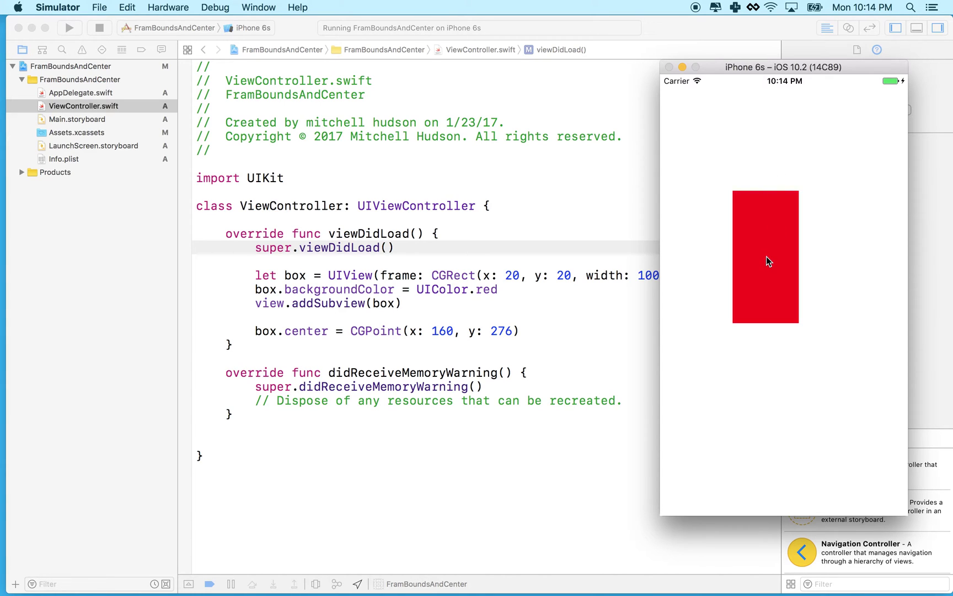
{"action": "mouse_move", "coordinate": [415, 325]}
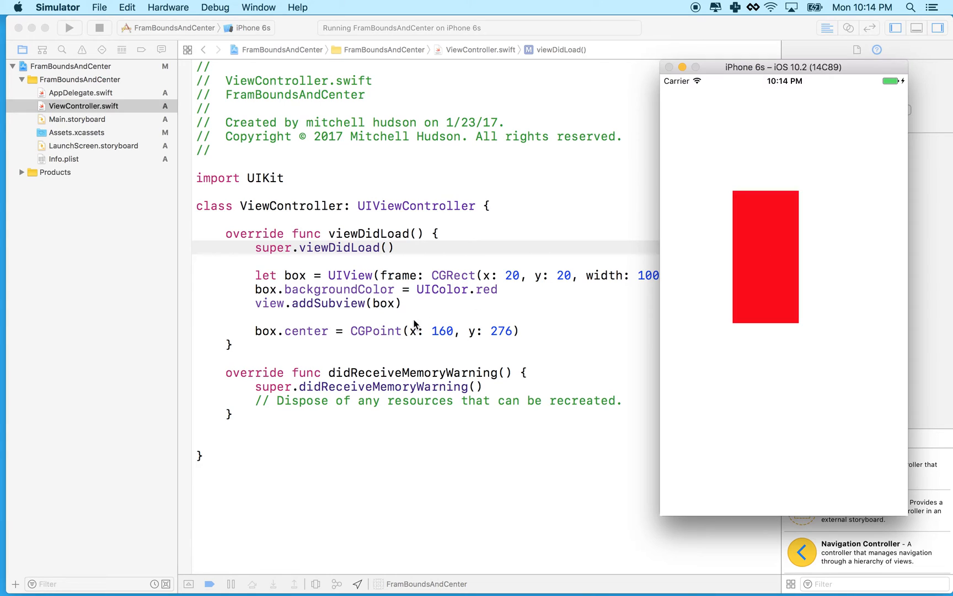
{"action": "mouse_move", "coordinate": [318, 340]}
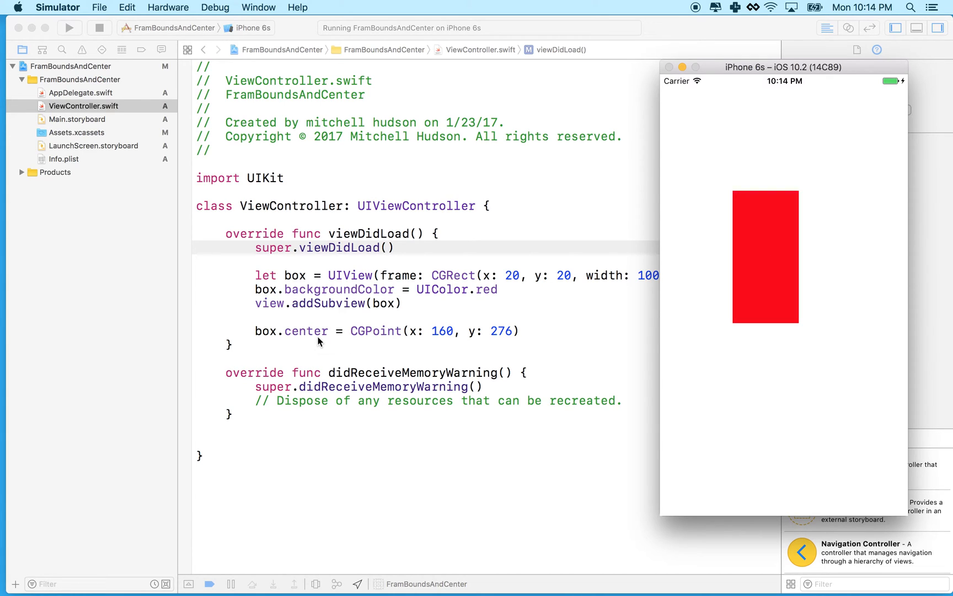
{"action": "mouse_move", "coordinate": [768, 266]}
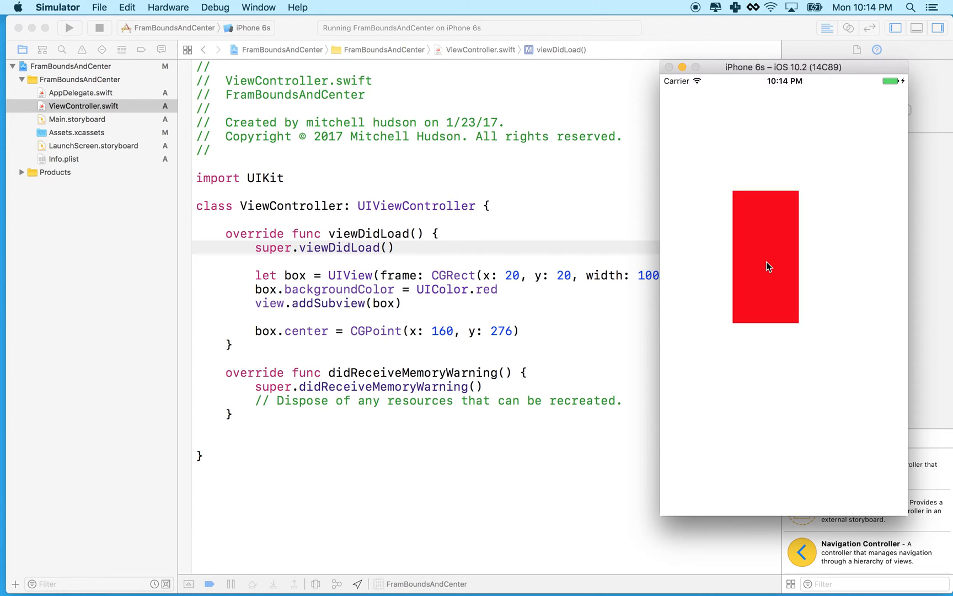
{"action": "mouse_move", "coordinate": [635, 255]}
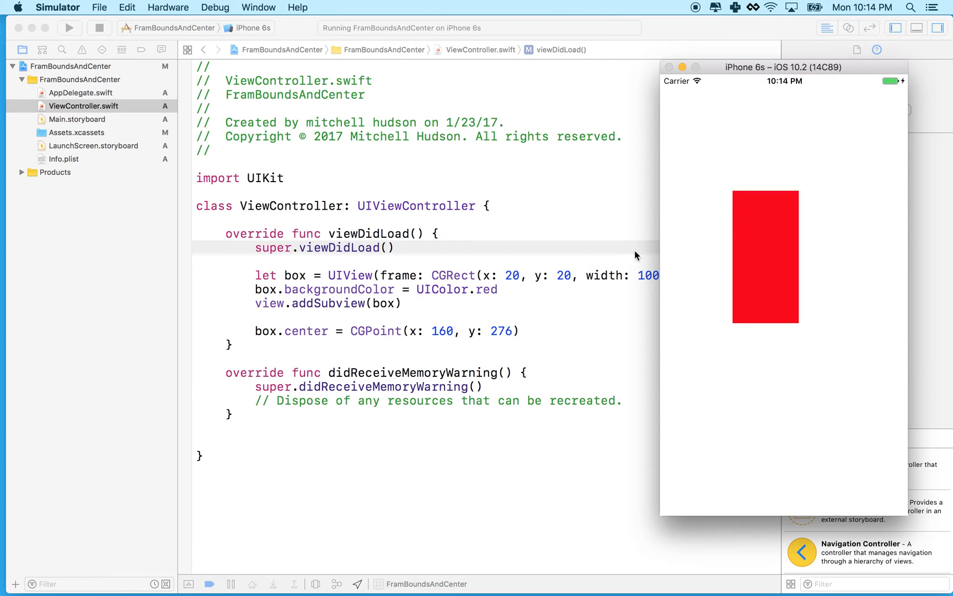
{"action": "mouse_move", "coordinate": [736, 196]}
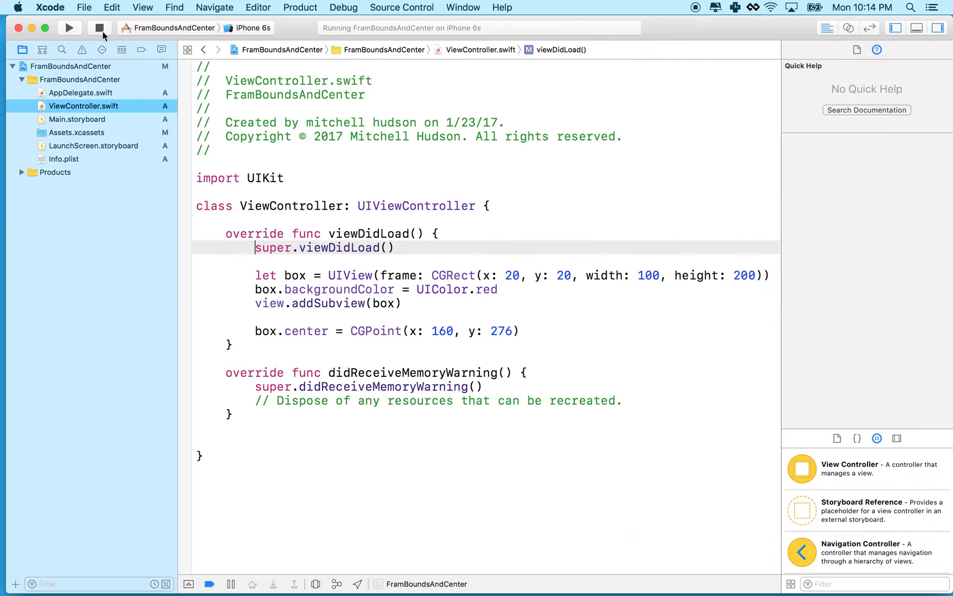
Stop the app, check documentation for frame and center, and resume after the box.center line.
{"action": "left_click", "coordinate": [100, 28]}
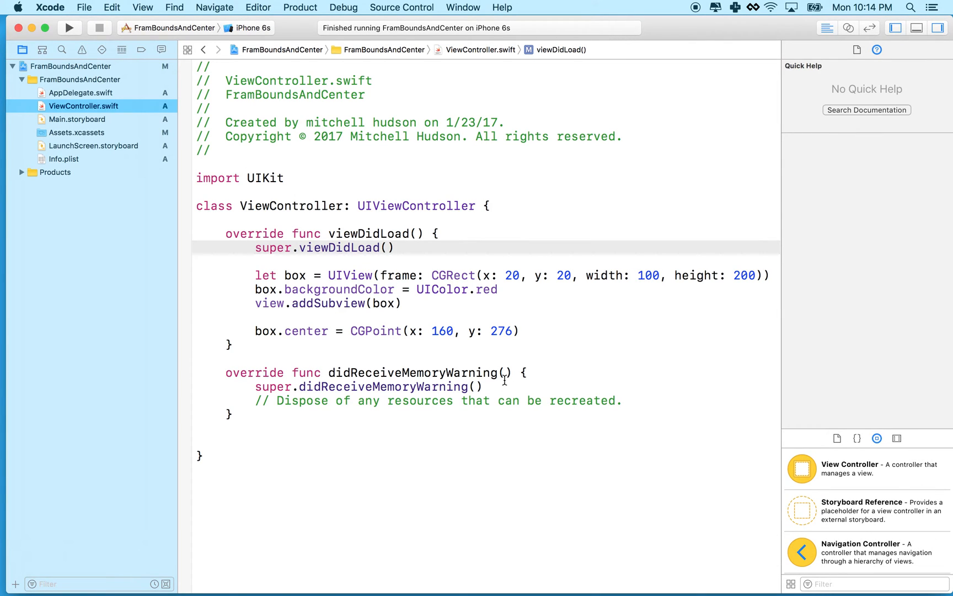
{"action": "left_click", "coordinate": [510, 331]}
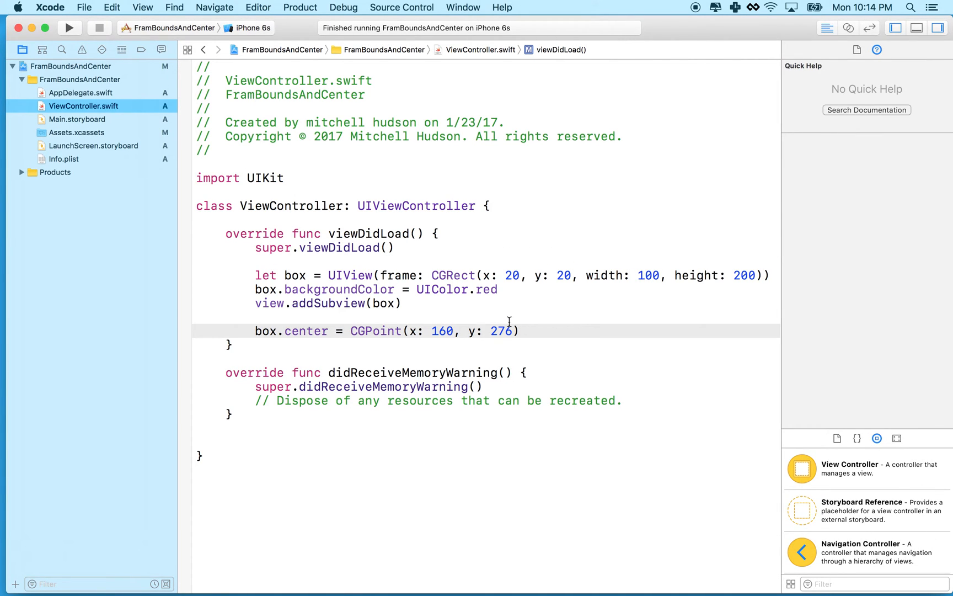
{"action": "left_click", "coordinate": [398, 276]}
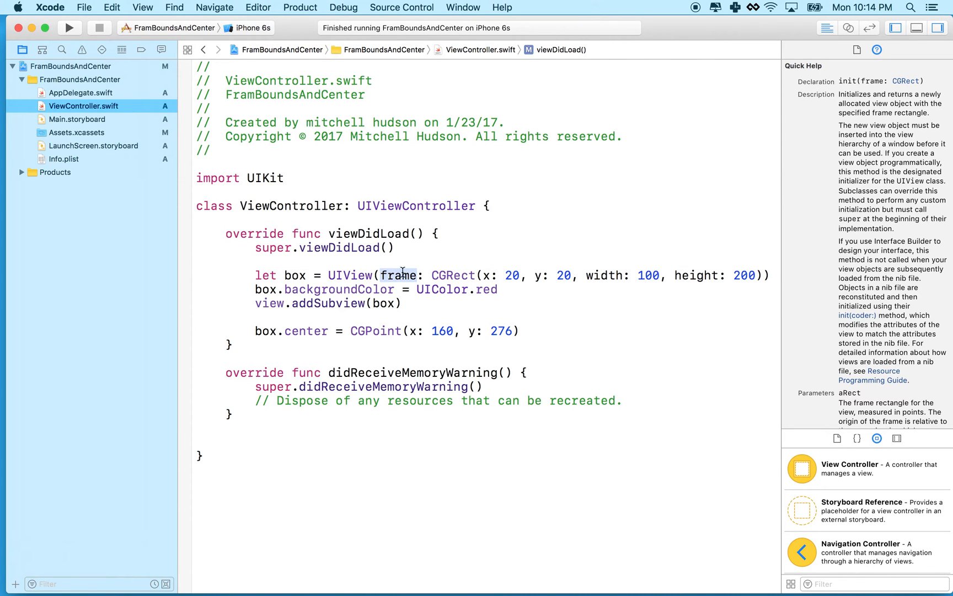
{"action": "mouse_move", "coordinate": [547, 277]}
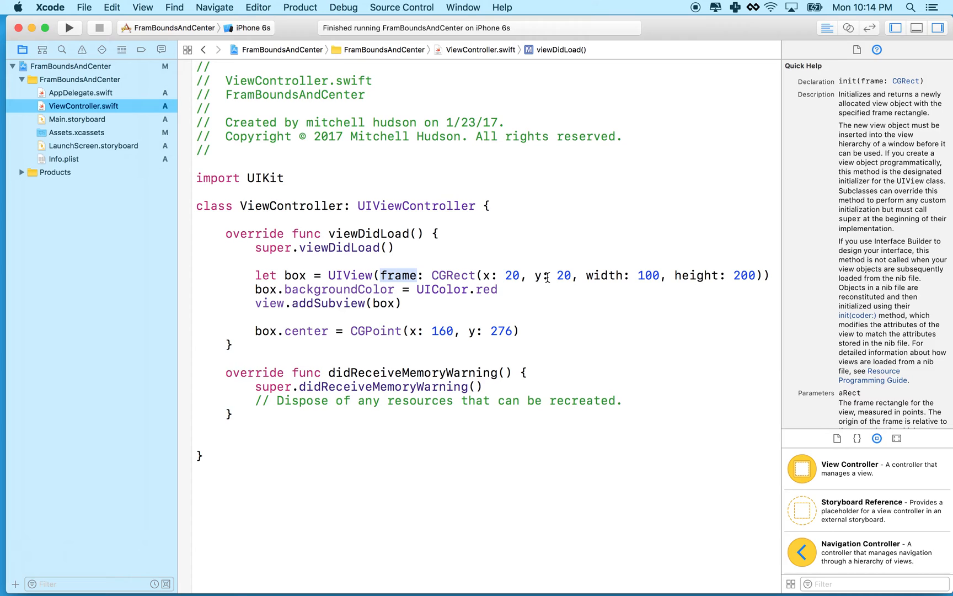
{"action": "mouse_move", "coordinate": [711, 274]}
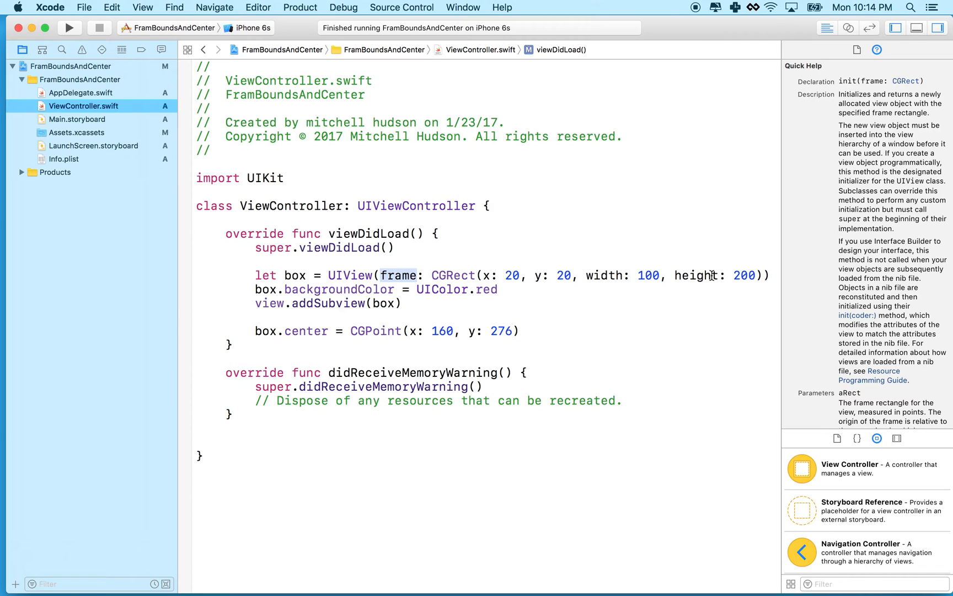
{"action": "mouse_move", "coordinate": [565, 319]}
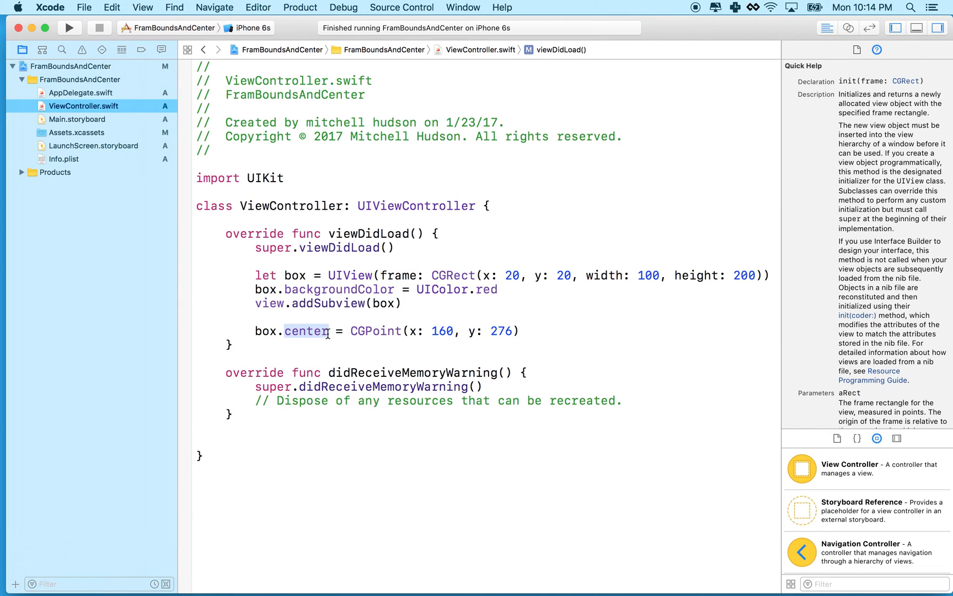
{"action": "left_click", "coordinate": [307, 331]}
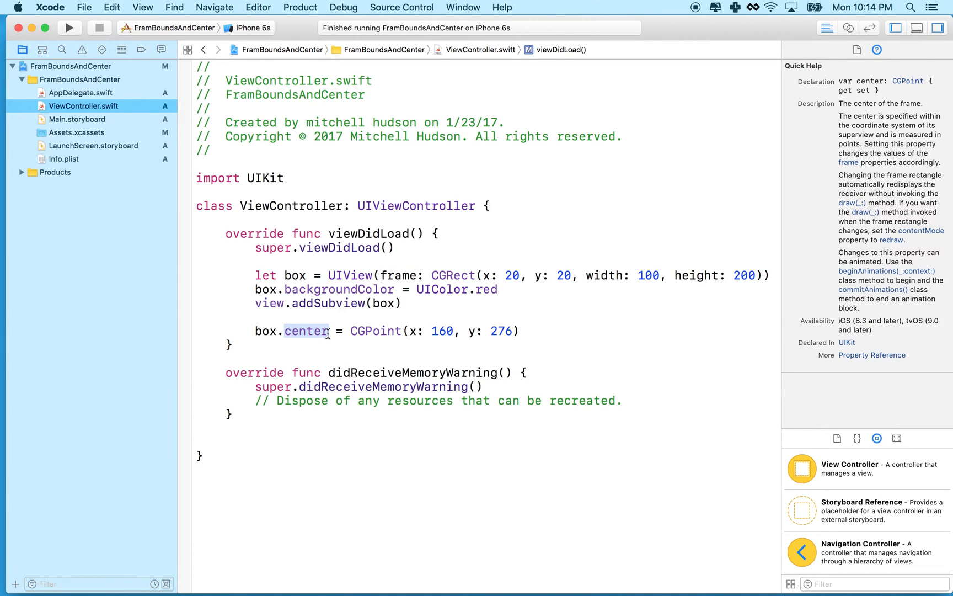
{"action": "mouse_move", "coordinate": [478, 275]}
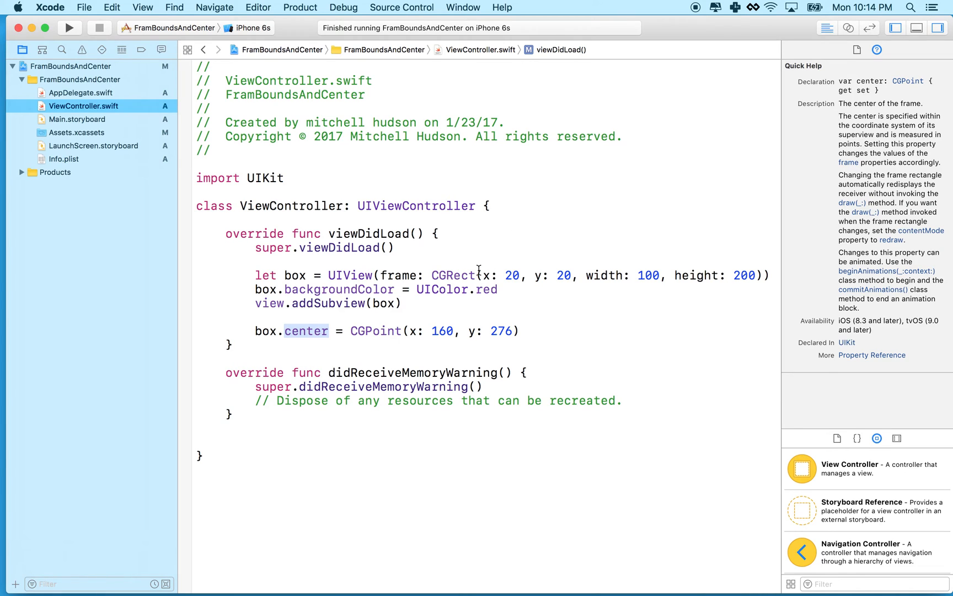
{"action": "mouse_move", "coordinate": [423, 331]}
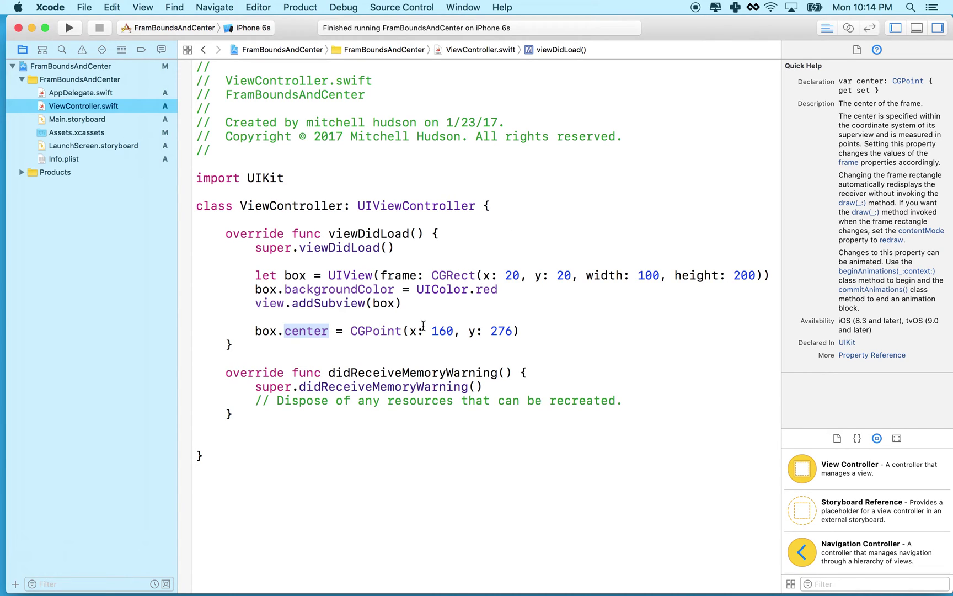
{"action": "mouse_move", "coordinate": [294, 341]}
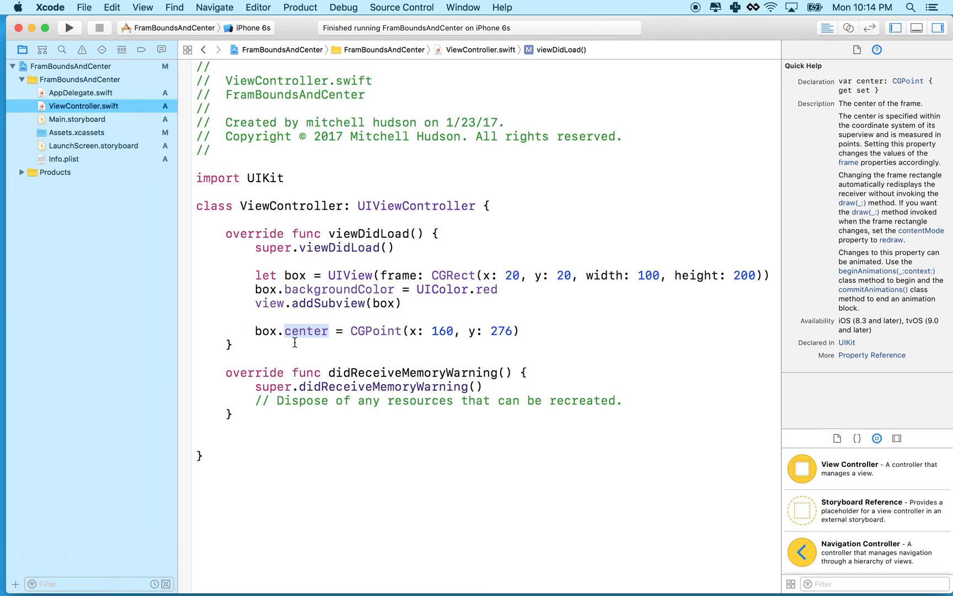
{"action": "left_click", "coordinate": [533, 331]}
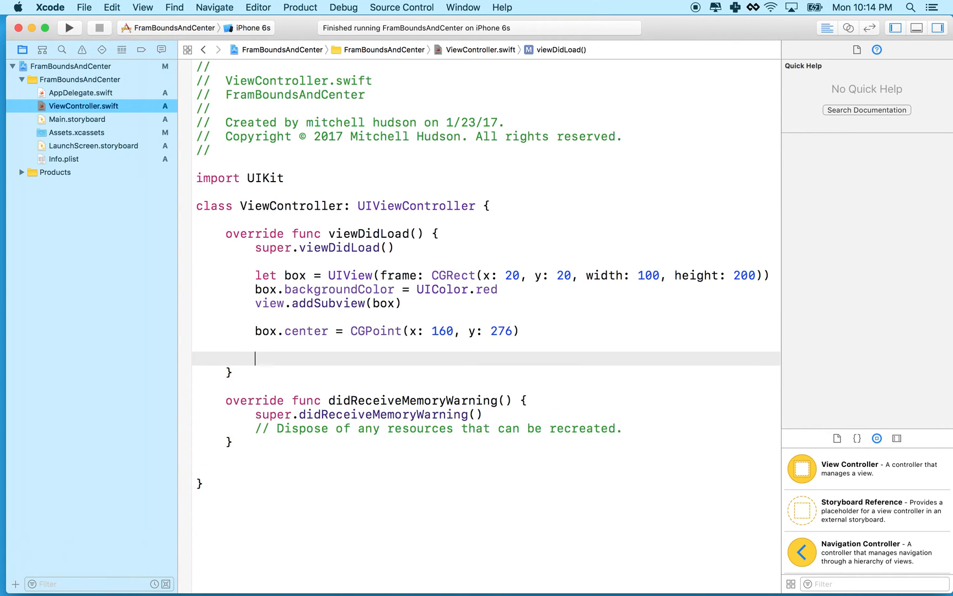
Declare let smallBox = UIView(frame: CGRect(x: 0, y: 0, width: 20, height: 20)).
{"action": "type", "text": "let"}
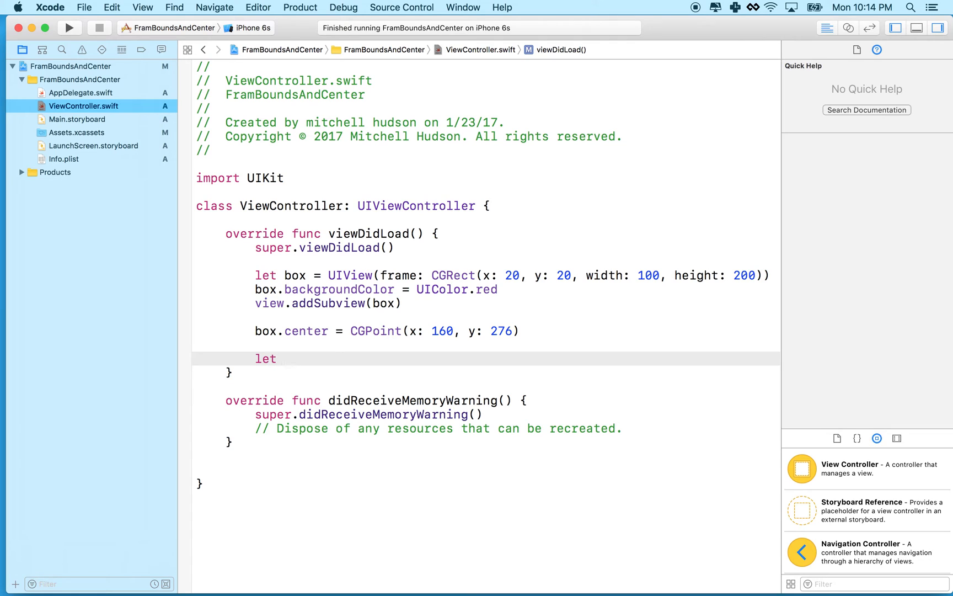
{"action": "type", "text": "small"}
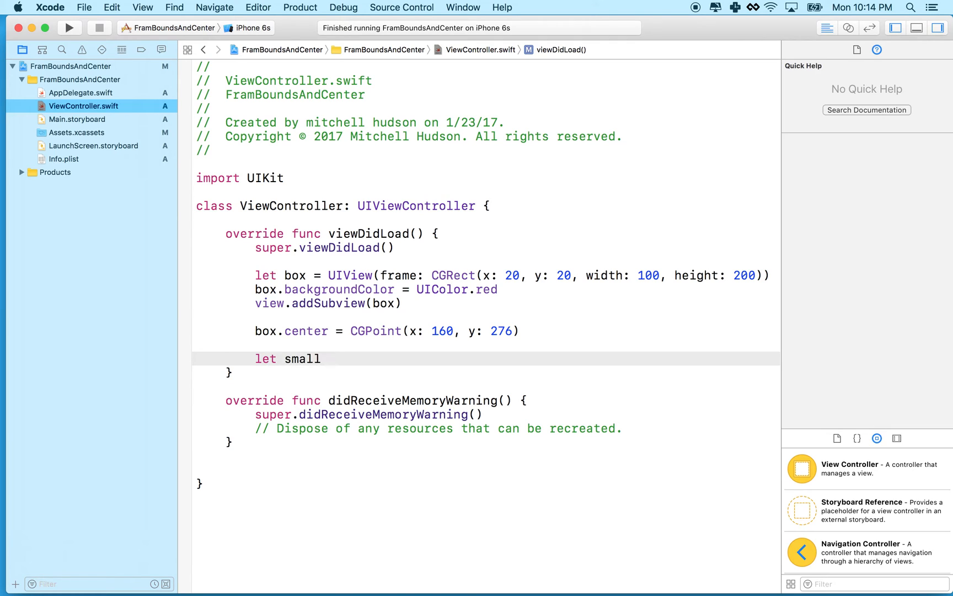
{"action": "type", "text": "Box ="}
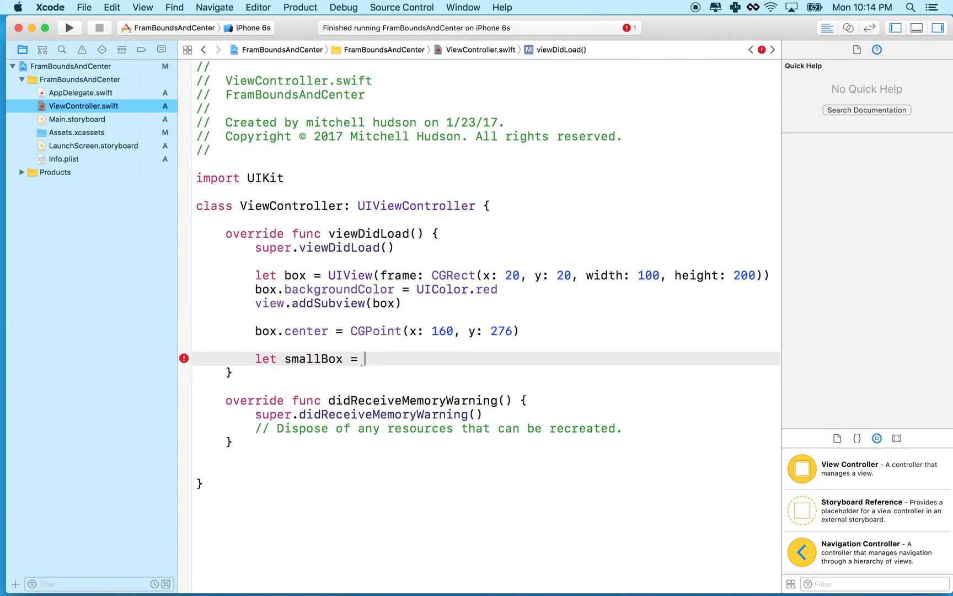
{"action": "type", "text": "UIView(frame: CGRect"}
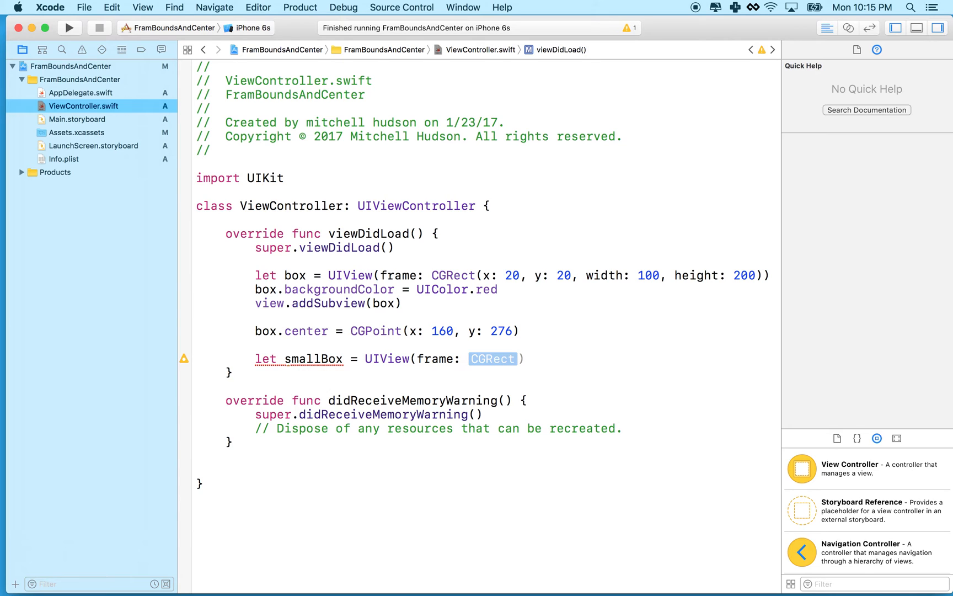
{"action": "type", "text": "("}
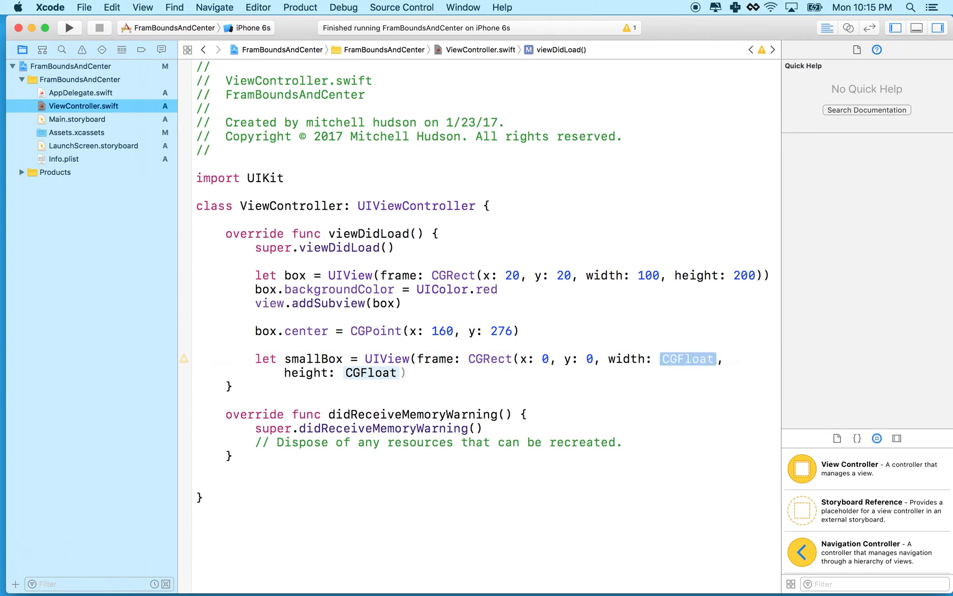
{"action": "type", "text": "20"}
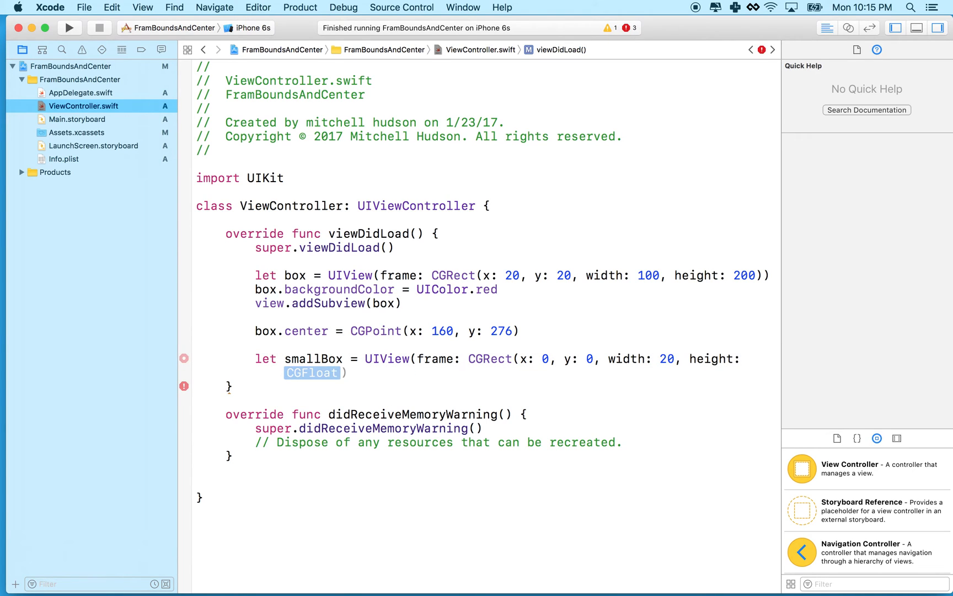
{"action": "type", "text": "20))"}
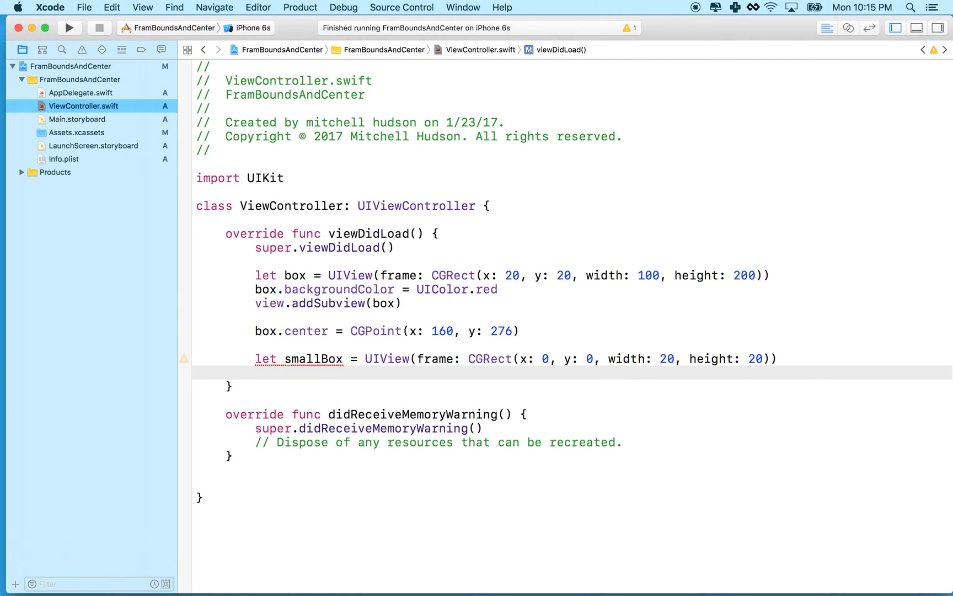
{"action": "type", "text": "smallBox.backgroundColor = UI"}
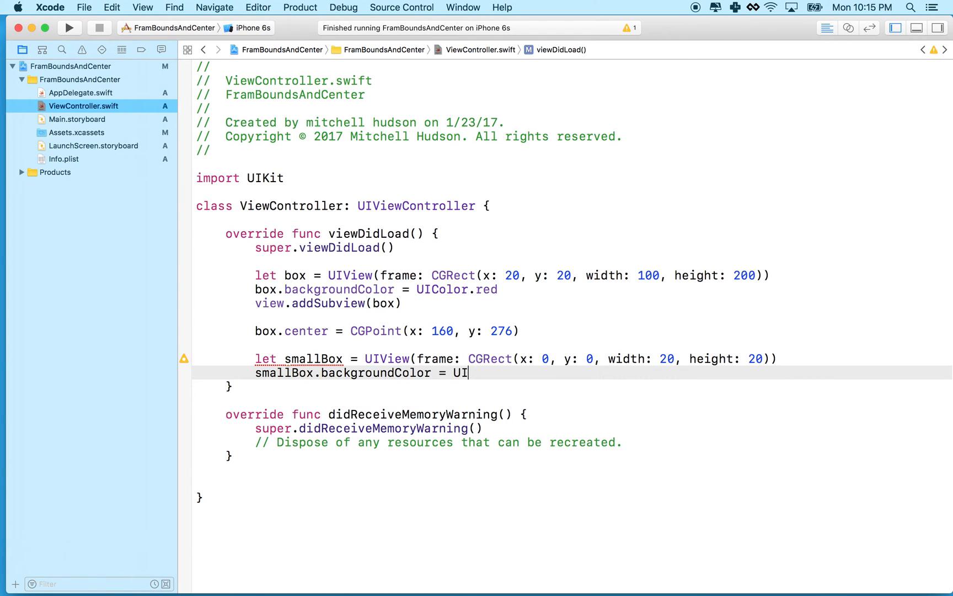
Set smallBox.backgroundColor to UIColor.black and add view.addSubview(smallBox).
{"action": "type", "text": ".bl"}
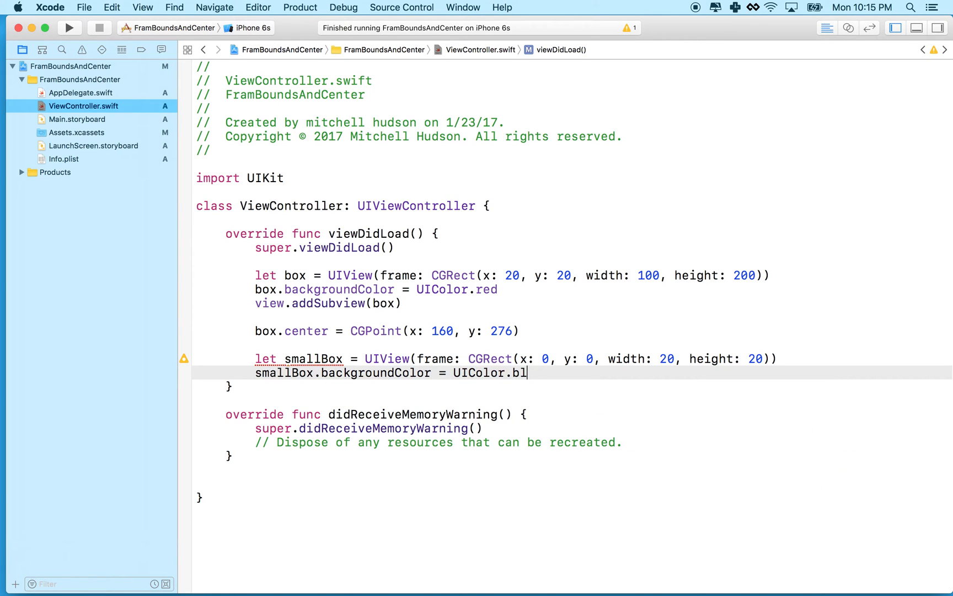
{"action": "type", "text": "ack"}
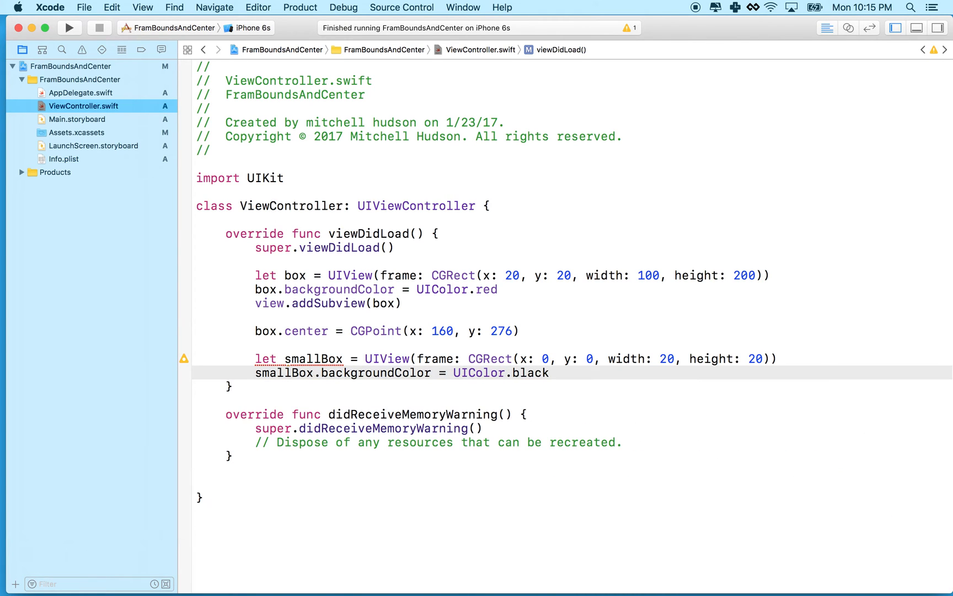
{"action": "key", "text": "return"}
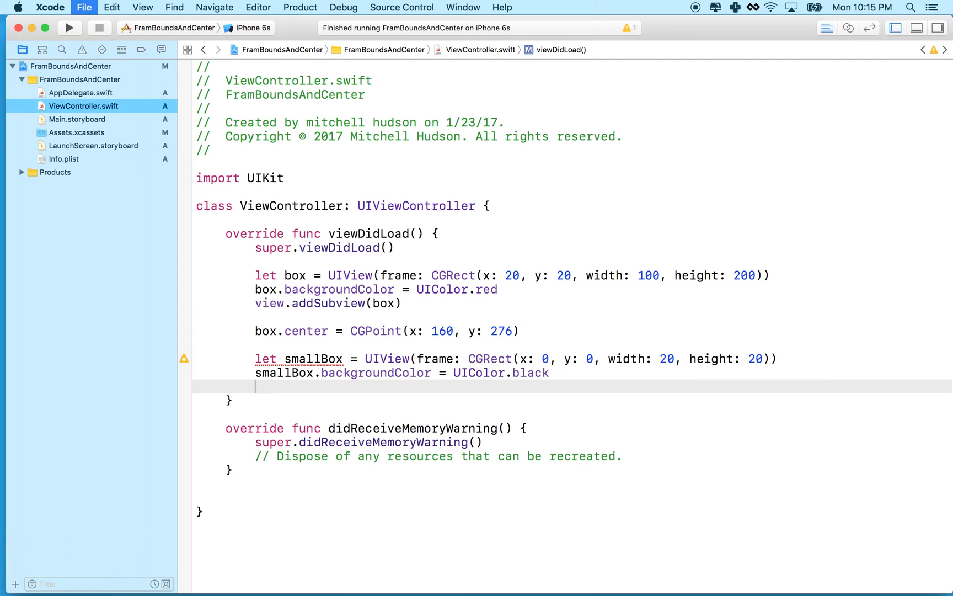
{"action": "type", "text": "veiw."}
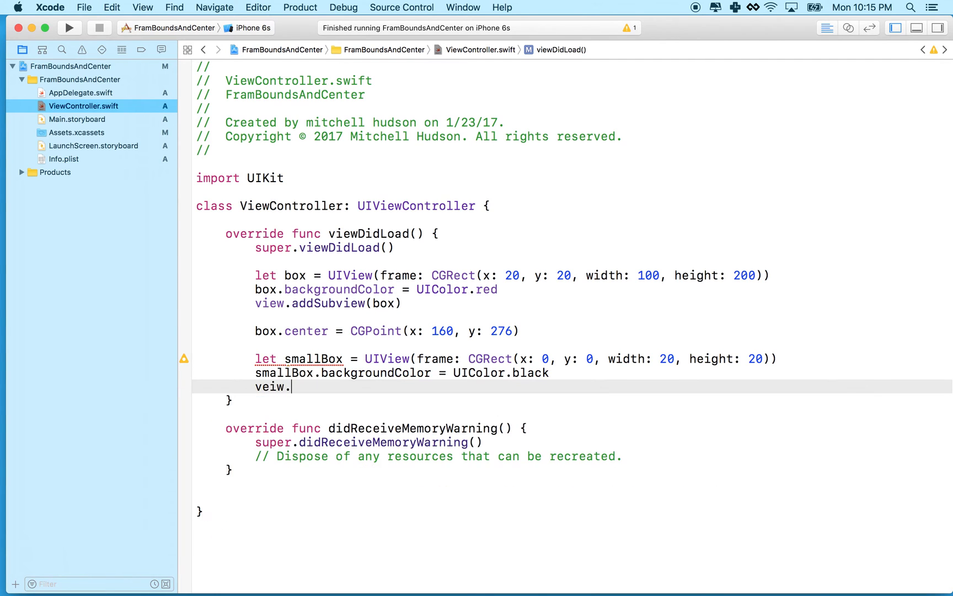
{"action": "type", "text": "view"}
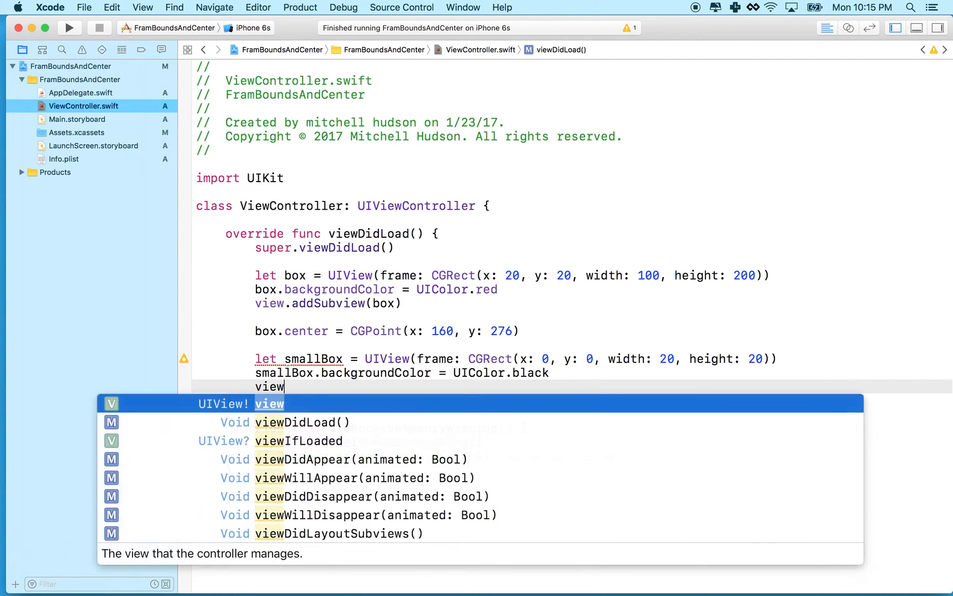
{"action": "type", "text": ".addSubview("}
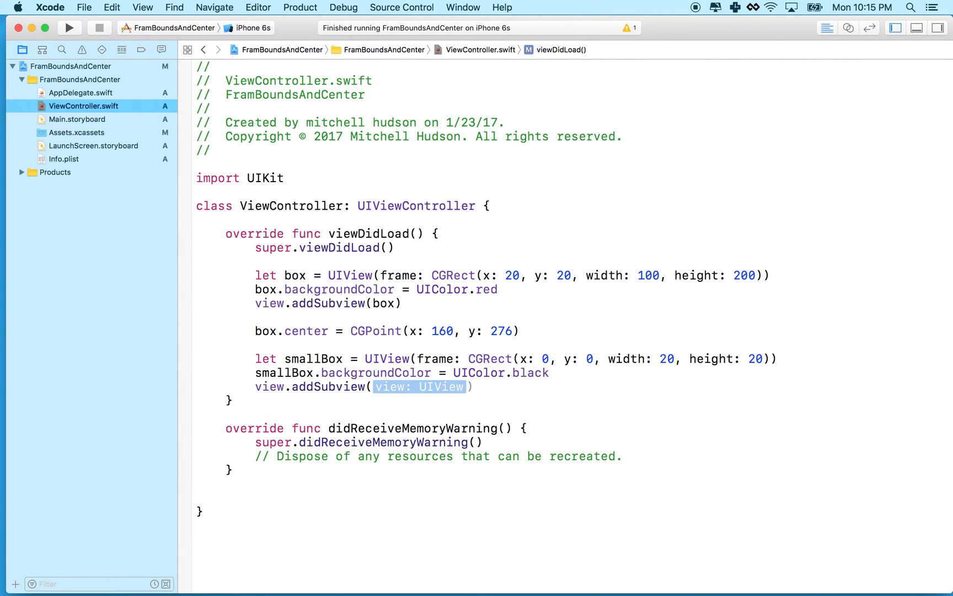
{"action": "type", "text": "smallBox"}
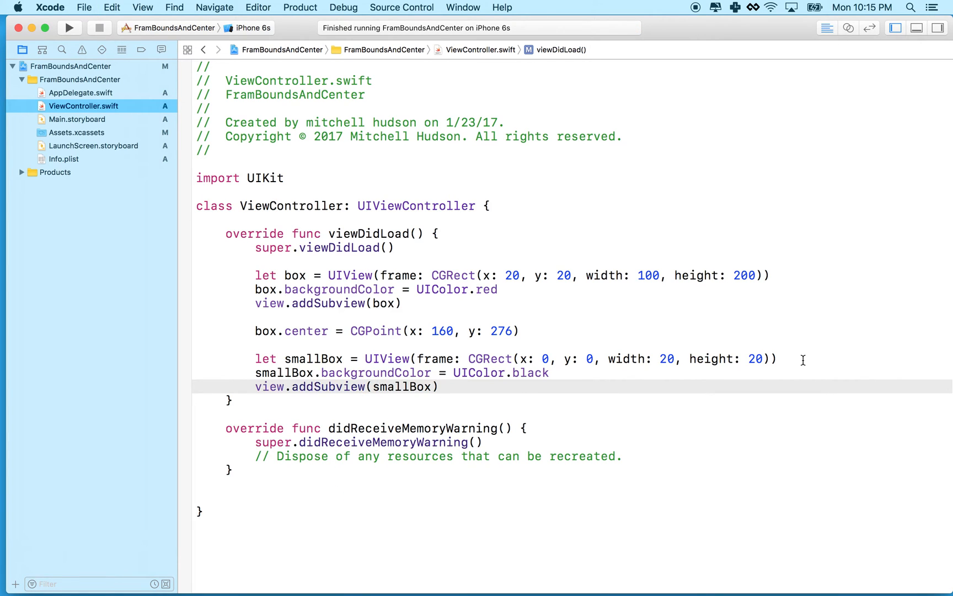
Build and run the app with the black smallBox, then return to the addSubview line.
{"action": "left_click", "coordinate": [443, 331]}
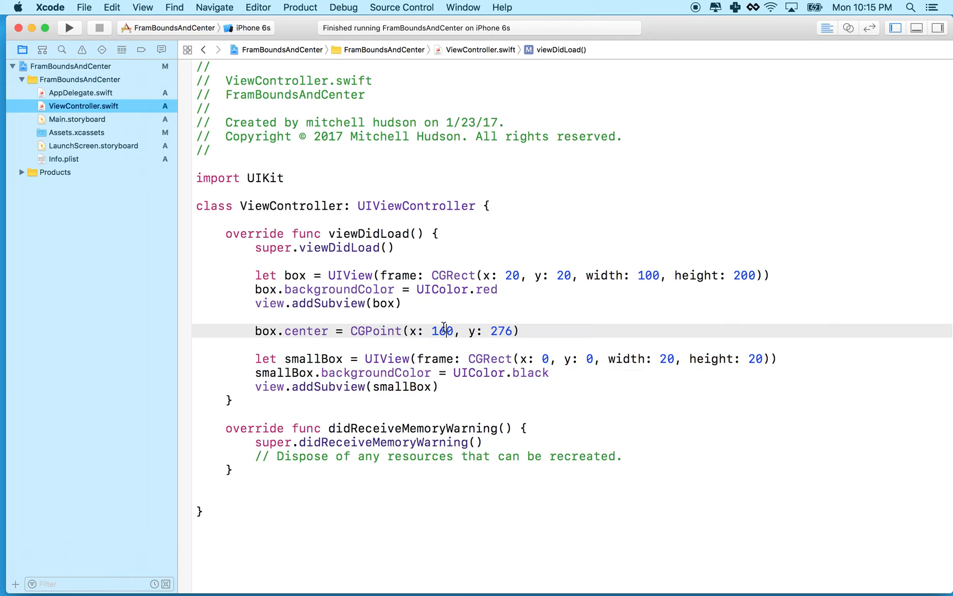
{"action": "left_click", "coordinate": [69, 28]}
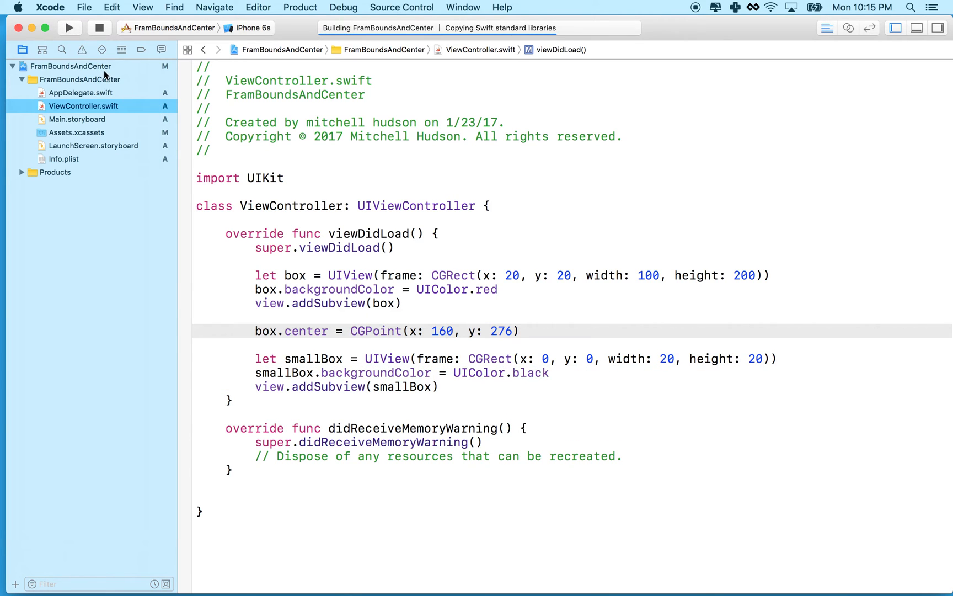
{"action": "left_click", "coordinate": [69, 27]}
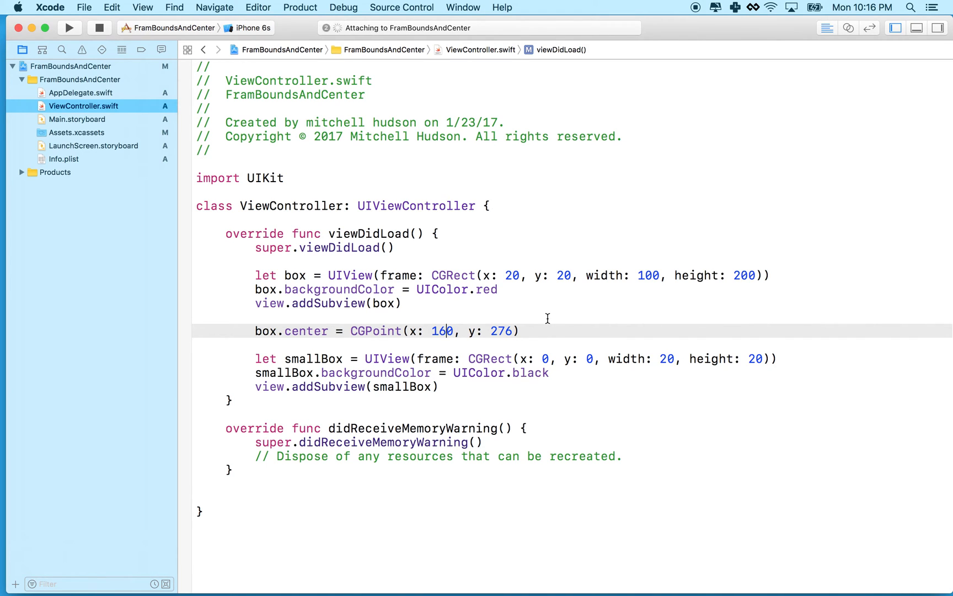
{"action": "left_click", "coordinate": [69, 28]}
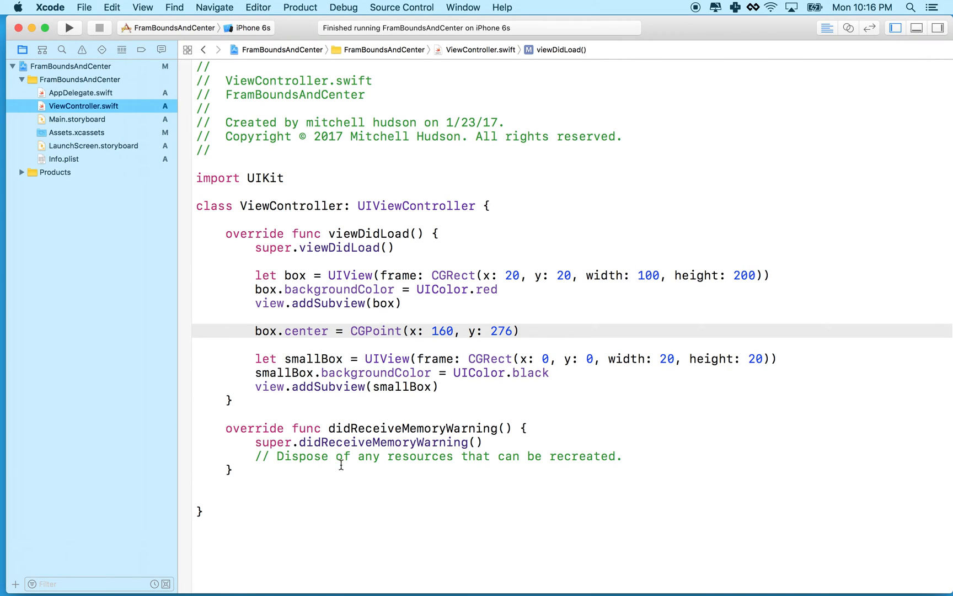
{"action": "left_click", "coordinate": [440, 386]}
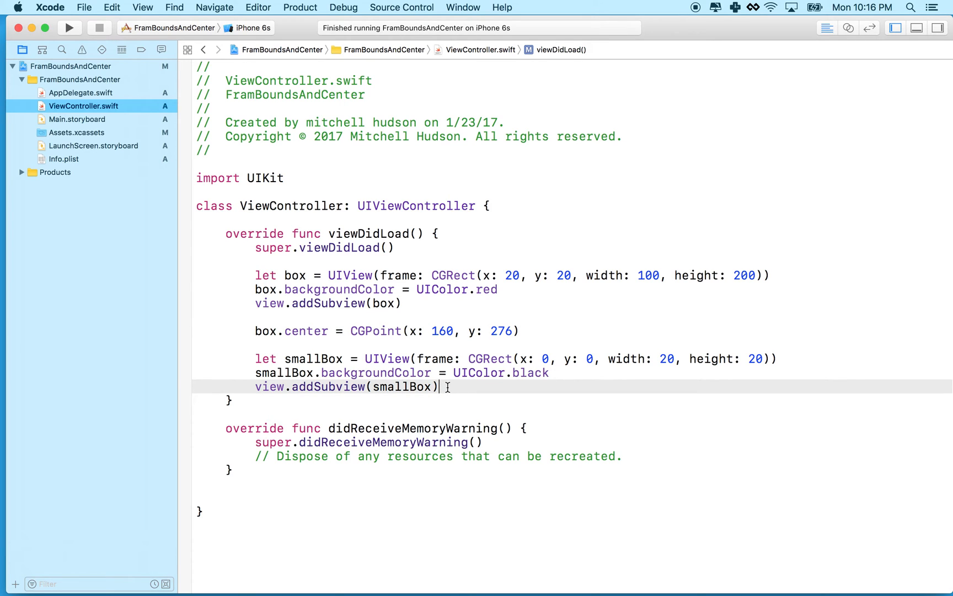
Change view.addSubview(smallBox) to box.addSubview(smallBox) and run the app again.
{"action": "key", "text": "return"}
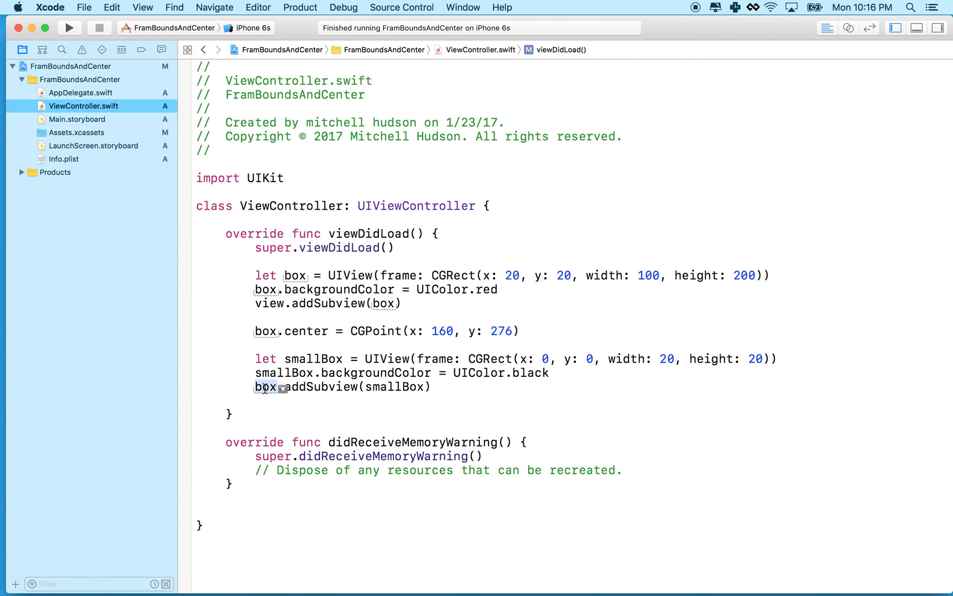
{"action": "left_click", "coordinate": [70, 28]}
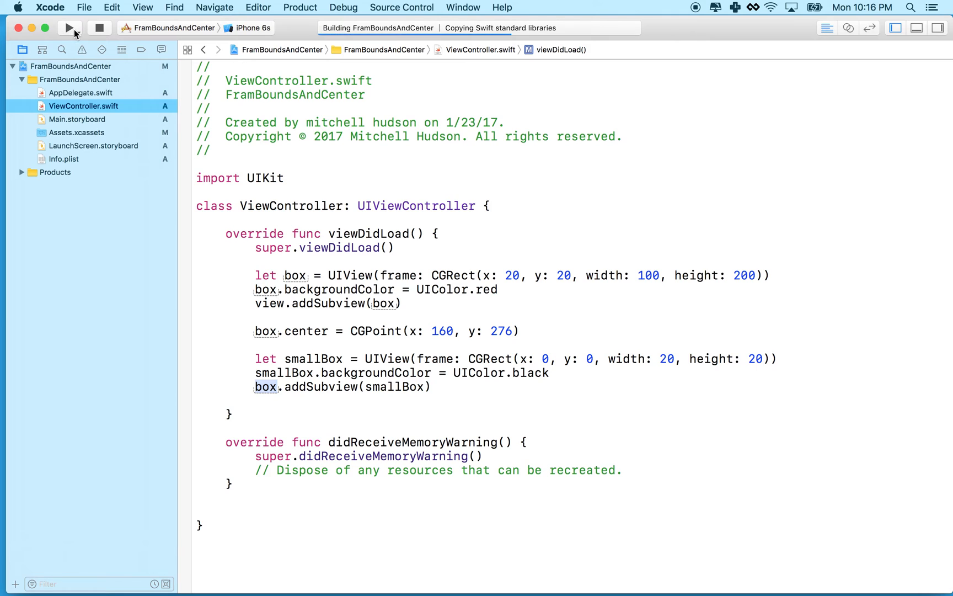
{"action": "left_click", "coordinate": [69, 28]}
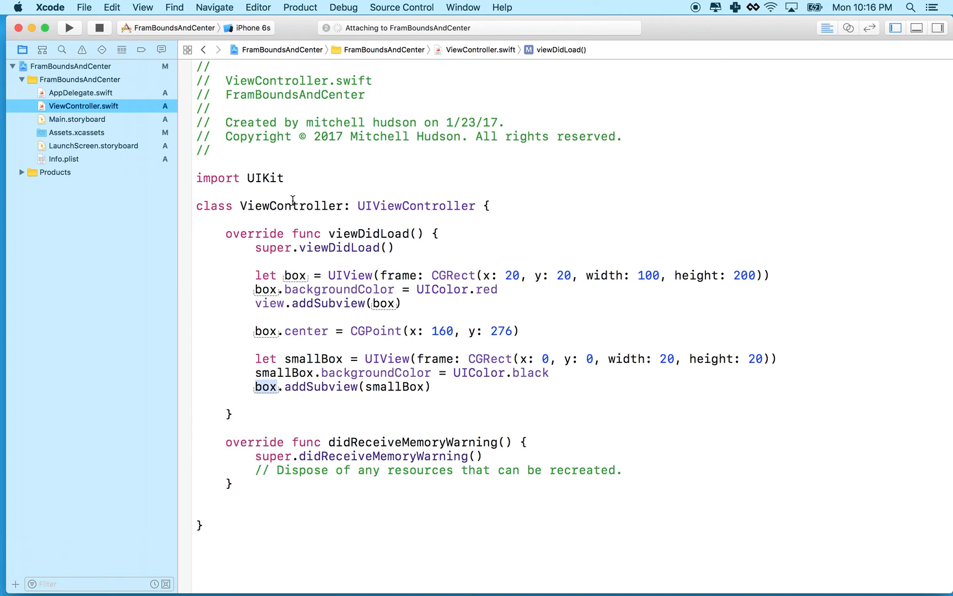
{"action": "left_click", "coordinate": [70, 27]}
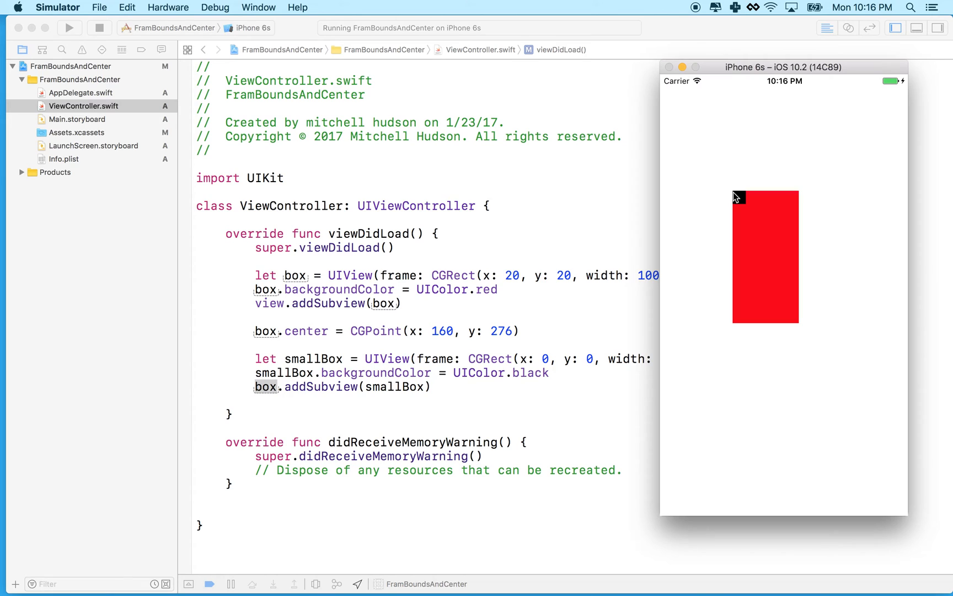
{"action": "mouse_move", "coordinate": [556, 365]}
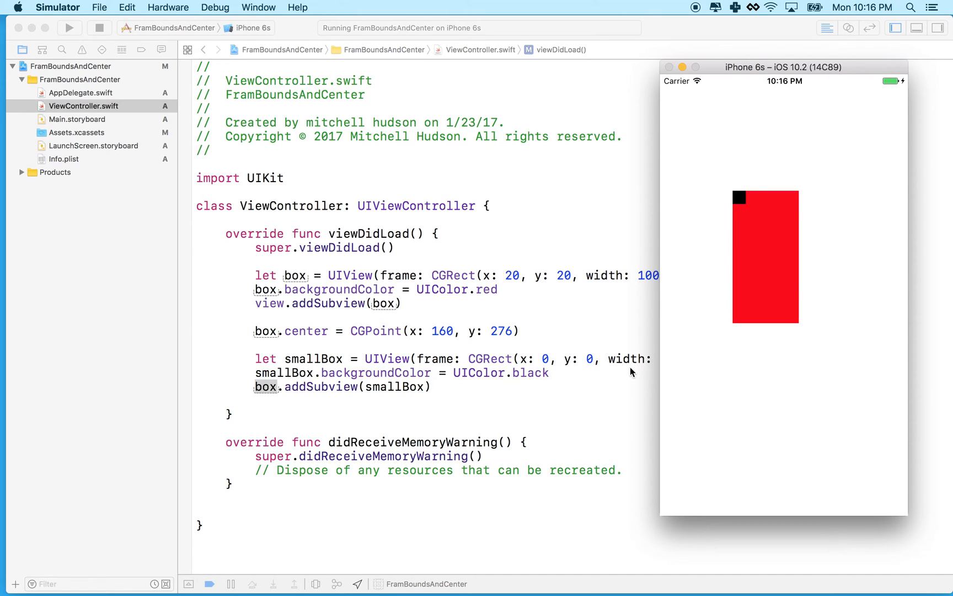
{"action": "mouse_move", "coordinate": [652, 99]}
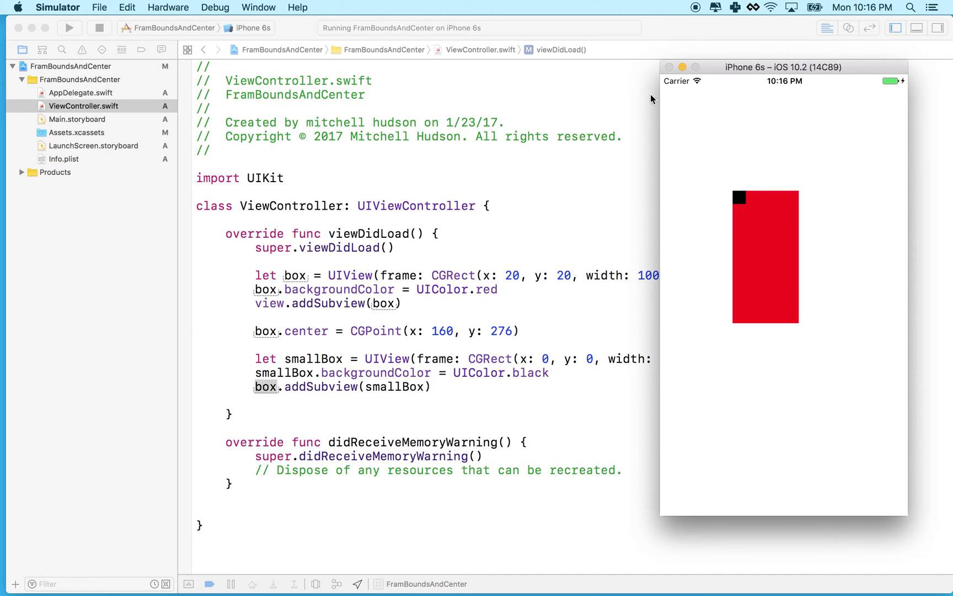
{"action": "mouse_move", "coordinate": [661, 80]}
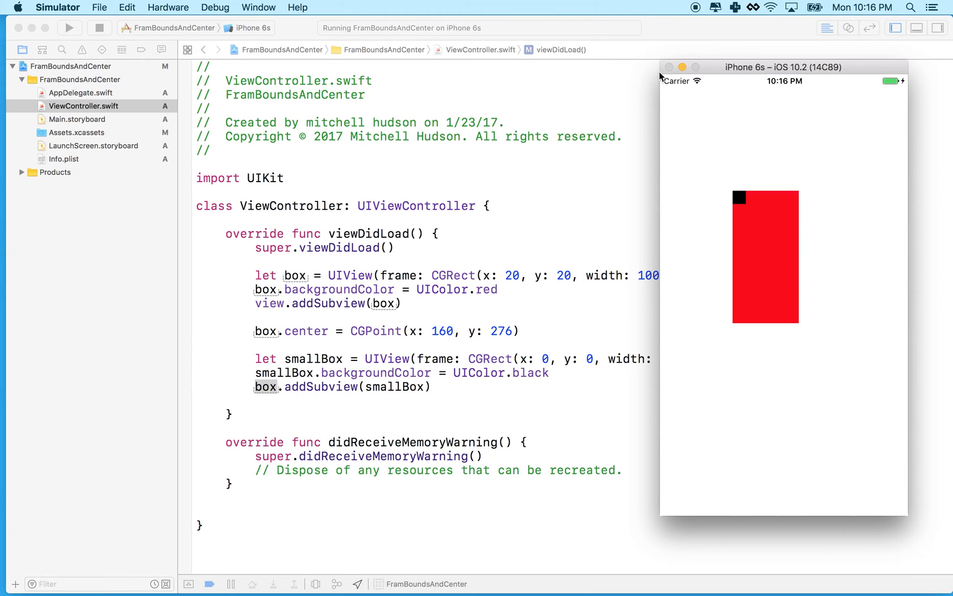
{"action": "mouse_move", "coordinate": [763, 219]}
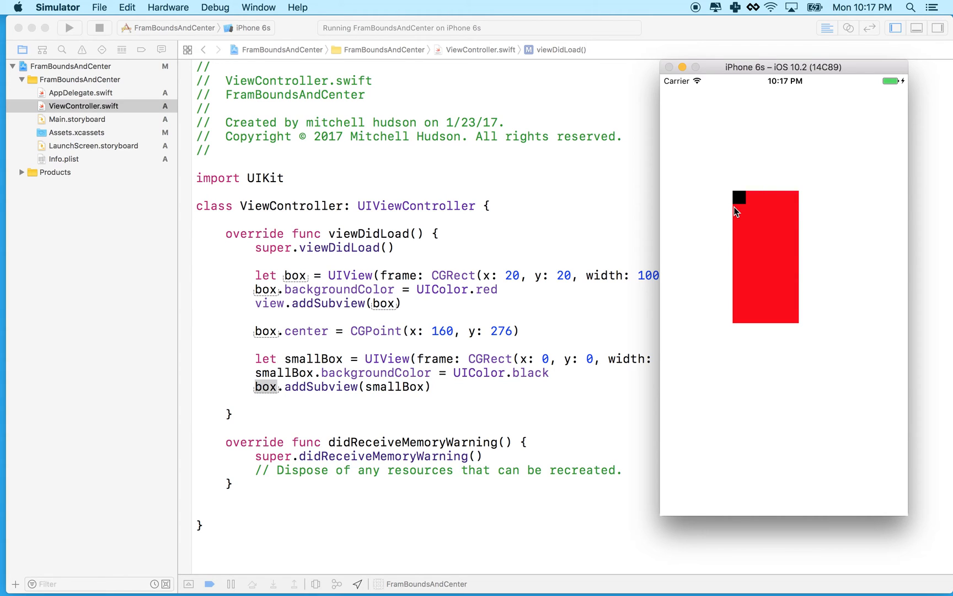
{"action": "mouse_move", "coordinate": [446, 363]}
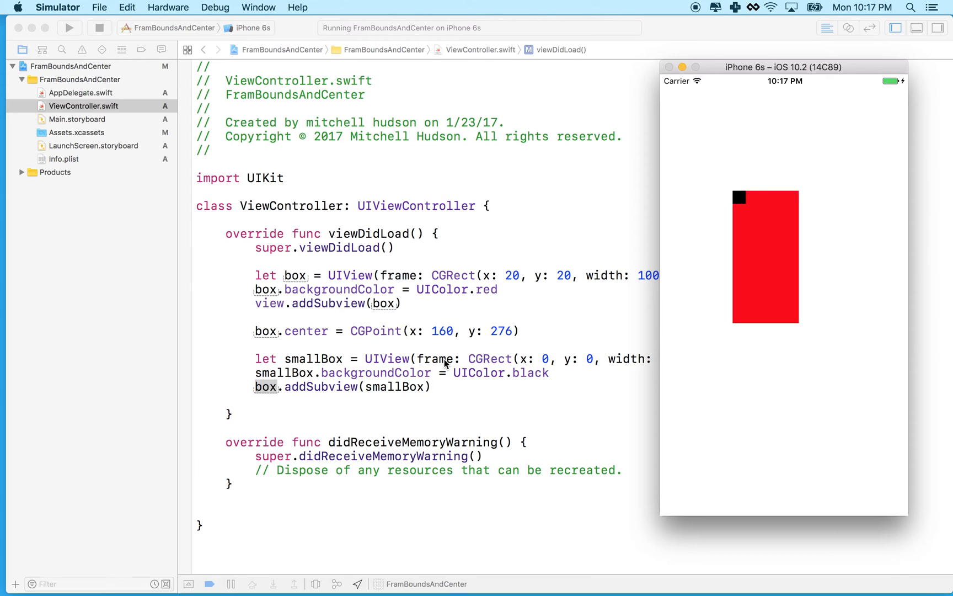
{"action": "mouse_move", "coordinate": [527, 375]}
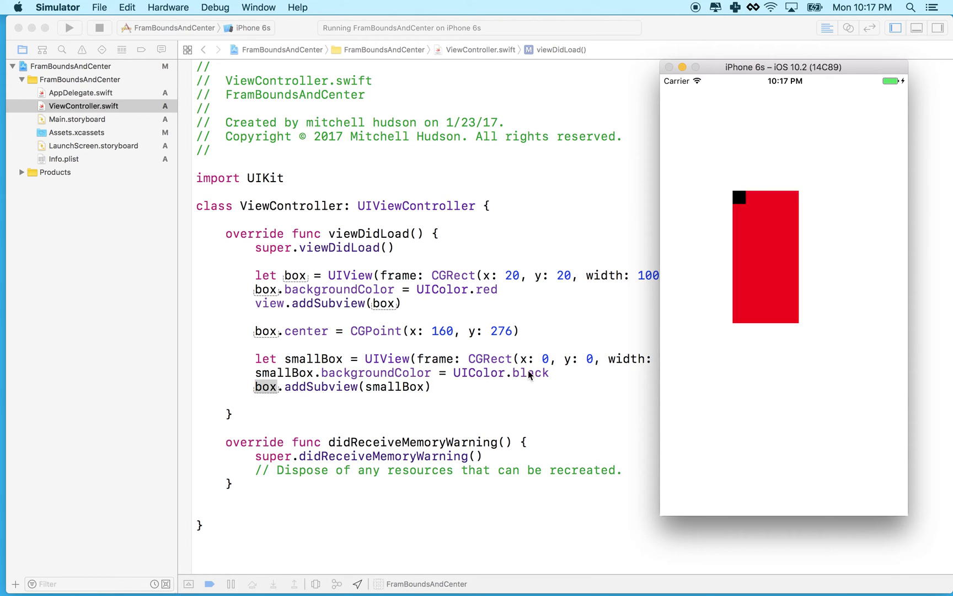
{"action": "mouse_move", "coordinate": [766, 247]}
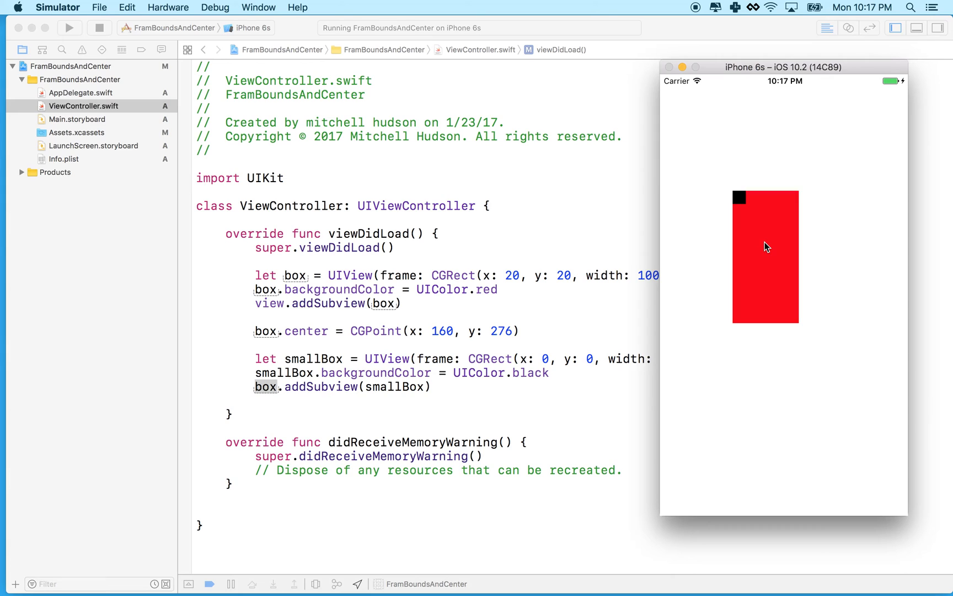
{"action": "mouse_move", "coordinate": [763, 124]}
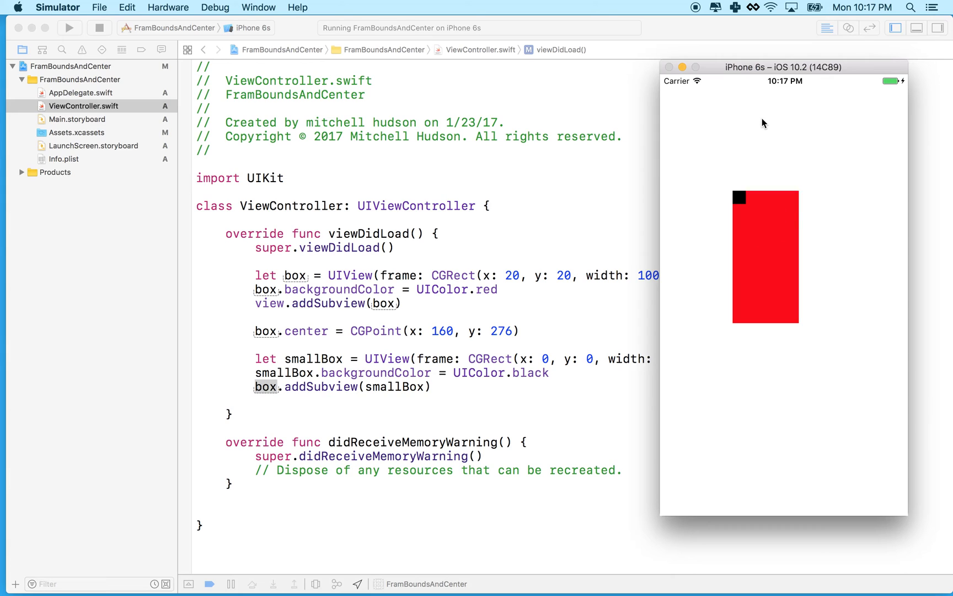
{"action": "mouse_move", "coordinate": [765, 128]}
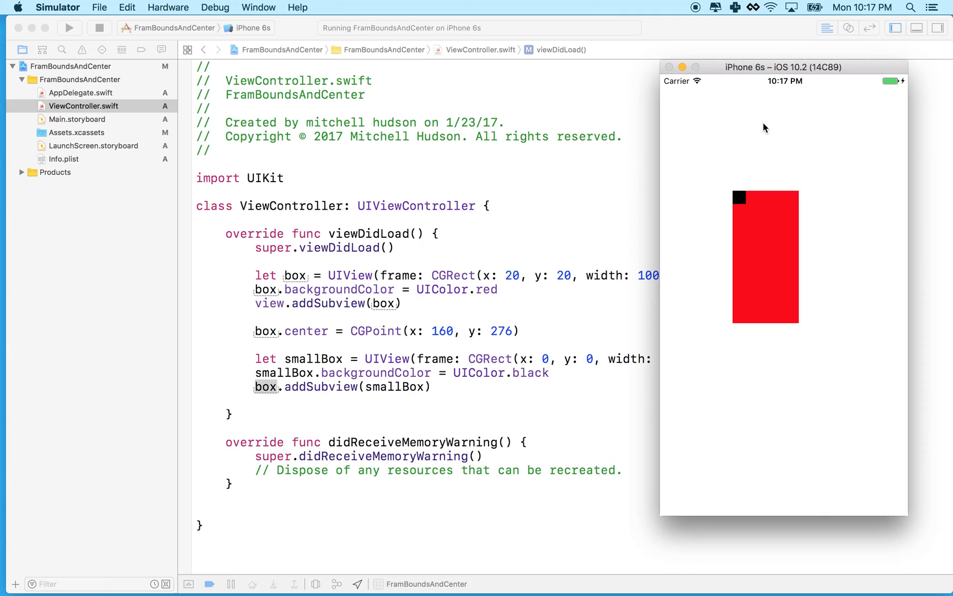
{"action": "mouse_move", "coordinate": [779, 201]}
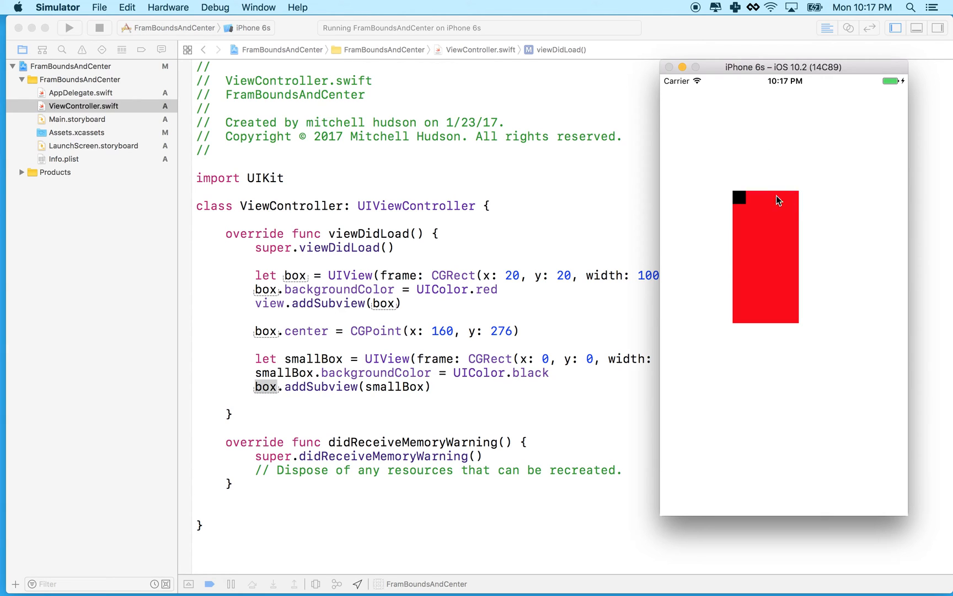
{"action": "mouse_move", "coordinate": [800, 213]}
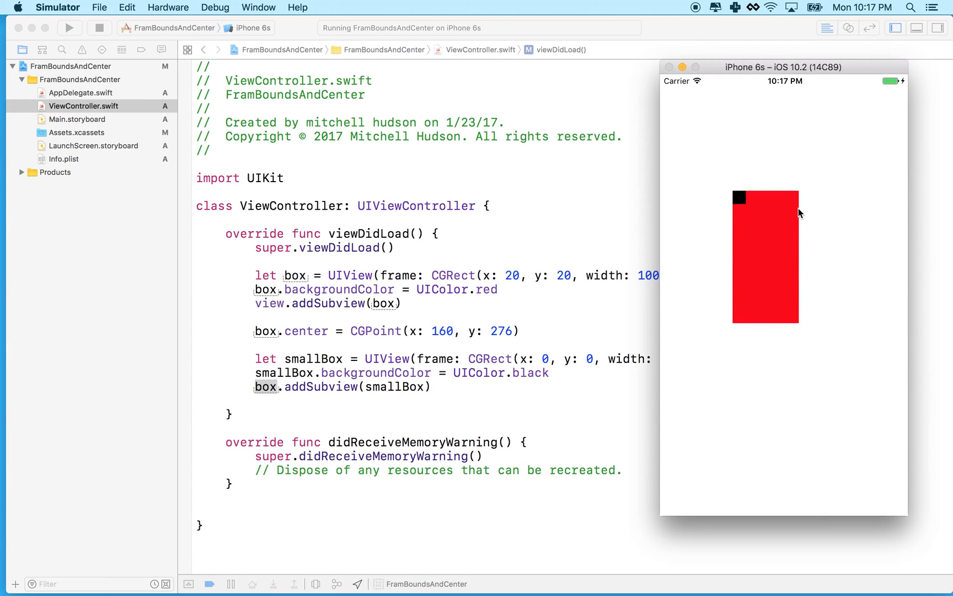
{"action": "mouse_move", "coordinate": [745, 312]}
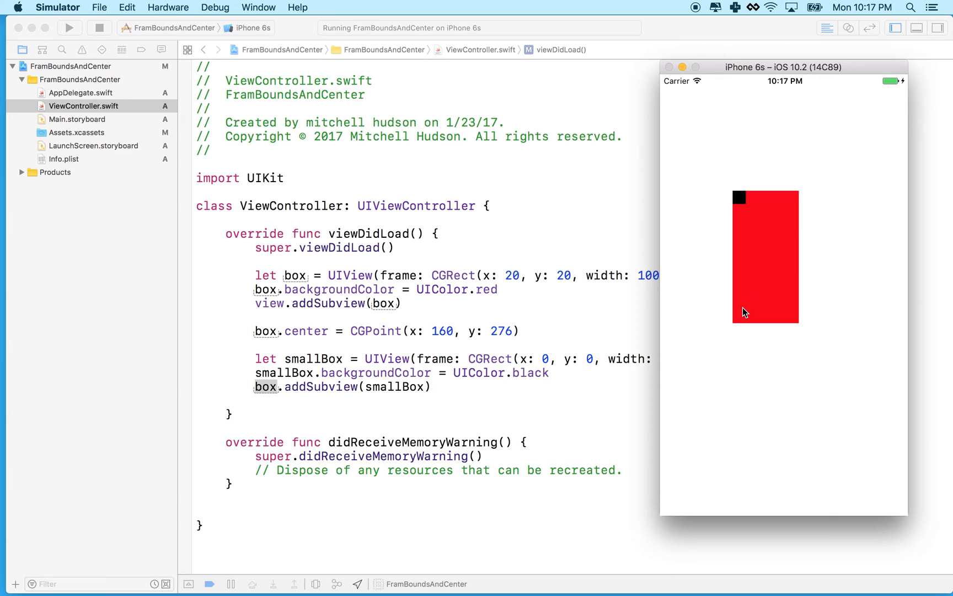
{"action": "mouse_move", "coordinate": [752, 212]}
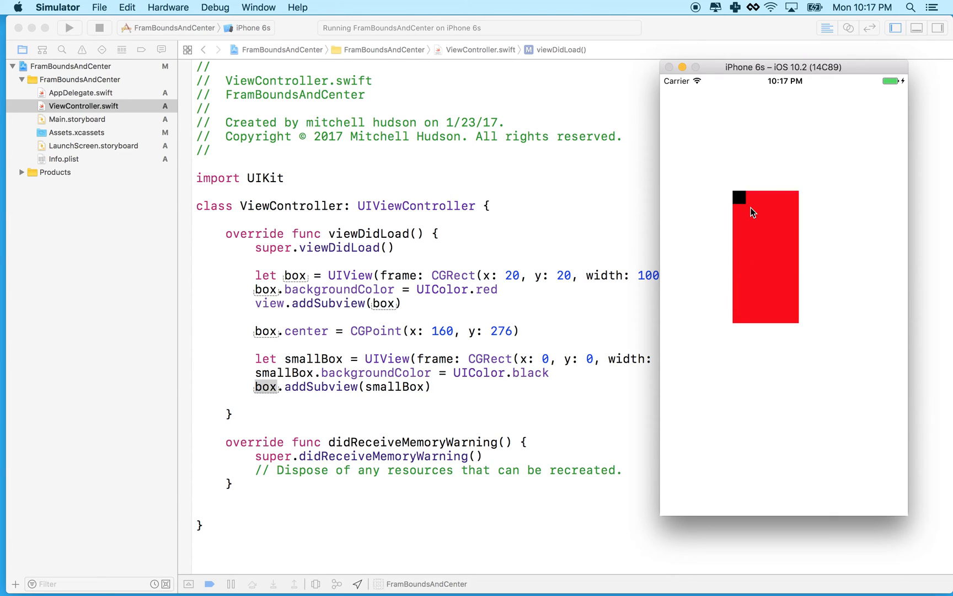
{"action": "mouse_move", "coordinate": [740, 205]}
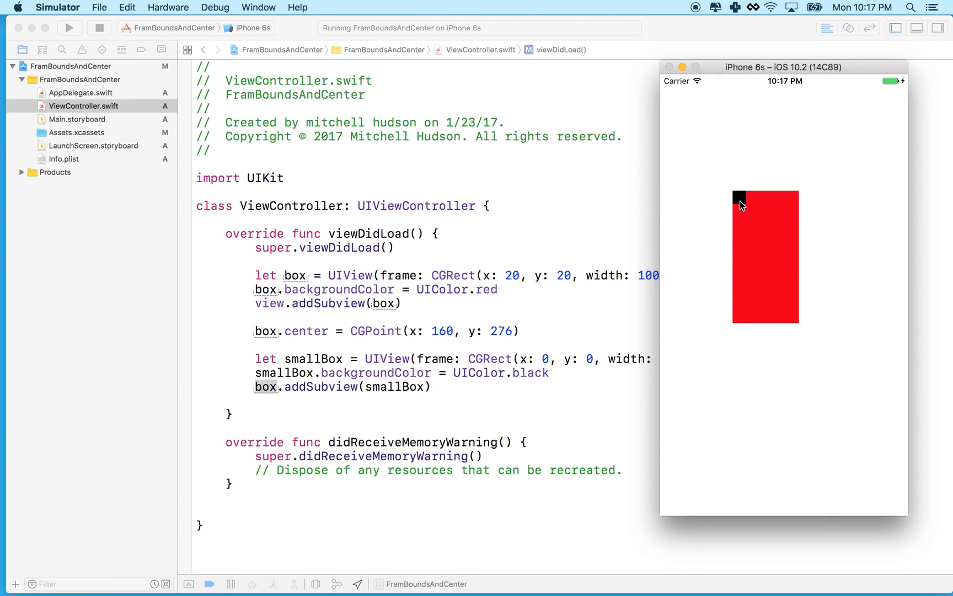
{"action": "mouse_move", "coordinate": [726, 205]}
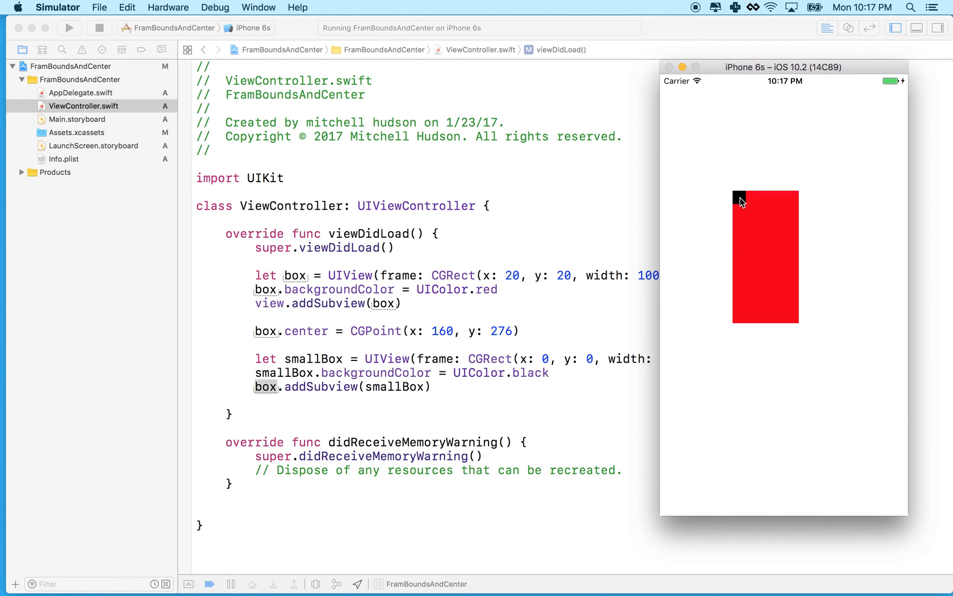
{"action": "mouse_move", "coordinate": [768, 259]}
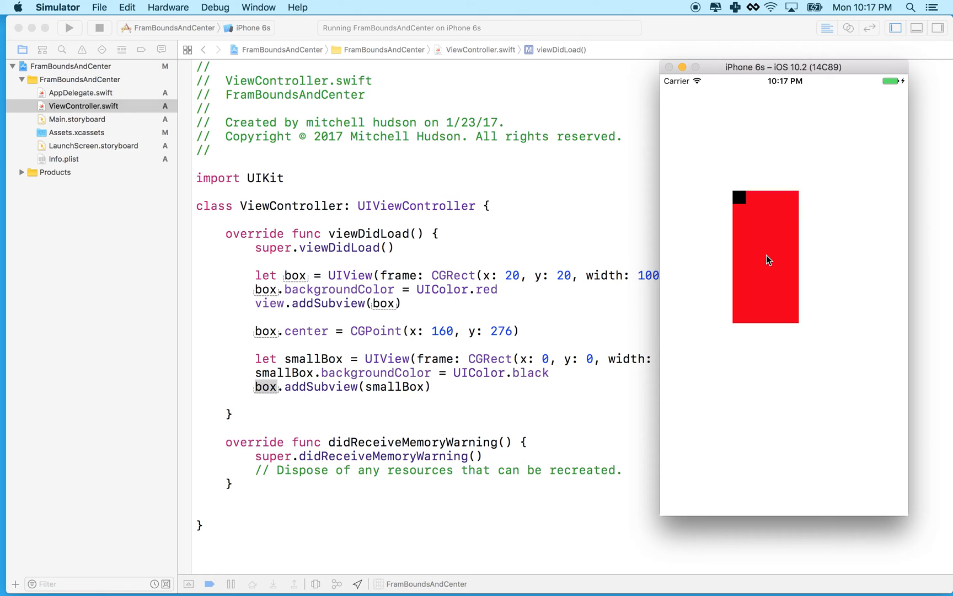
{"action": "mouse_move", "coordinate": [749, 255]}
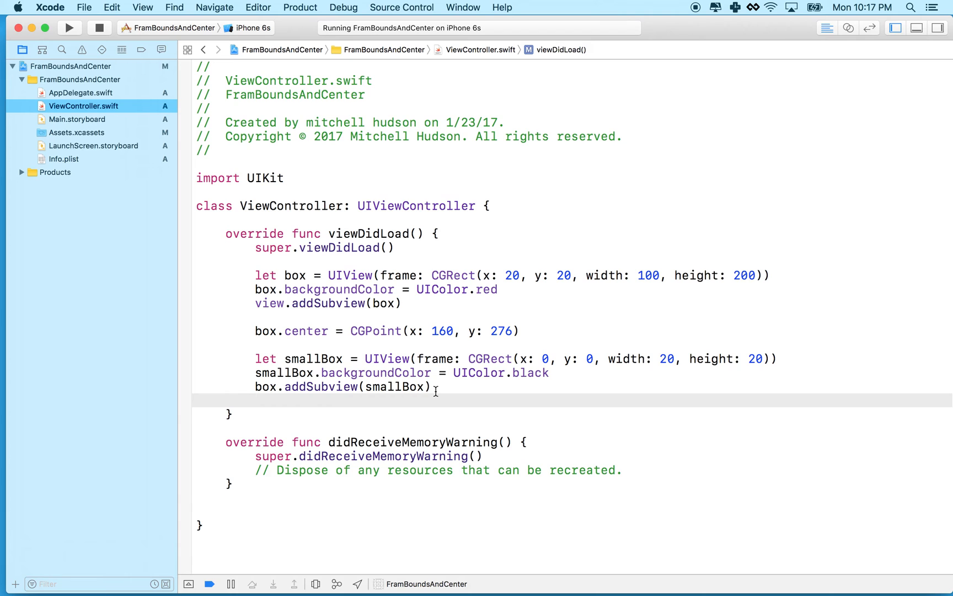
Add print(box.frame) and print(box.bounds) to viewDidLoad, then stop and relaunch the app.
{"action": "type", "text": "pr"}
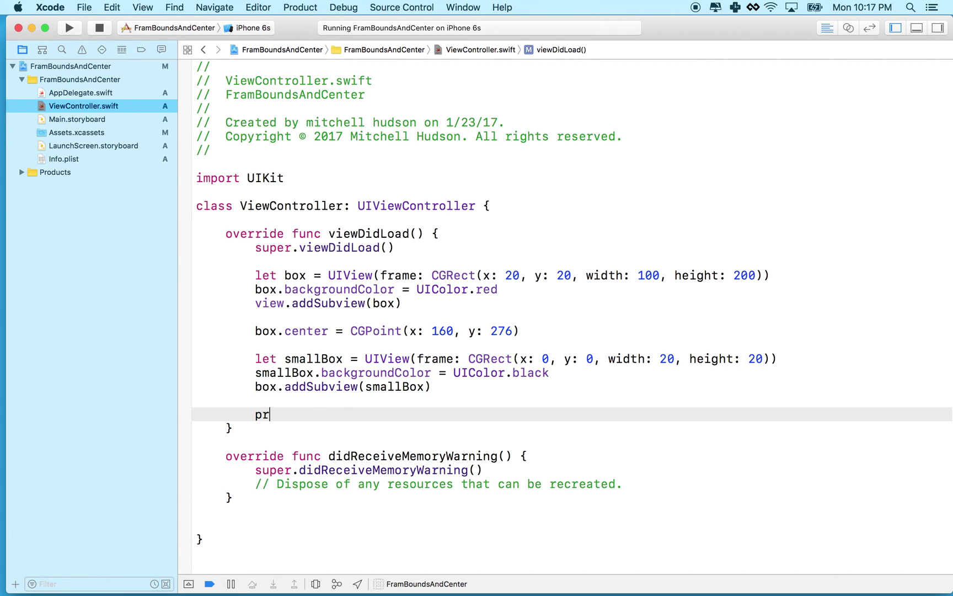
{"action": "type", "text": "int()"}
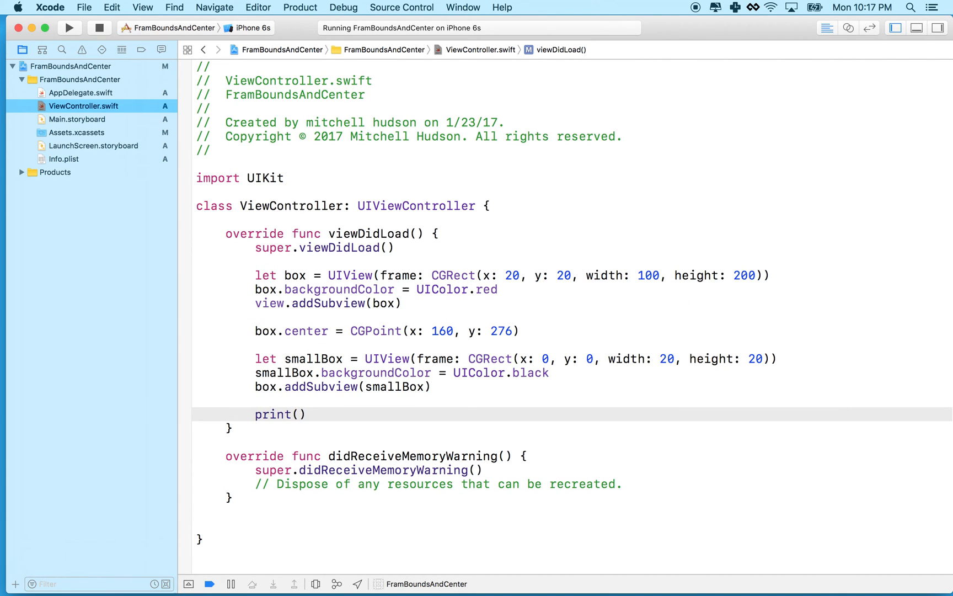
{"action": "type", "text": "b"}
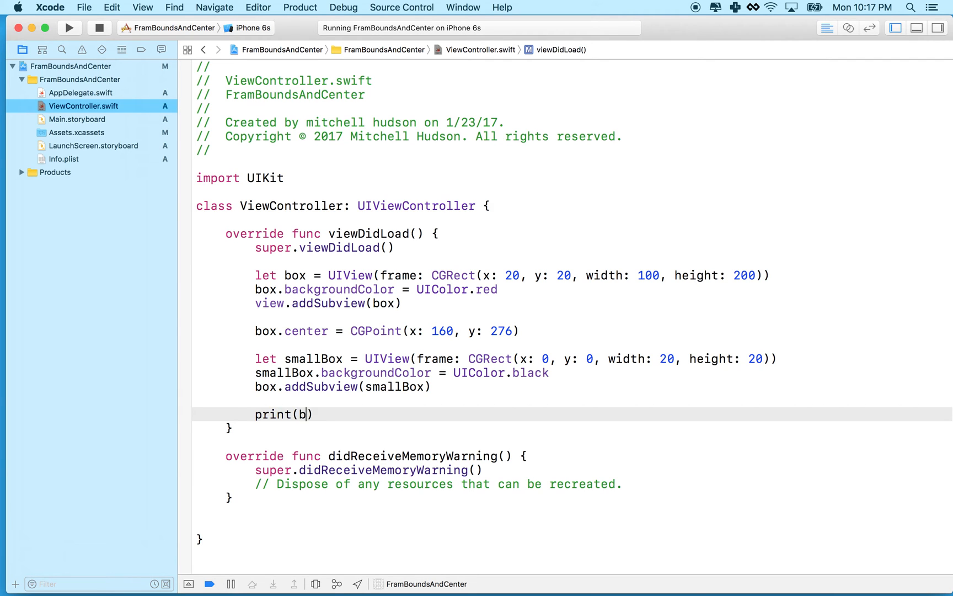
{"action": "type", "text": "ox.frame"}
{"action": "type", "text": "print(box.bounds)"}
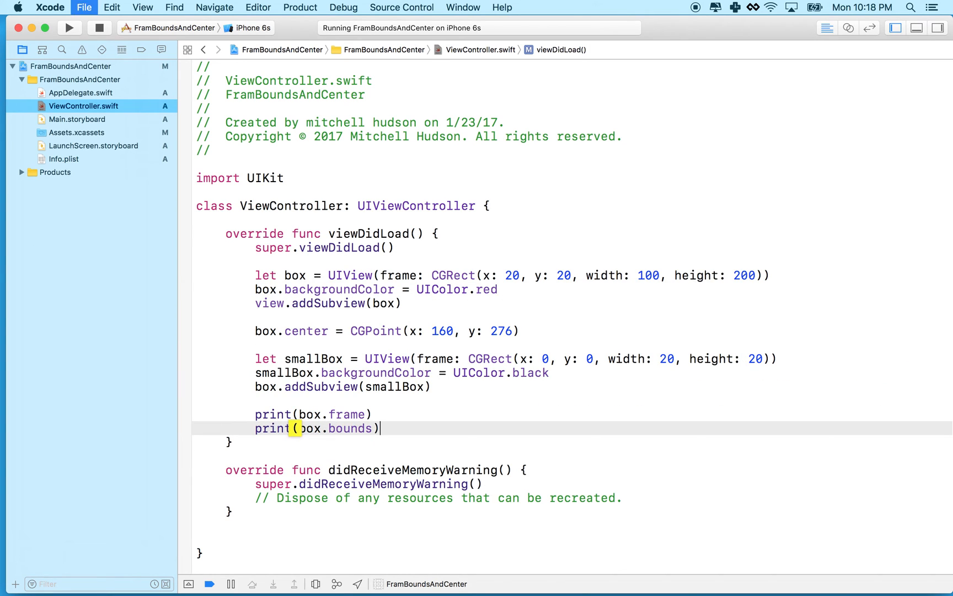
{"action": "left_click", "coordinate": [70, 28]}
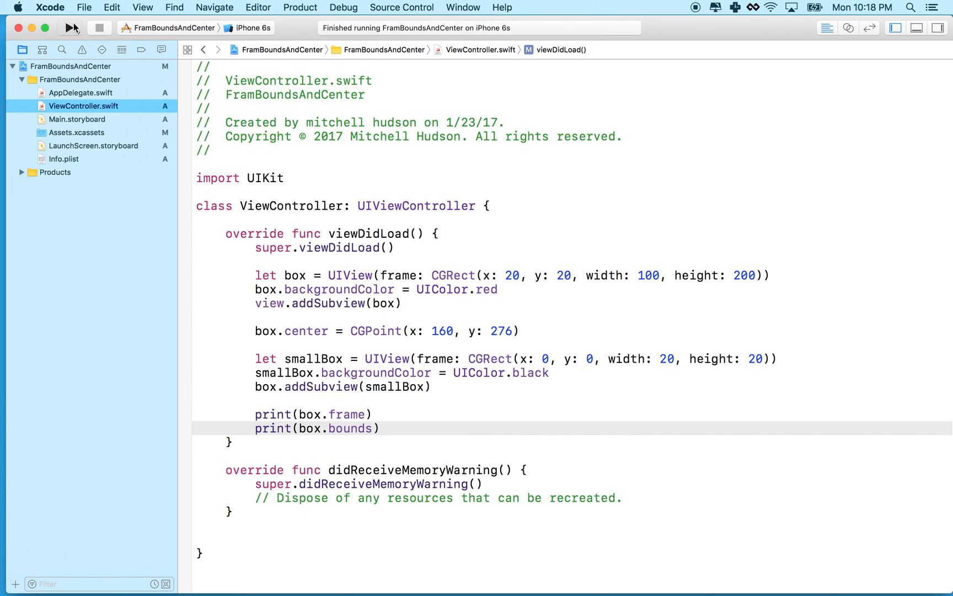
{"action": "left_click", "coordinate": [70, 27]}
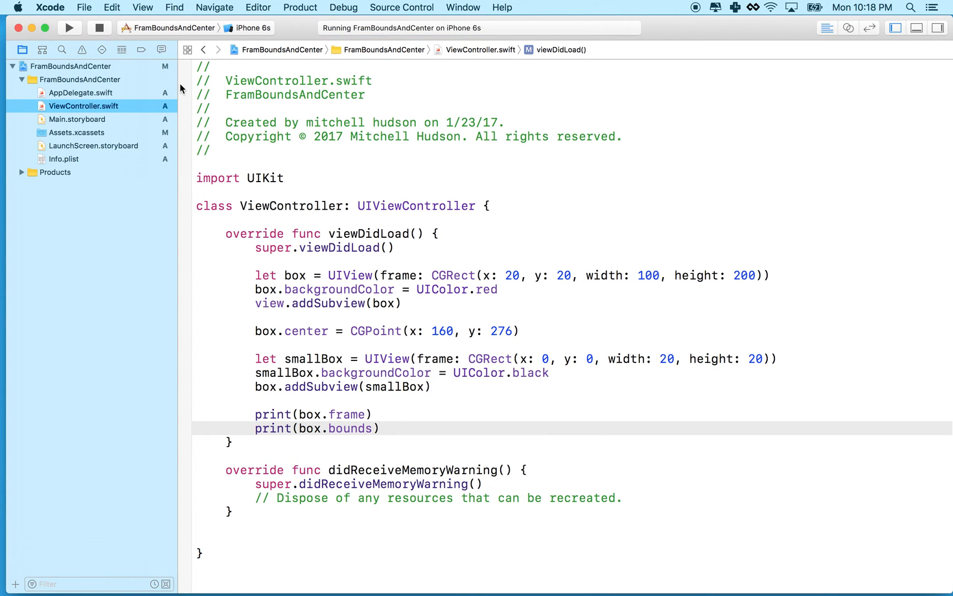
Inspect the black square in the red box and the console showing frame (110, 176, 100, 200).
{"action": "left_click", "coordinate": [380, 428]}
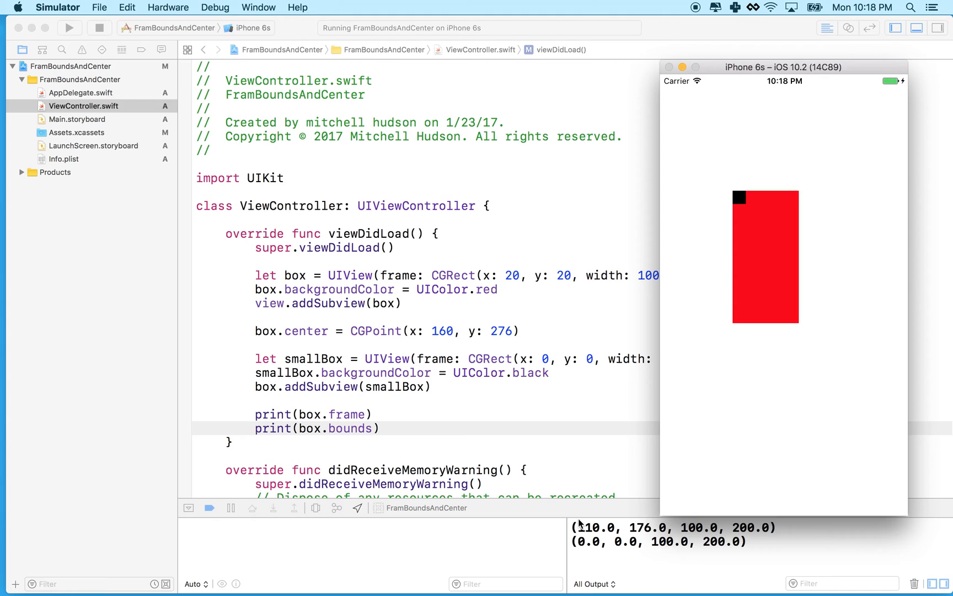
{"action": "mouse_move", "coordinate": [571, 545]}
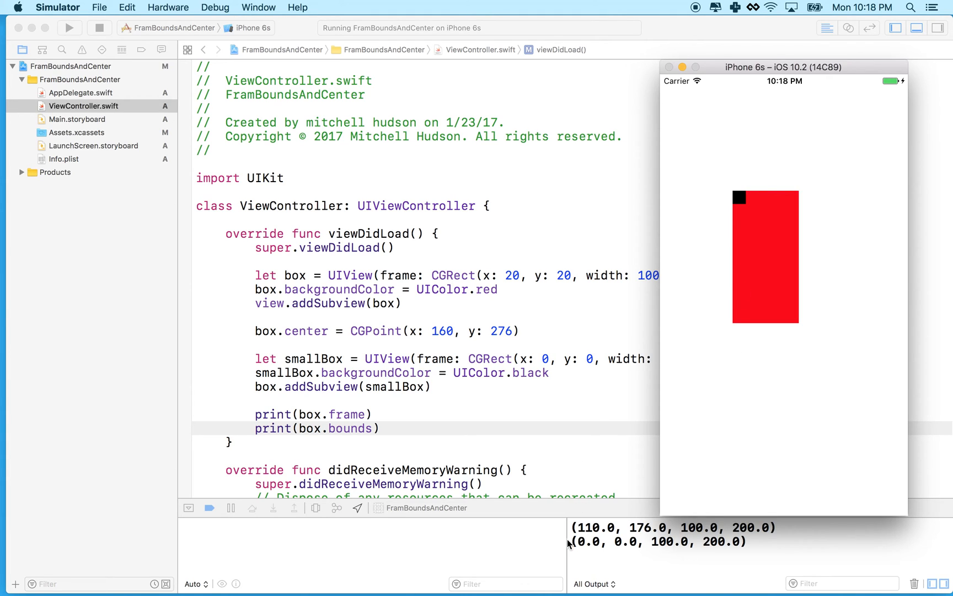
{"action": "mouse_move", "coordinate": [647, 529]}
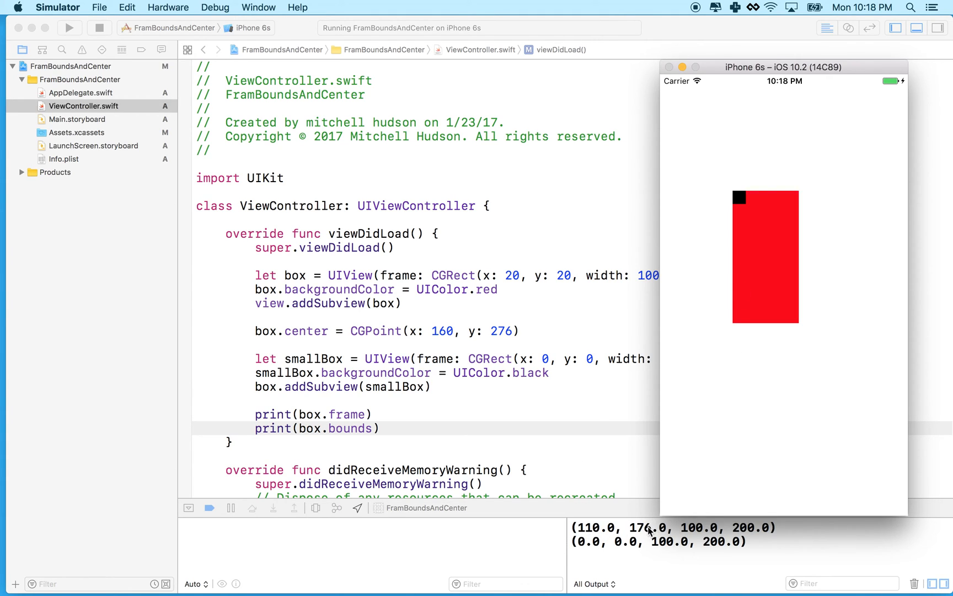
{"action": "mouse_move", "coordinate": [666, 531]}
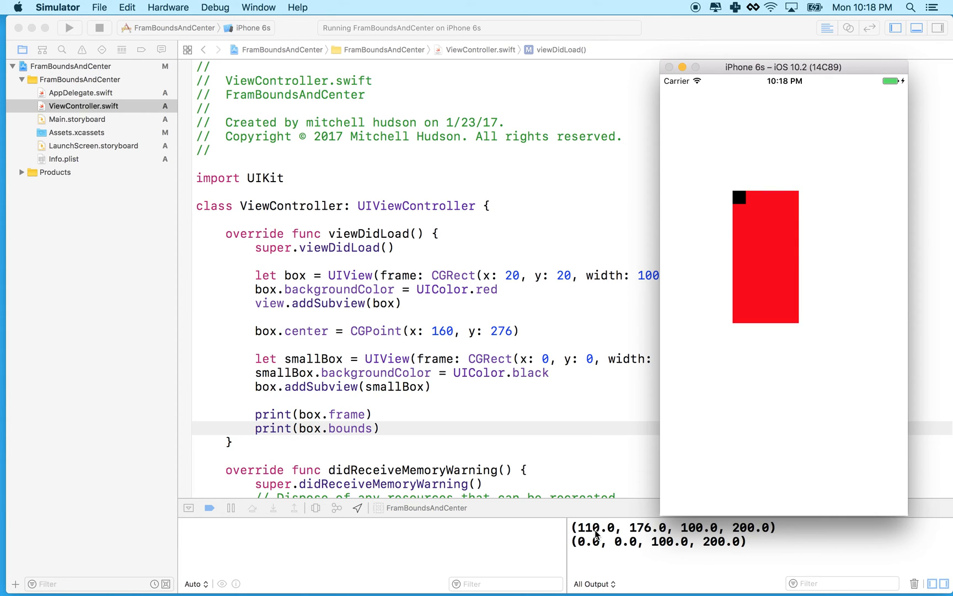
{"action": "mouse_move", "coordinate": [589, 534]}
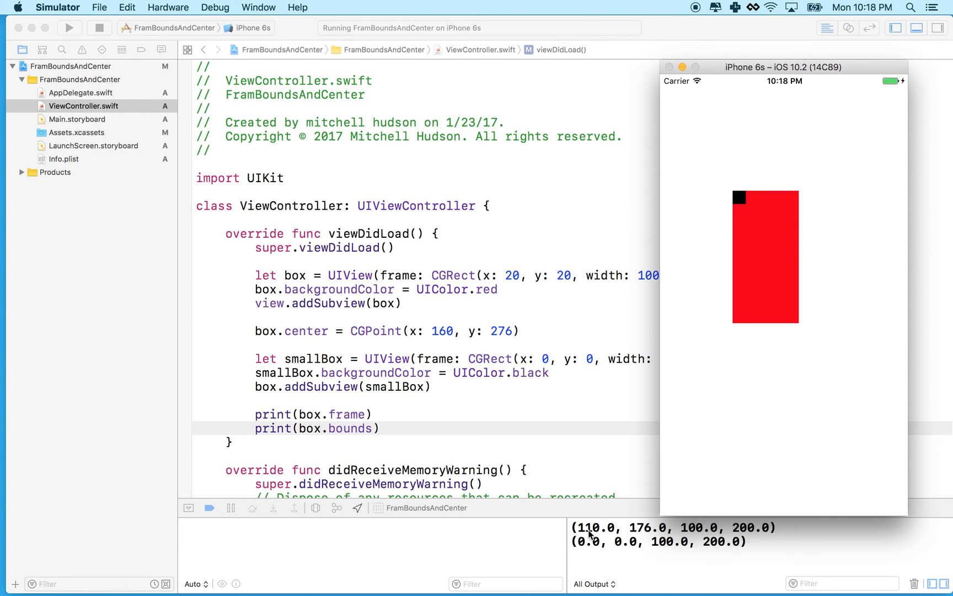
{"action": "scroll", "scroll_direction": "up", "scroll_amount": 3}
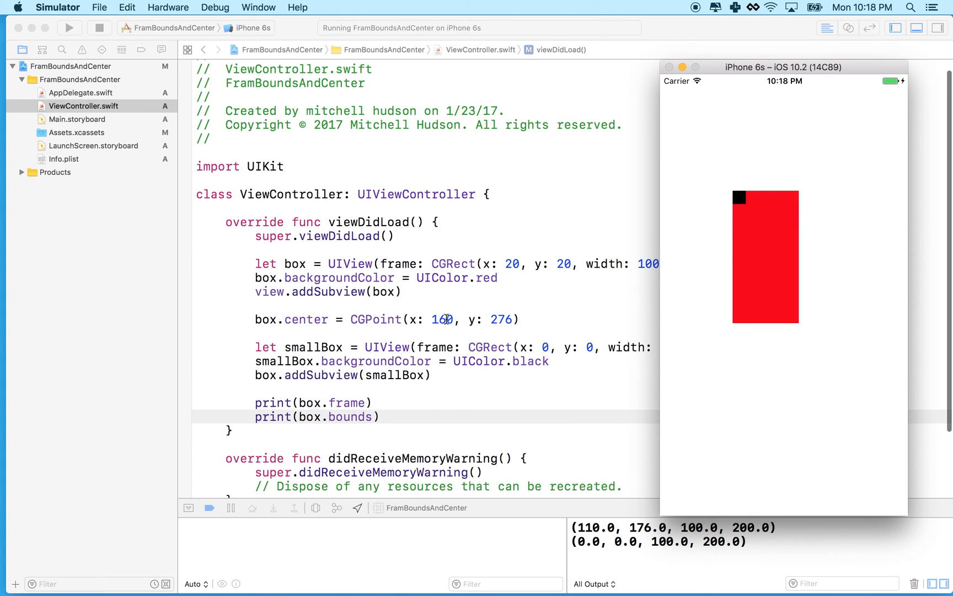
{"action": "mouse_move", "coordinate": [509, 264]}
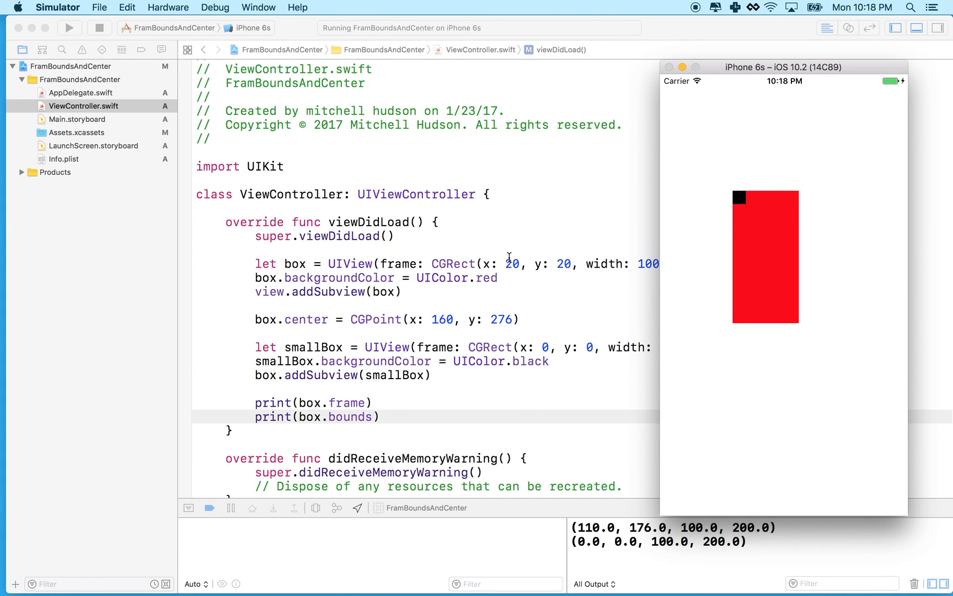
{"action": "mouse_move", "coordinate": [746, 327]}
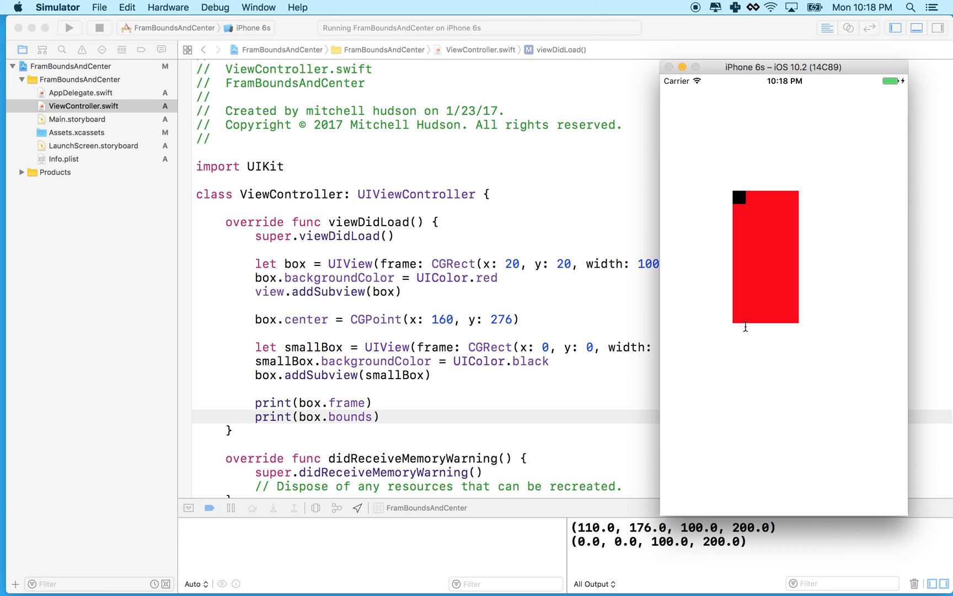
{"action": "mouse_move", "coordinate": [578, 543]}
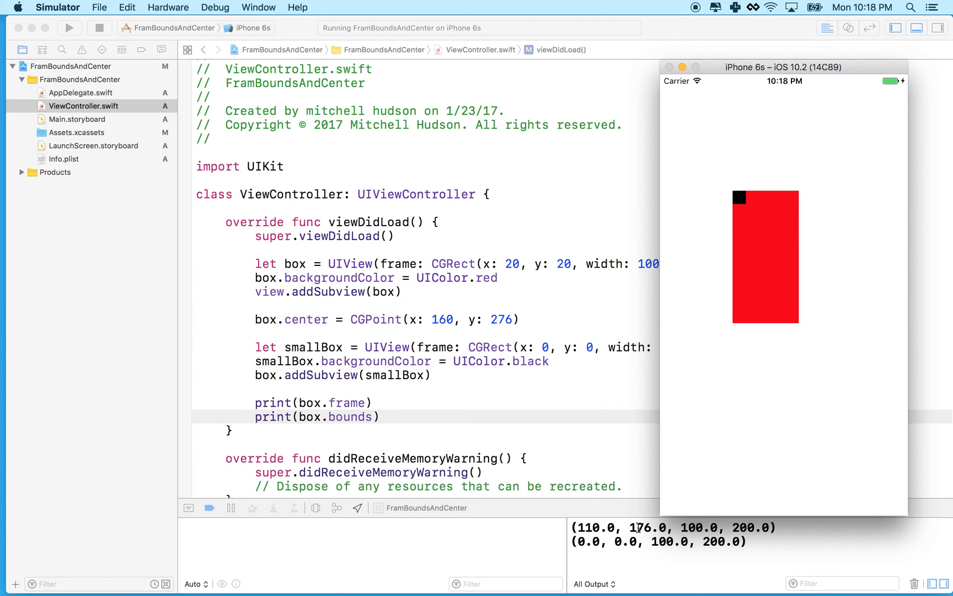
{"action": "mouse_move", "coordinate": [760, 214]}
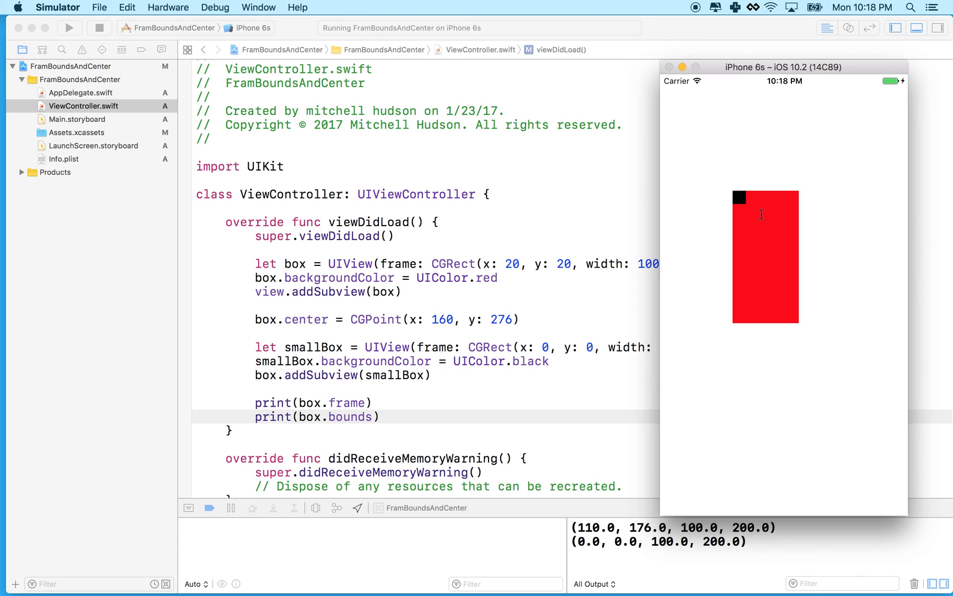
{"action": "mouse_move", "coordinate": [731, 192]}
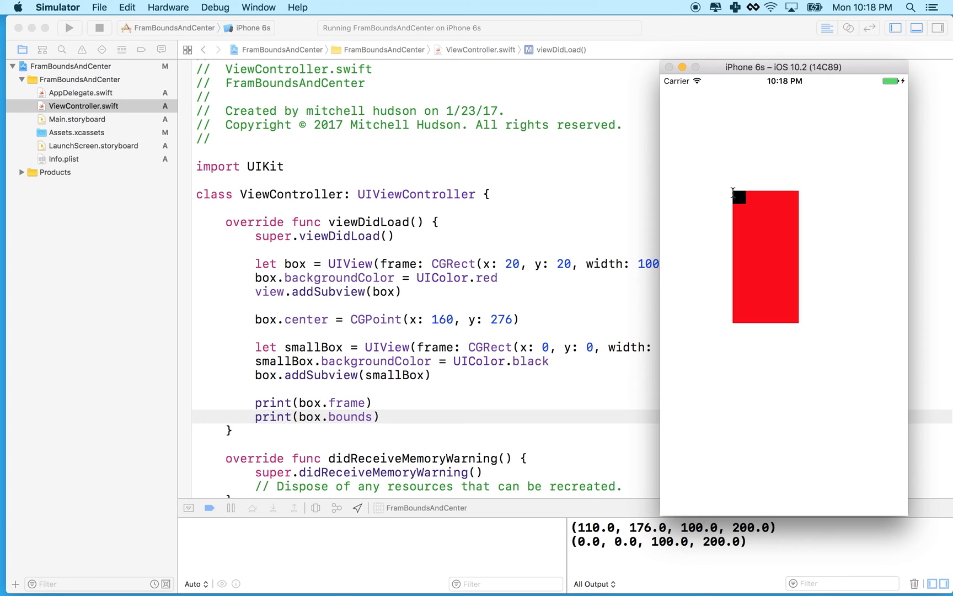
{"action": "mouse_move", "coordinate": [707, 142]}
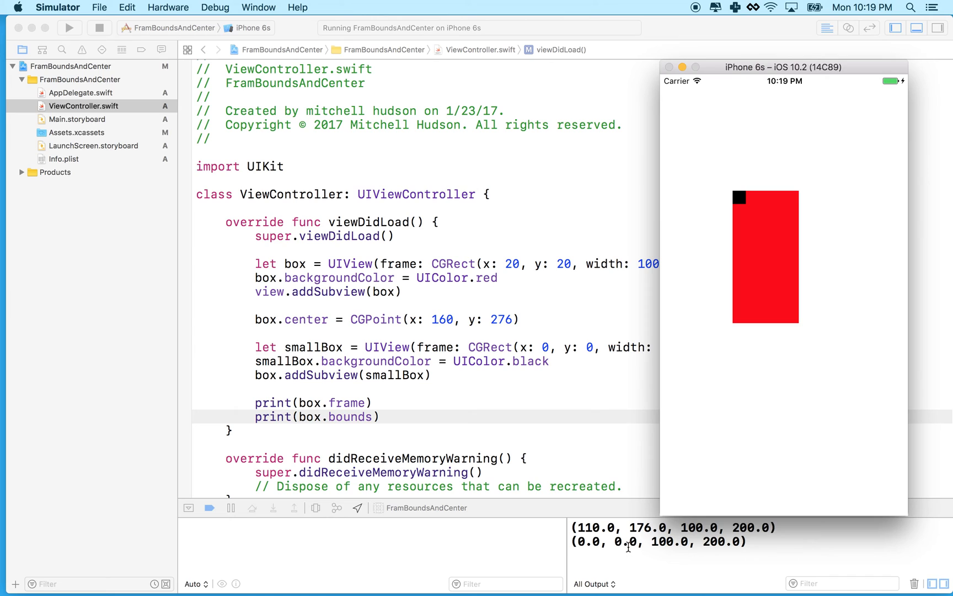
{"action": "mouse_move", "coordinate": [741, 188]}
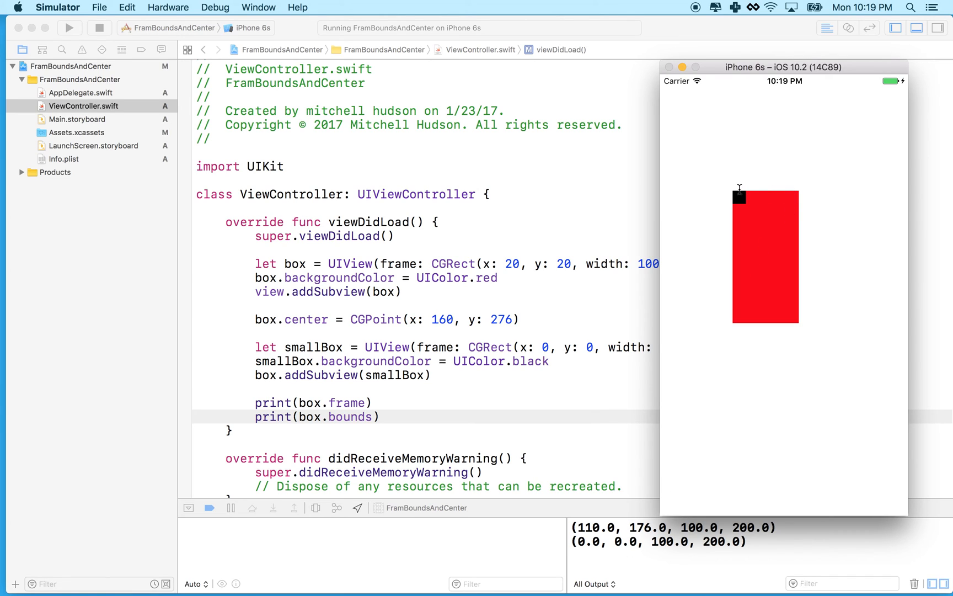
{"action": "mouse_move", "coordinate": [801, 215]}
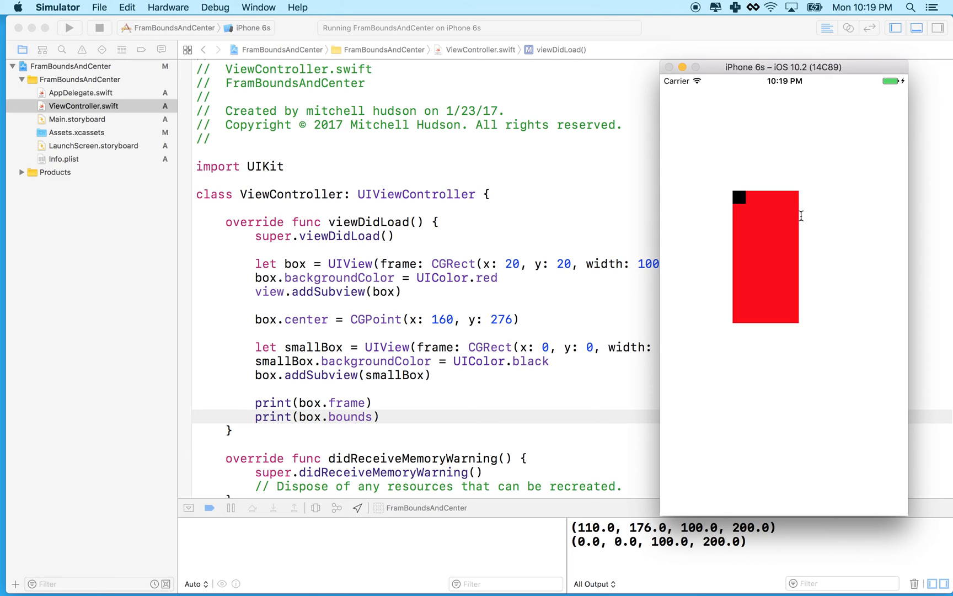
{"action": "mouse_move", "coordinate": [728, 244]}
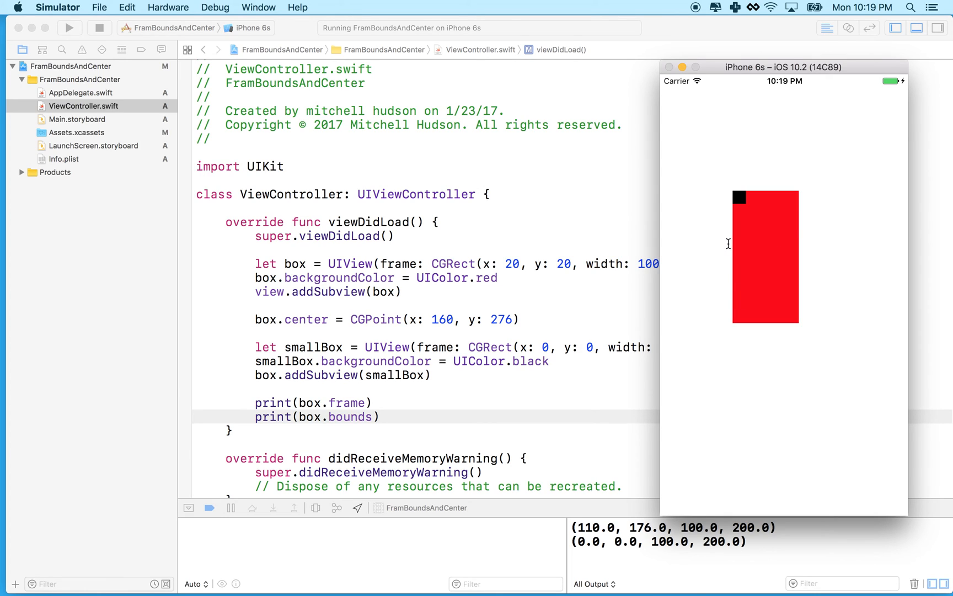
{"action": "mouse_move", "coordinate": [734, 190]}
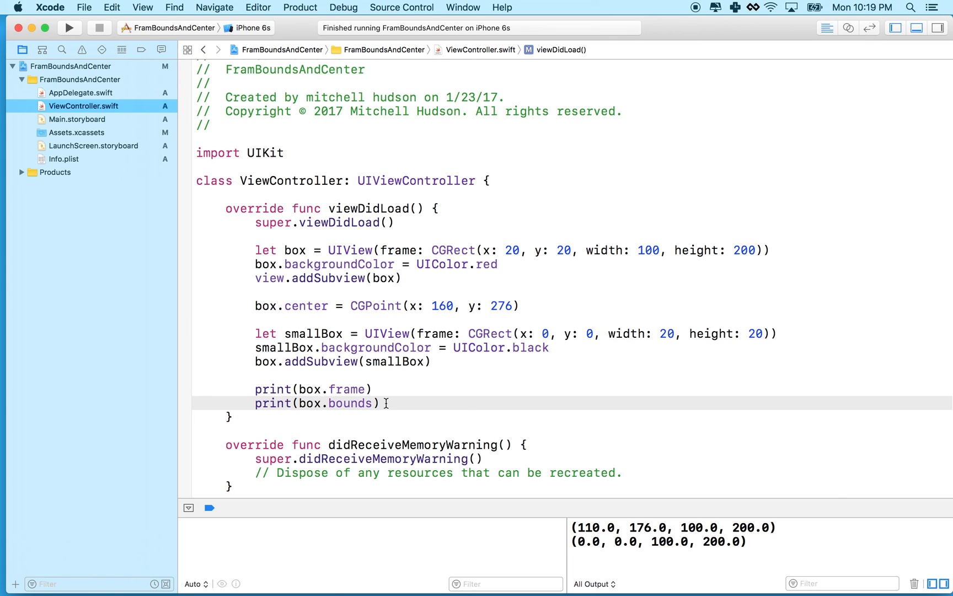
Add smallBox.center.x = box.bounds.width / 2 and smallBox.center.y = box.bounds.height / 2 below the prints.
{"action": "key", "text": "return"}
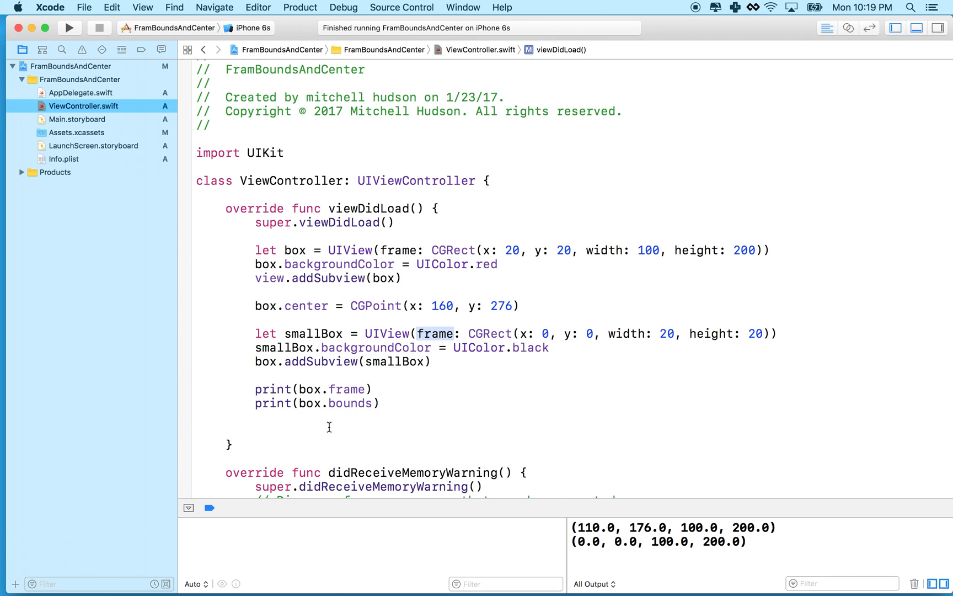
{"action": "left_click", "coordinate": [327, 403]}
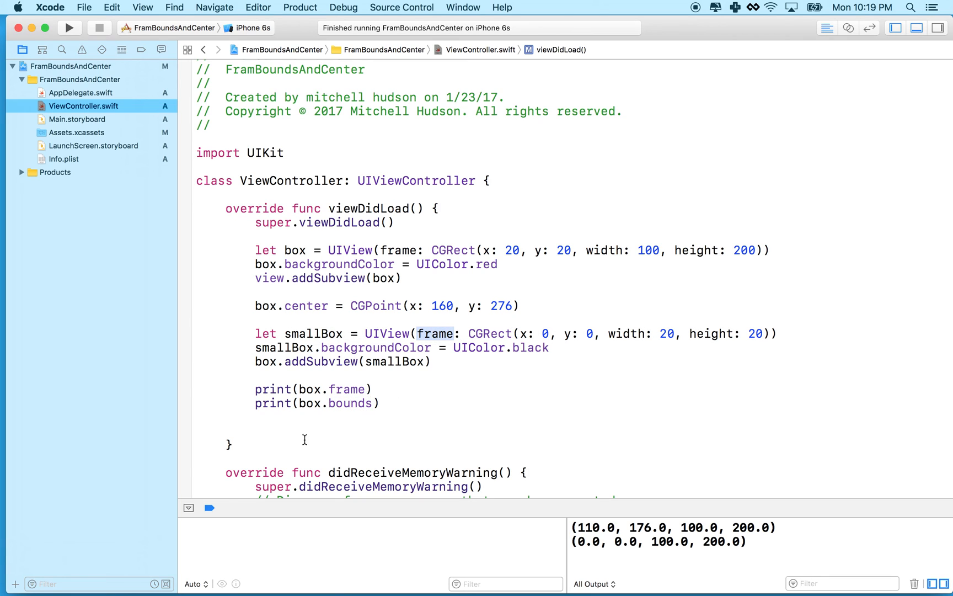
{"action": "left_click", "coordinate": [254, 430]}
{"action": "type", "text": "smallBox.center.x ="}
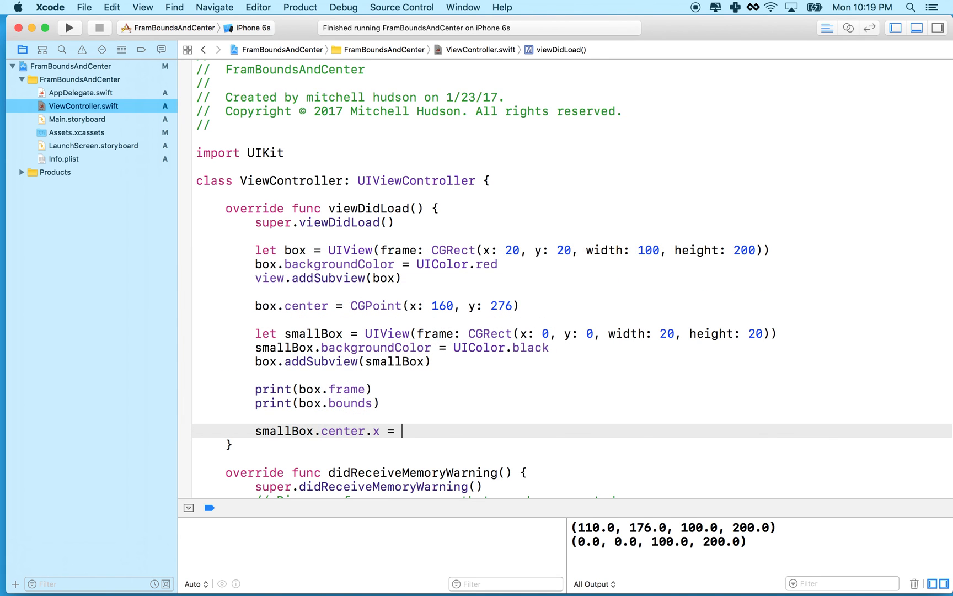
{"action": "type", "text": "box.bounds.width / 2"}
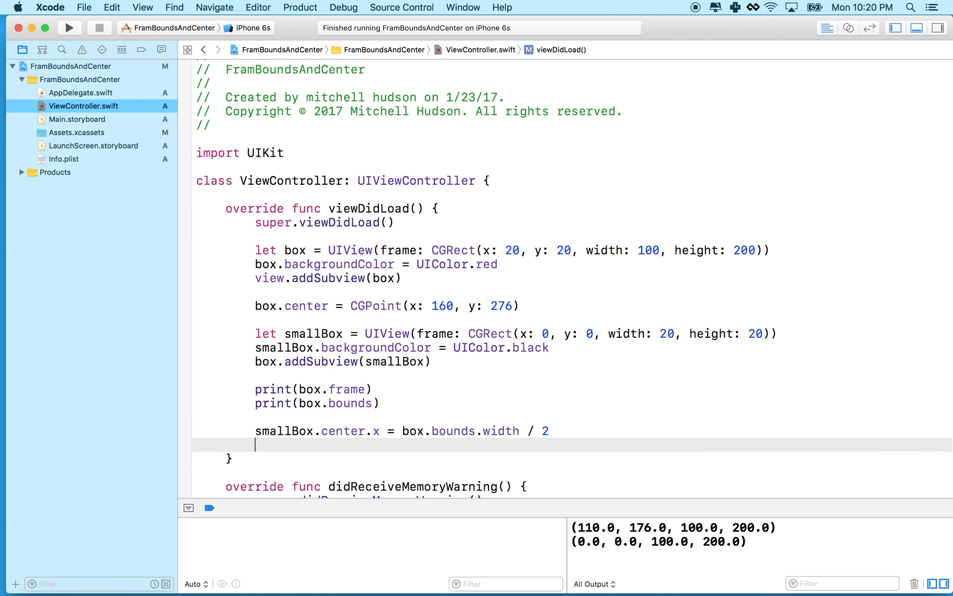
{"action": "type", "text": "smallBox"}
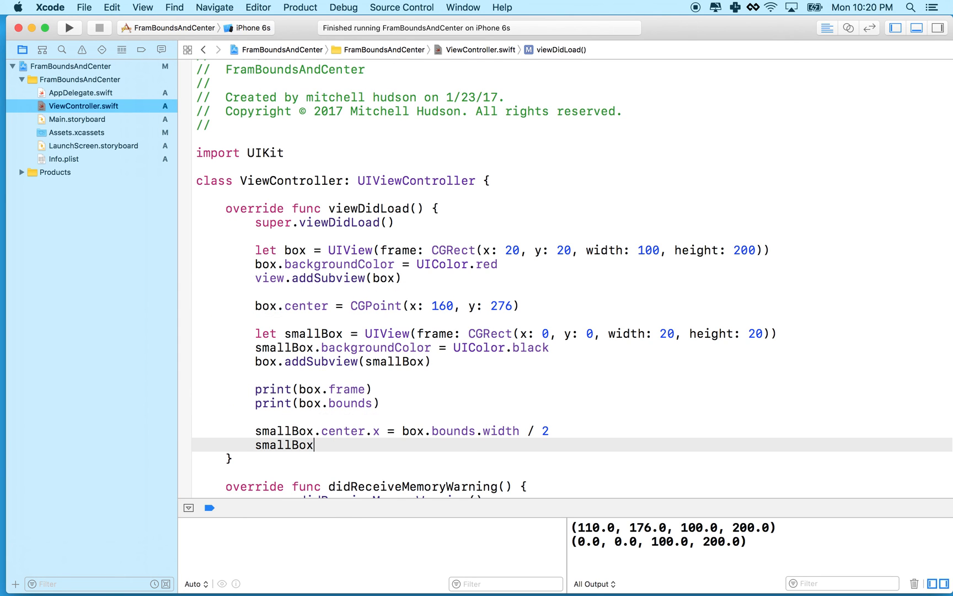
{"action": "type", "text": ".center.y"}
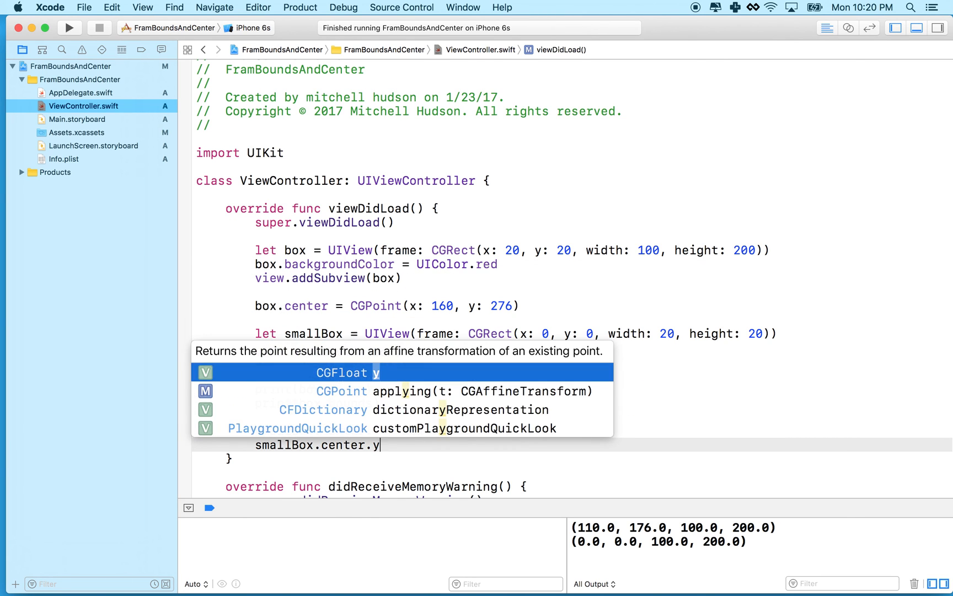
{"action": "type", "text": "= box.bounds"}
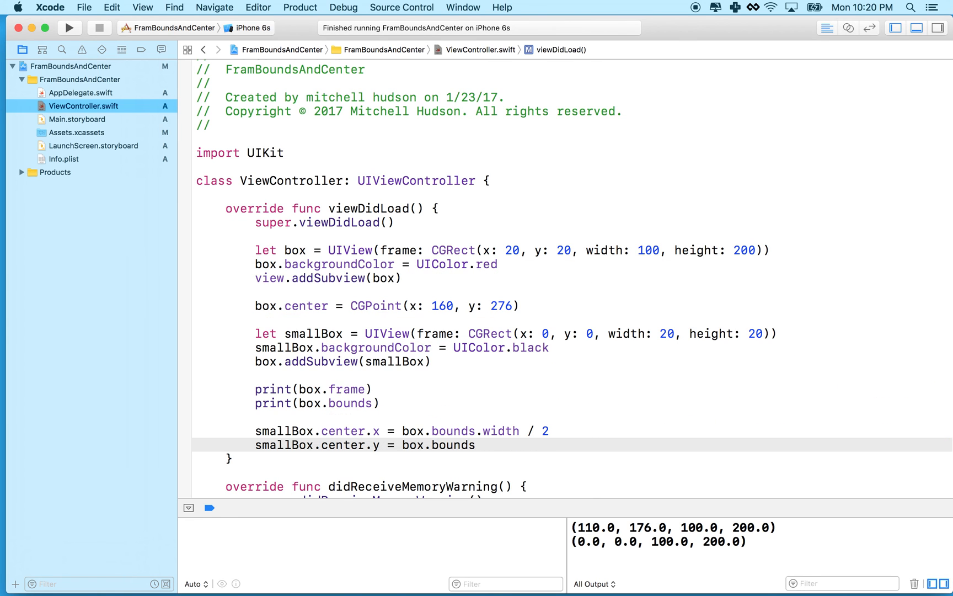
{"action": "type", "text": ".height"}
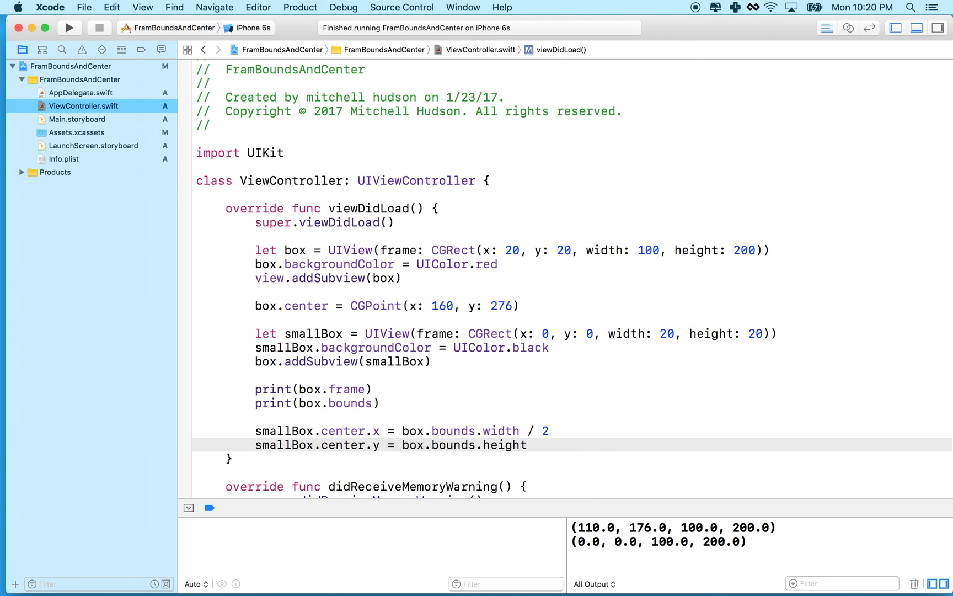
{"action": "type", "text": "/ 2"}
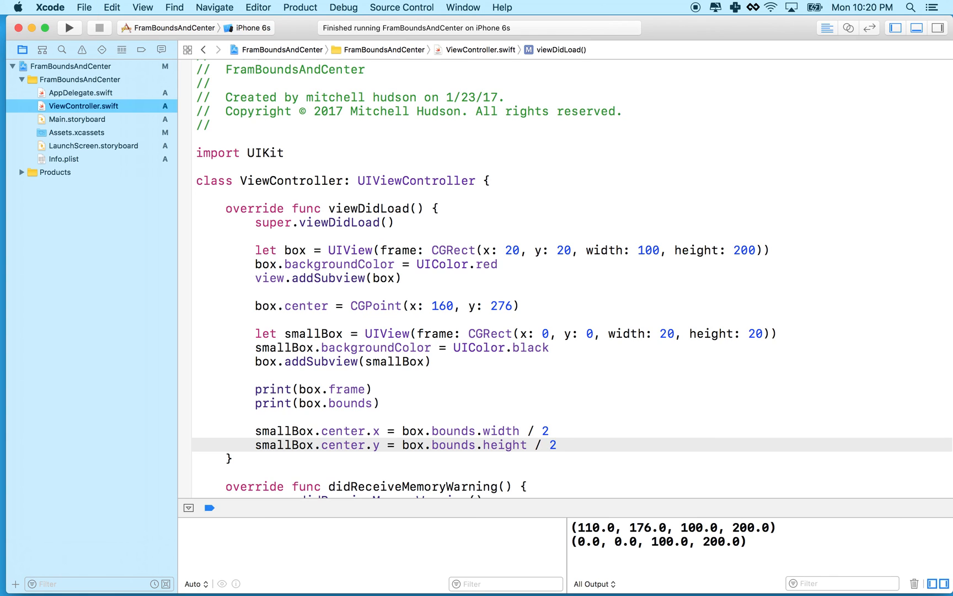
{"action": "mouse_move", "coordinate": [321, 430]}
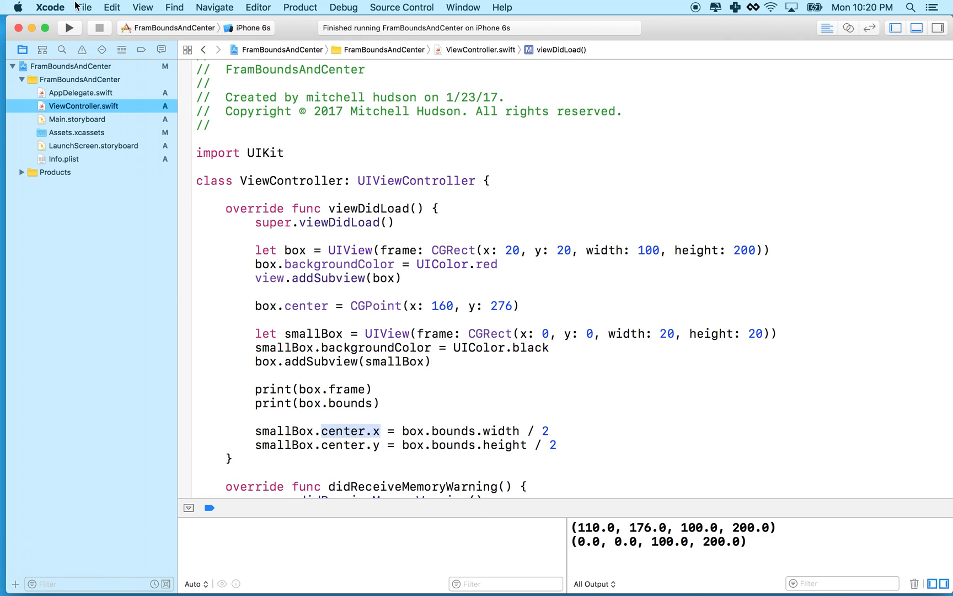
Run the app in Simulator to see the black square centered in the red box, then stop it.
{"action": "left_click", "coordinate": [70, 28]}
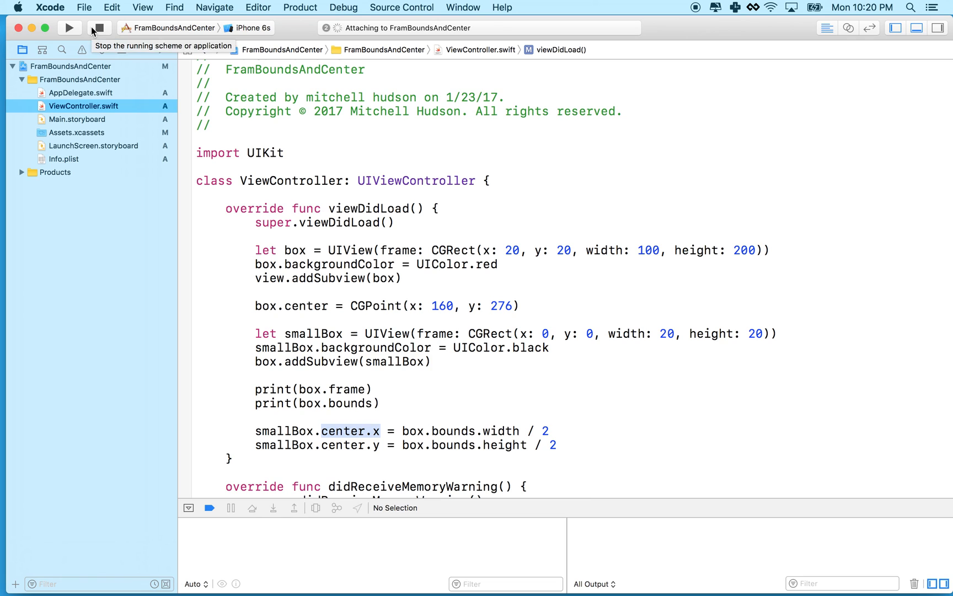
{"action": "left_click", "coordinate": [70, 27]}
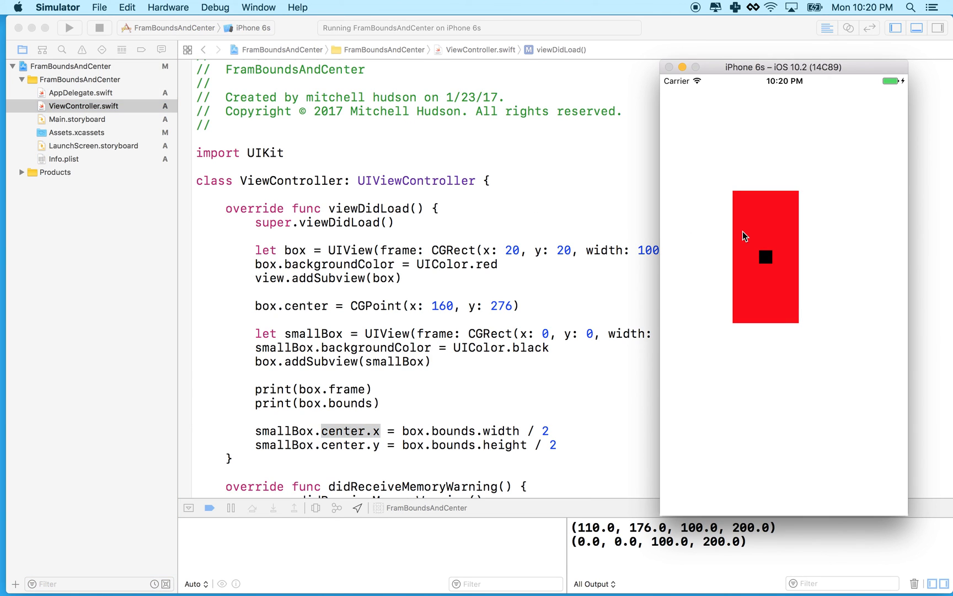
{"action": "mouse_move", "coordinate": [649, 261]}
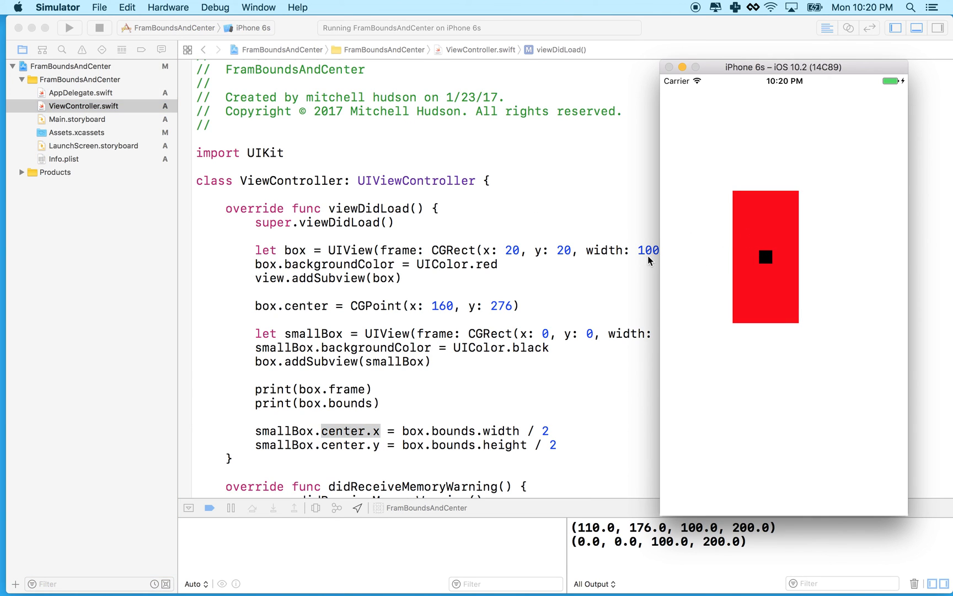
{"action": "mouse_move", "coordinate": [334, 266]}
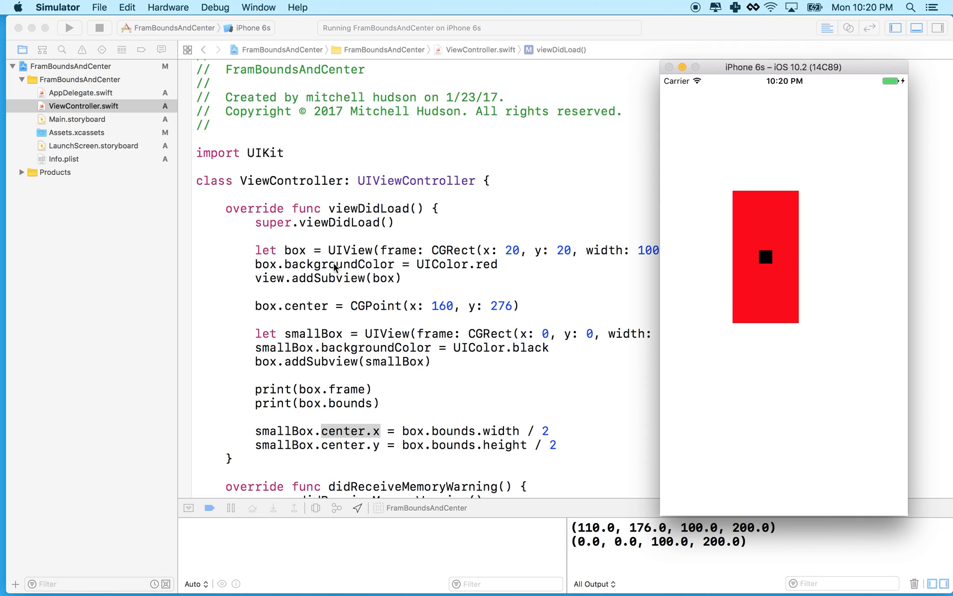
{"action": "mouse_move", "coordinate": [303, 326]}
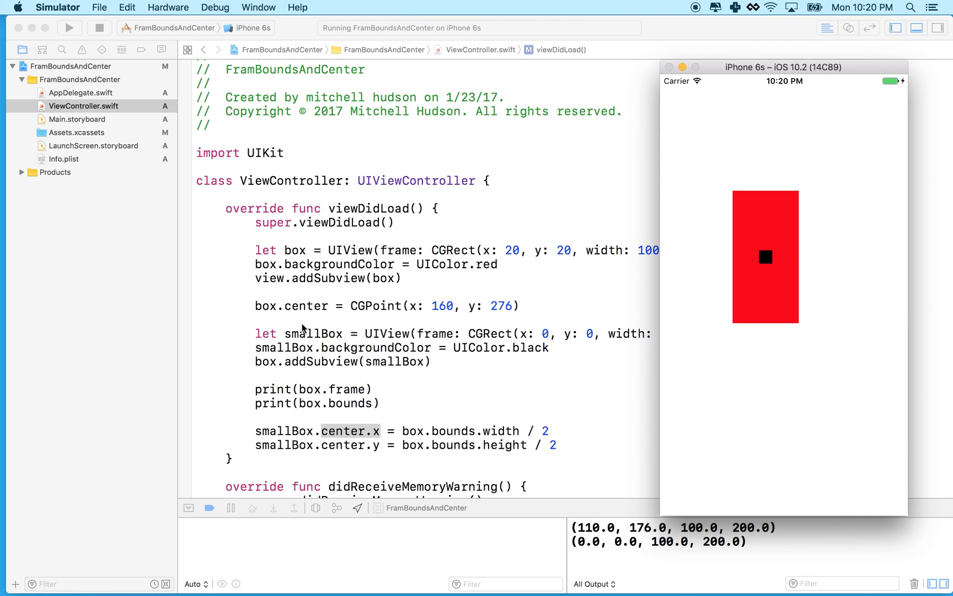
{"action": "mouse_move", "coordinate": [295, 451]}
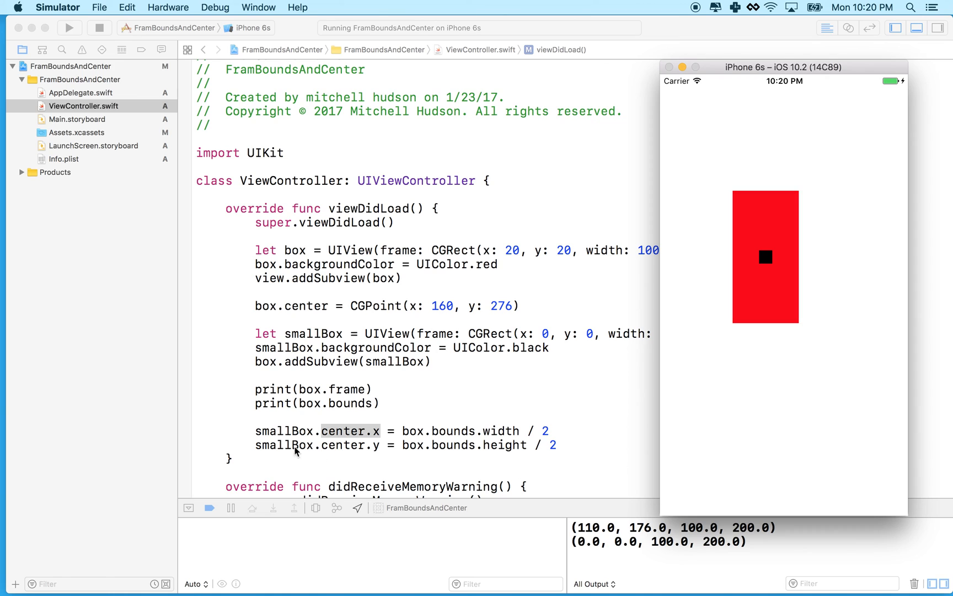
{"action": "left_click", "coordinate": [100, 28]}
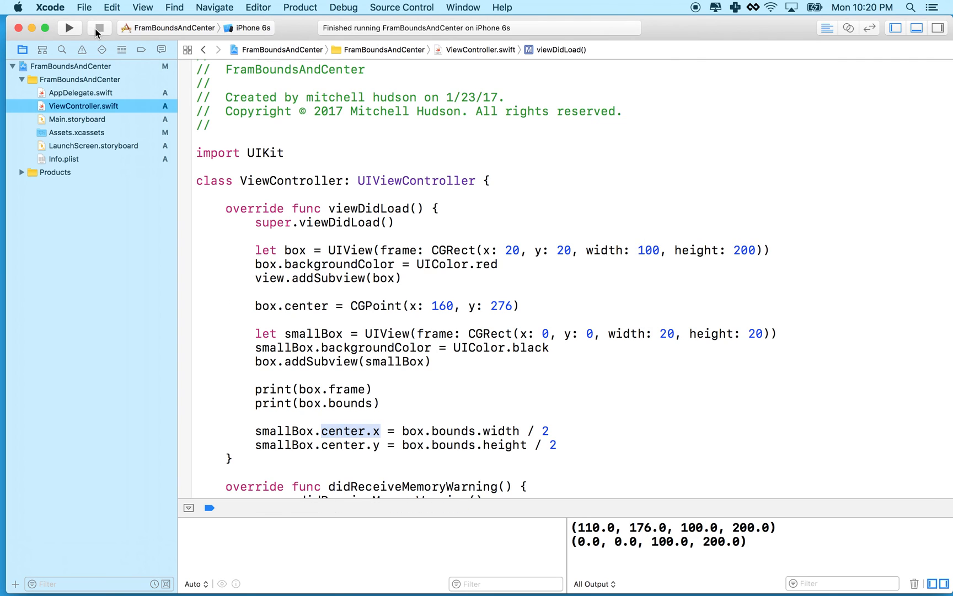